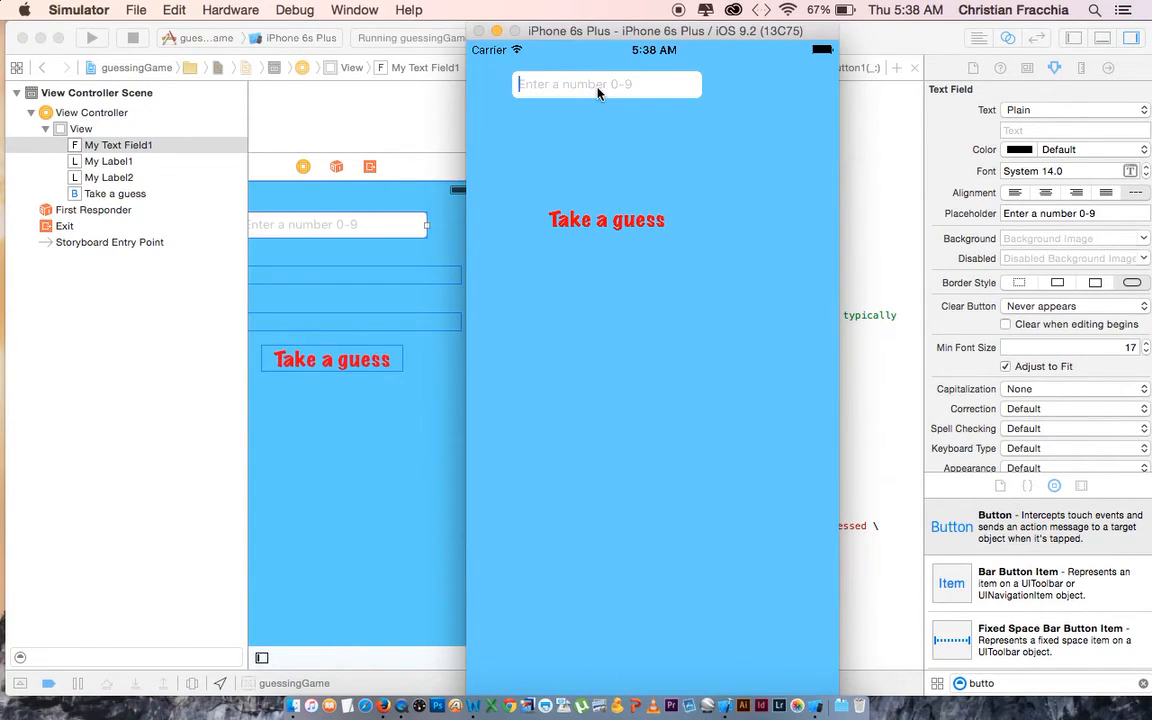
- Guess 7 and then 5 in the Simulator, each returning the losing message with the answer
text(7)
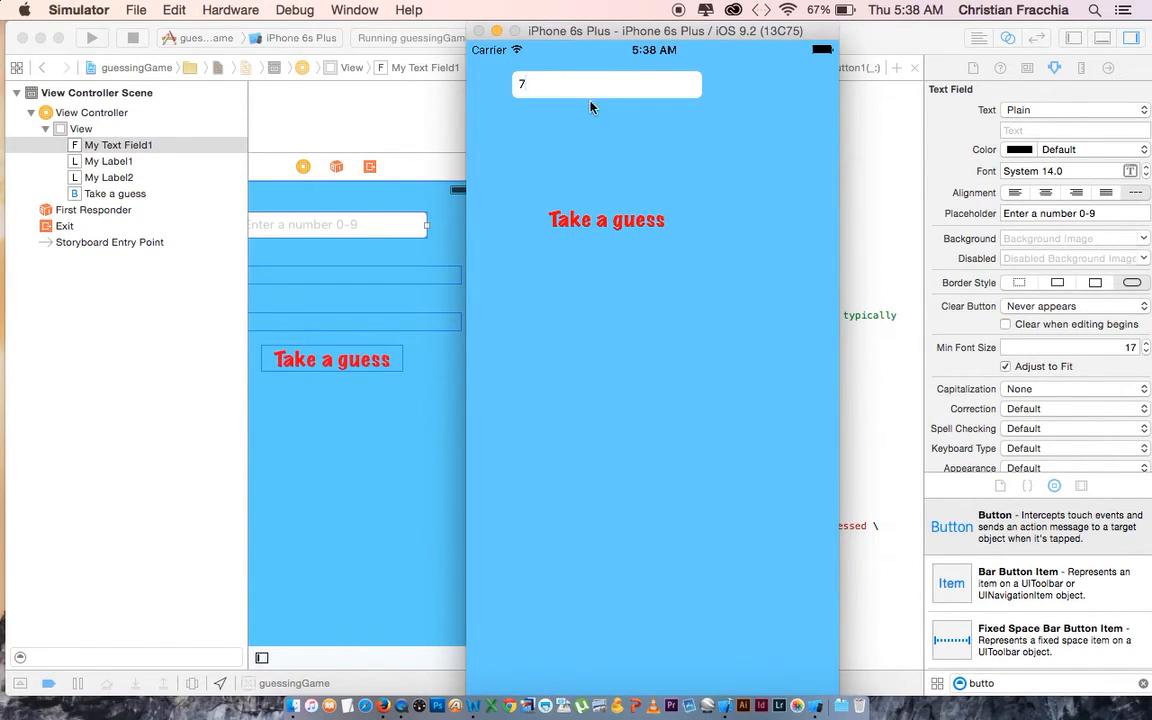
click(606, 218)
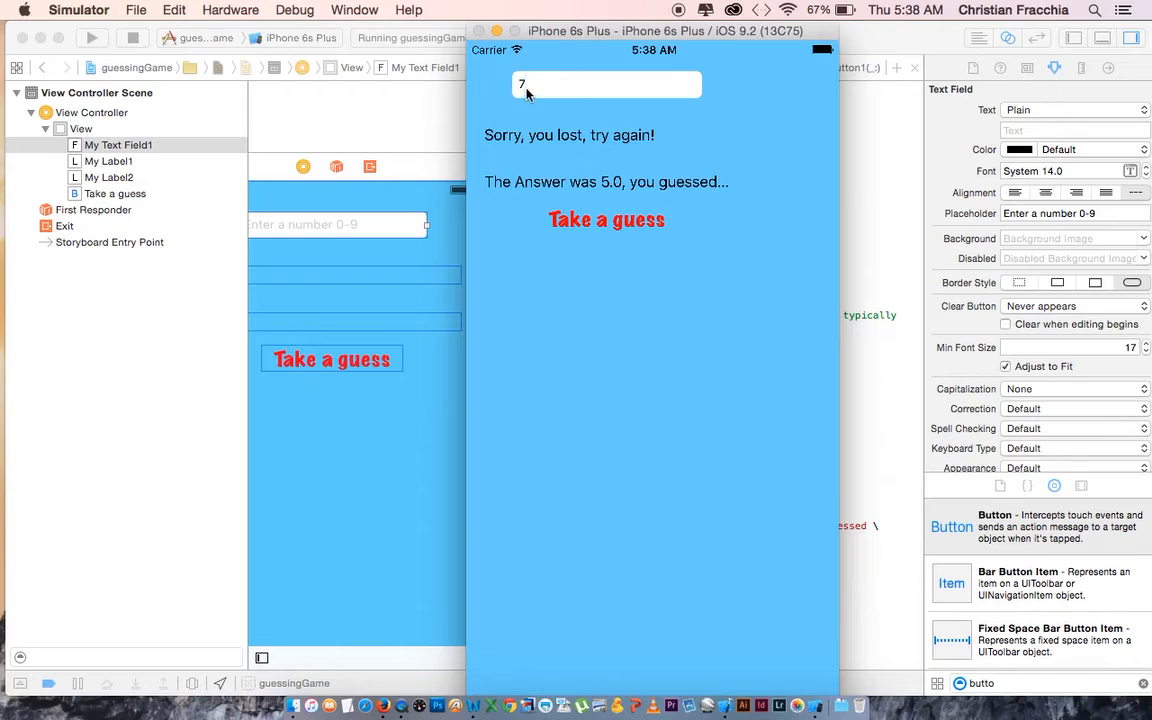
mouse_move(560, 96)
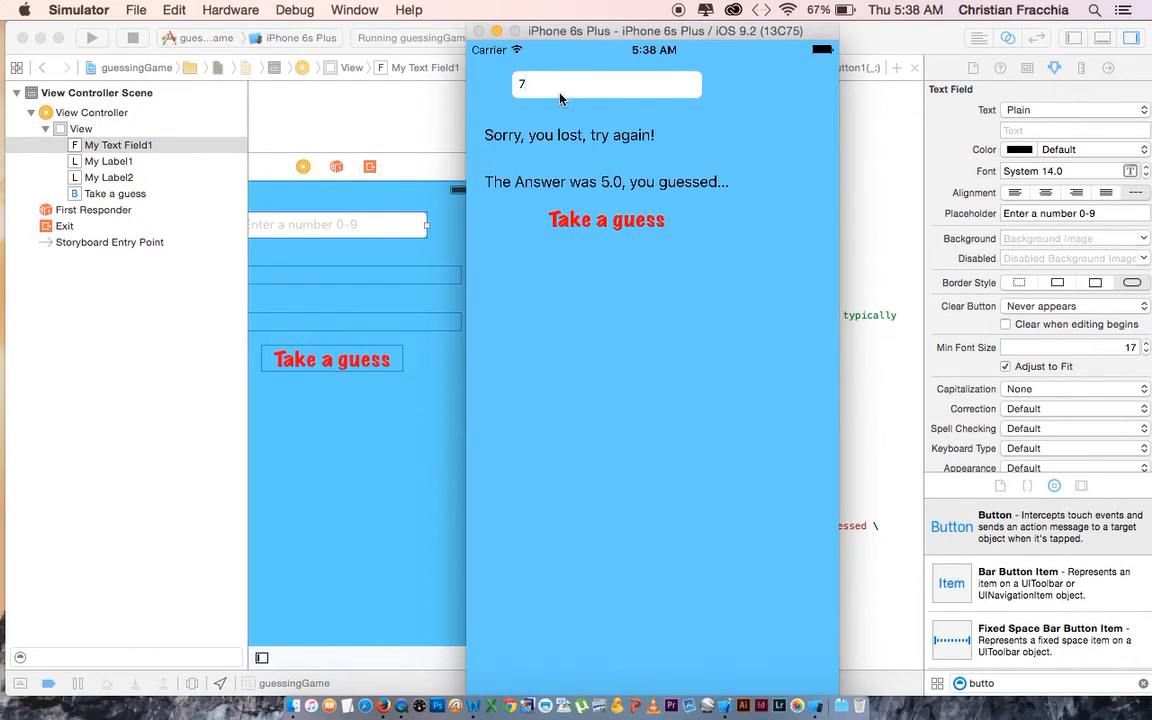
mouse_move(548, 168)
text(5)
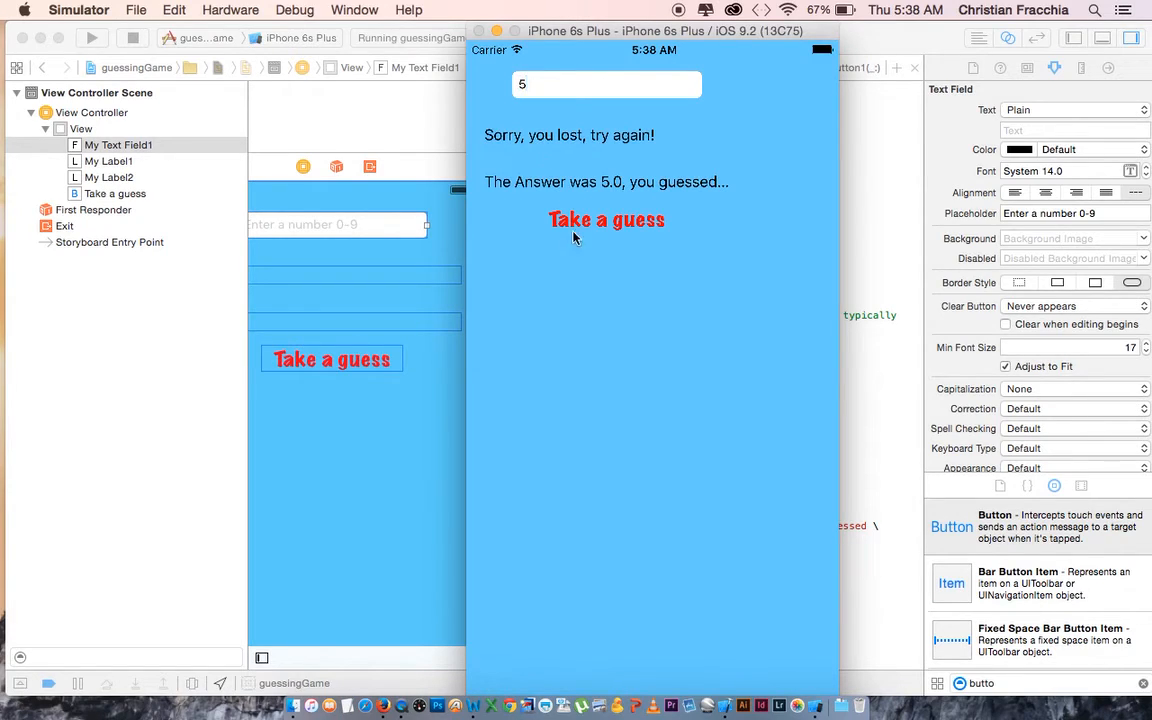
click(606, 218)
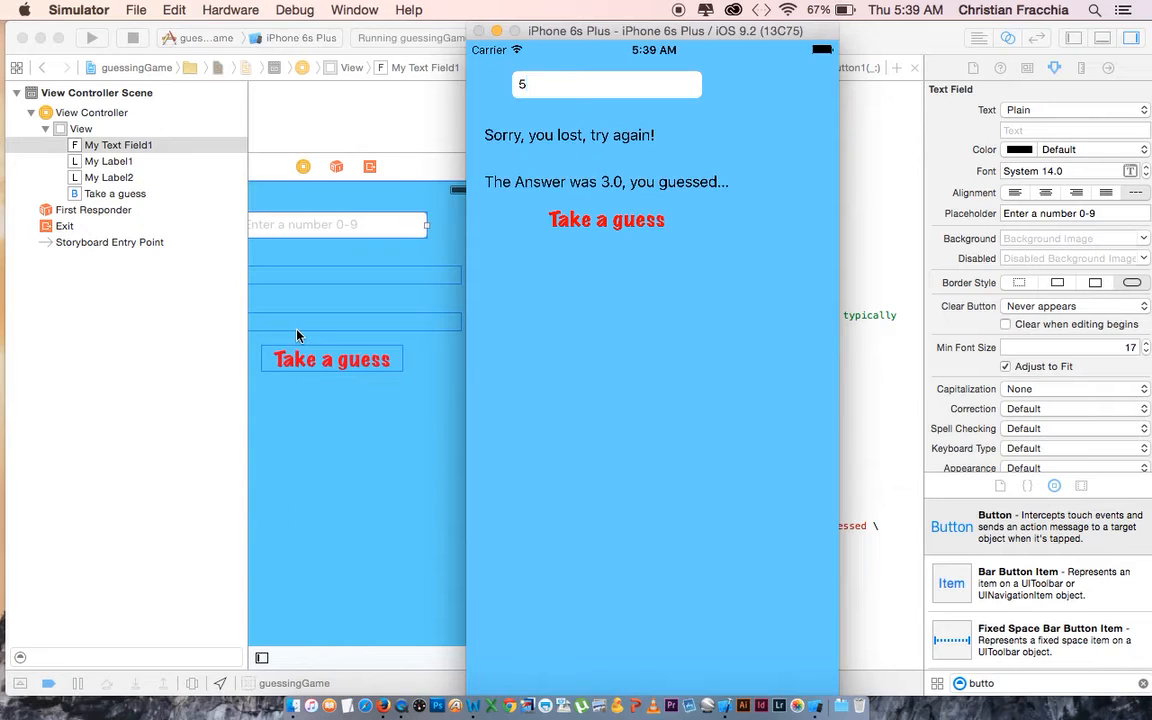
mouse_move(728, 676)
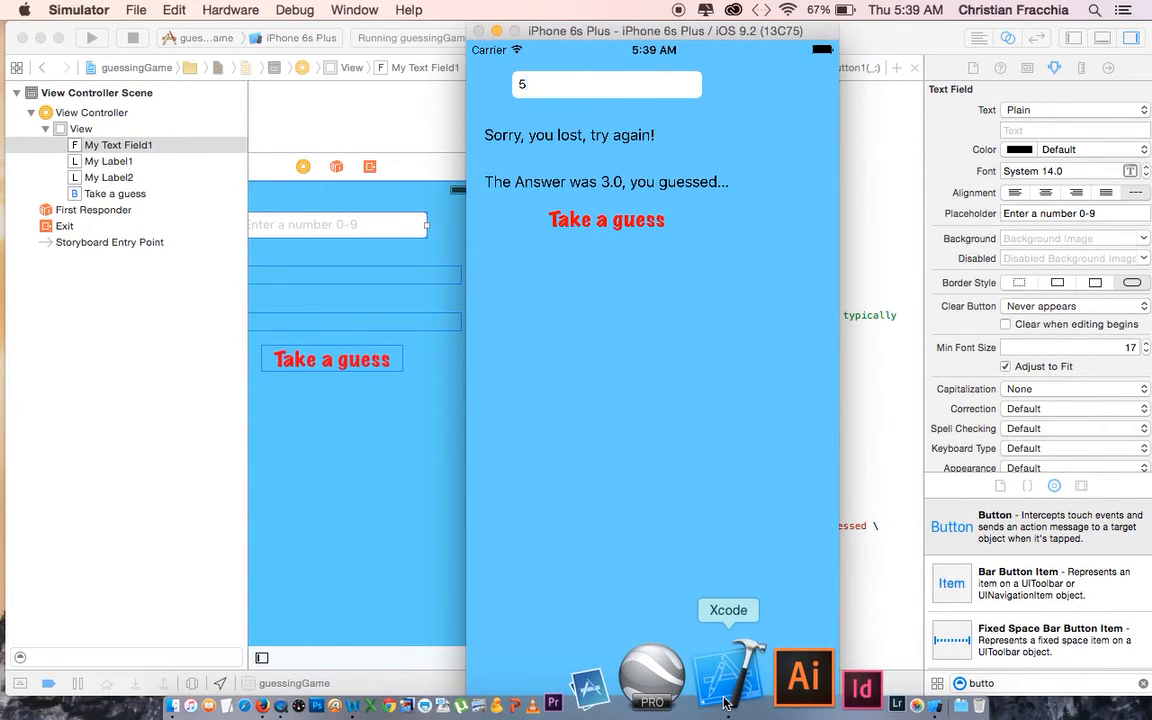
- Start a new Xcode project using the Single View Application template
click(116, 8)
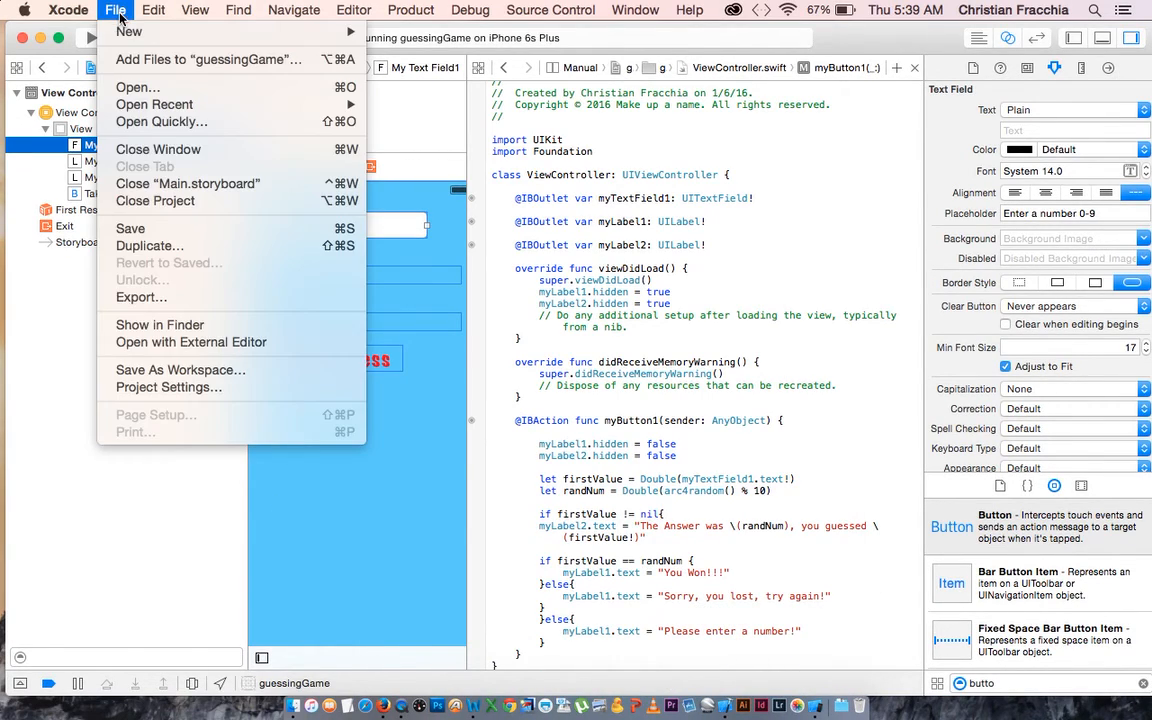
mouse_move(128, 32)
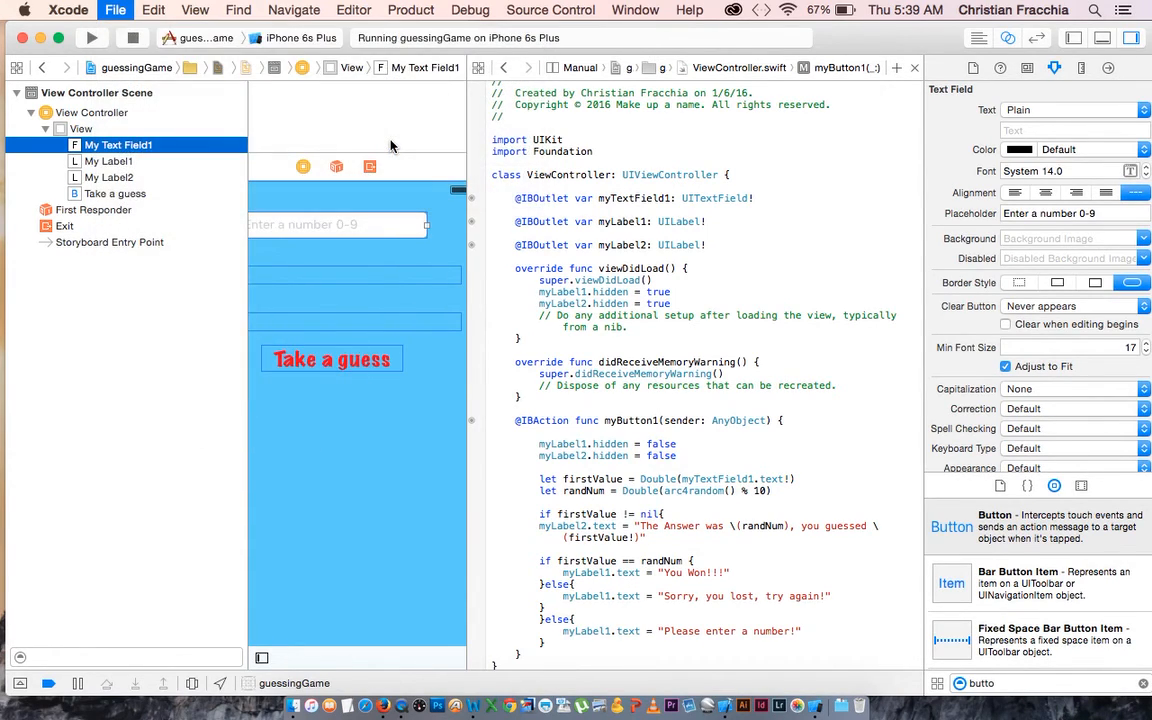
click(116, 10)
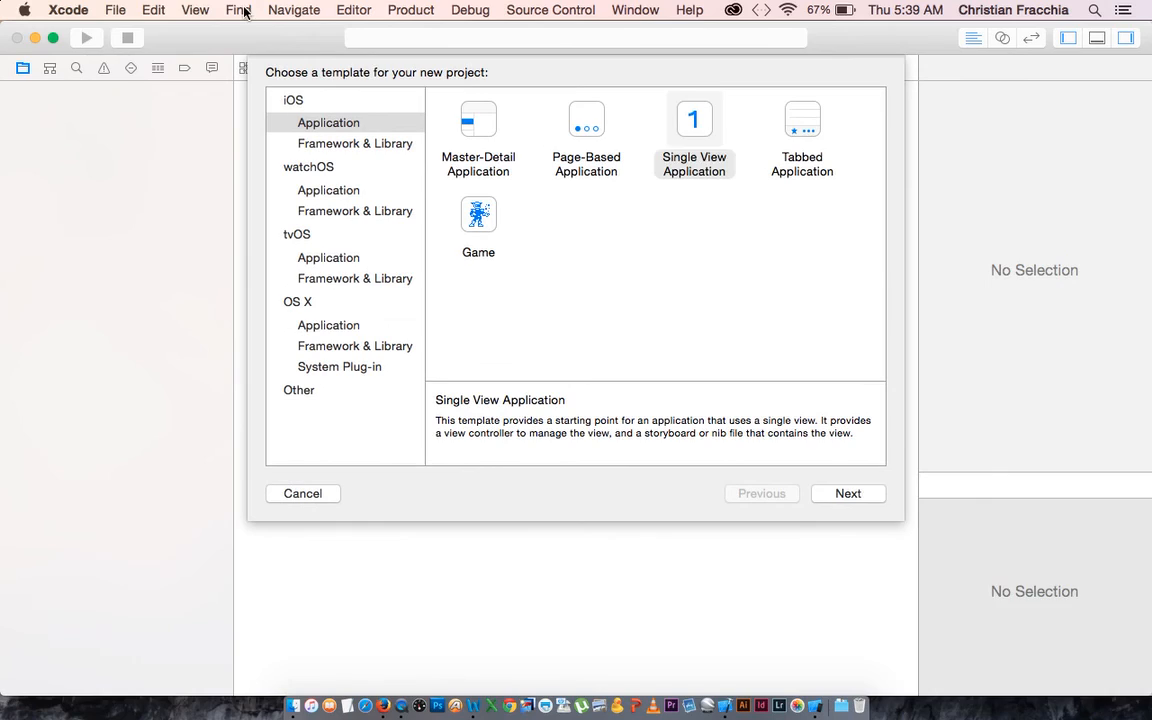
click(694, 136)
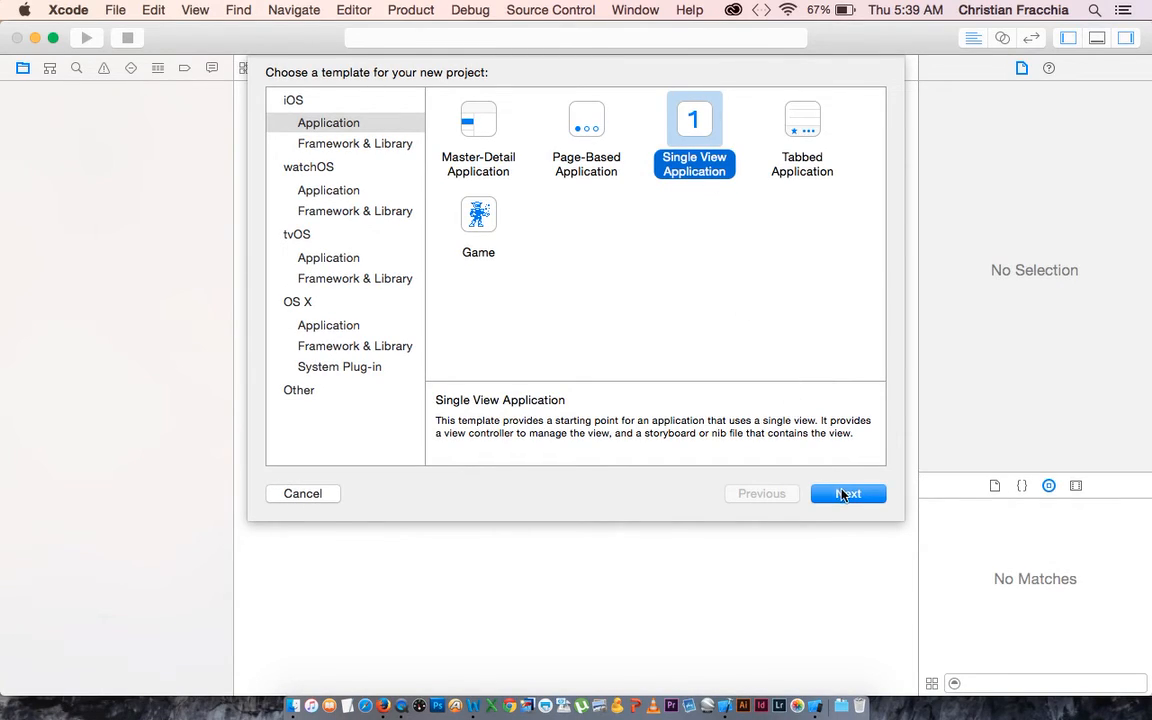
click(848, 492)
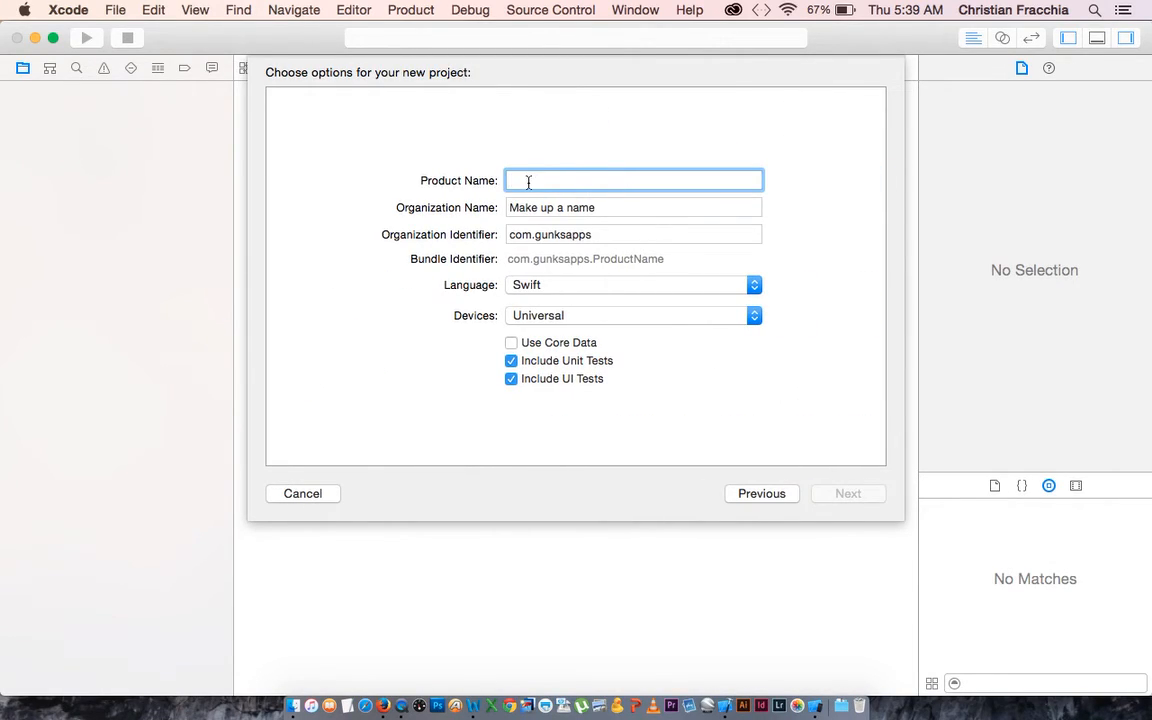
- Name the product guessGame and create the project on the Desktop
text(guess)
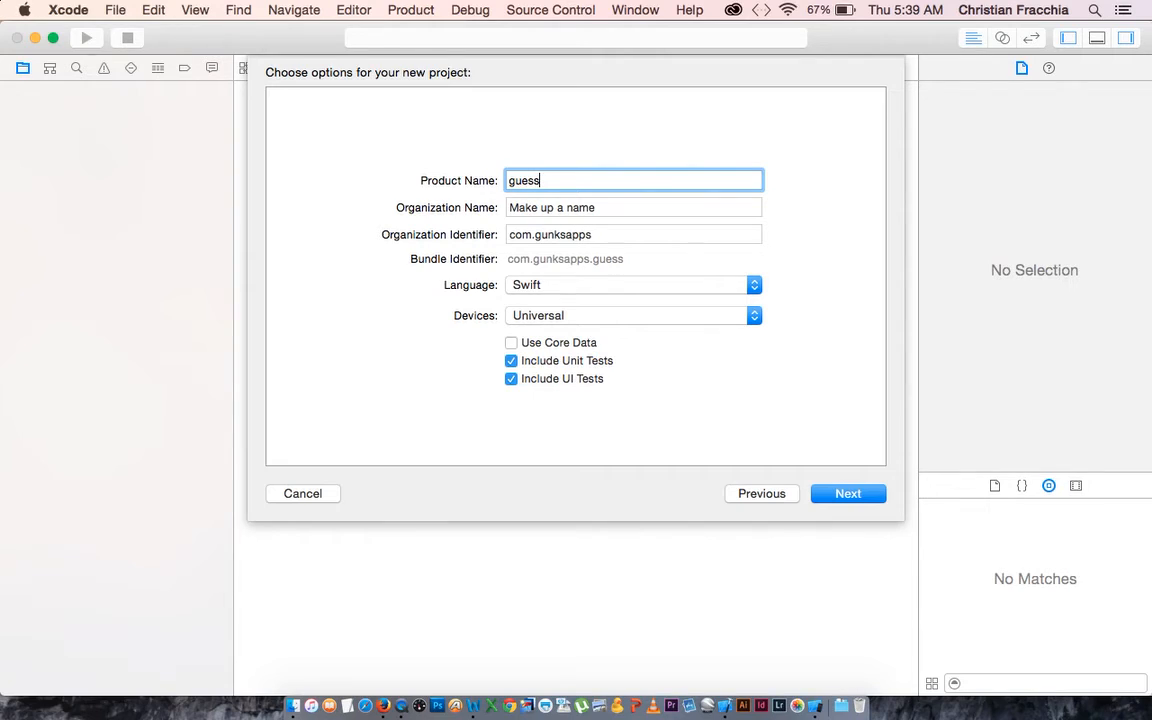
text(Game)
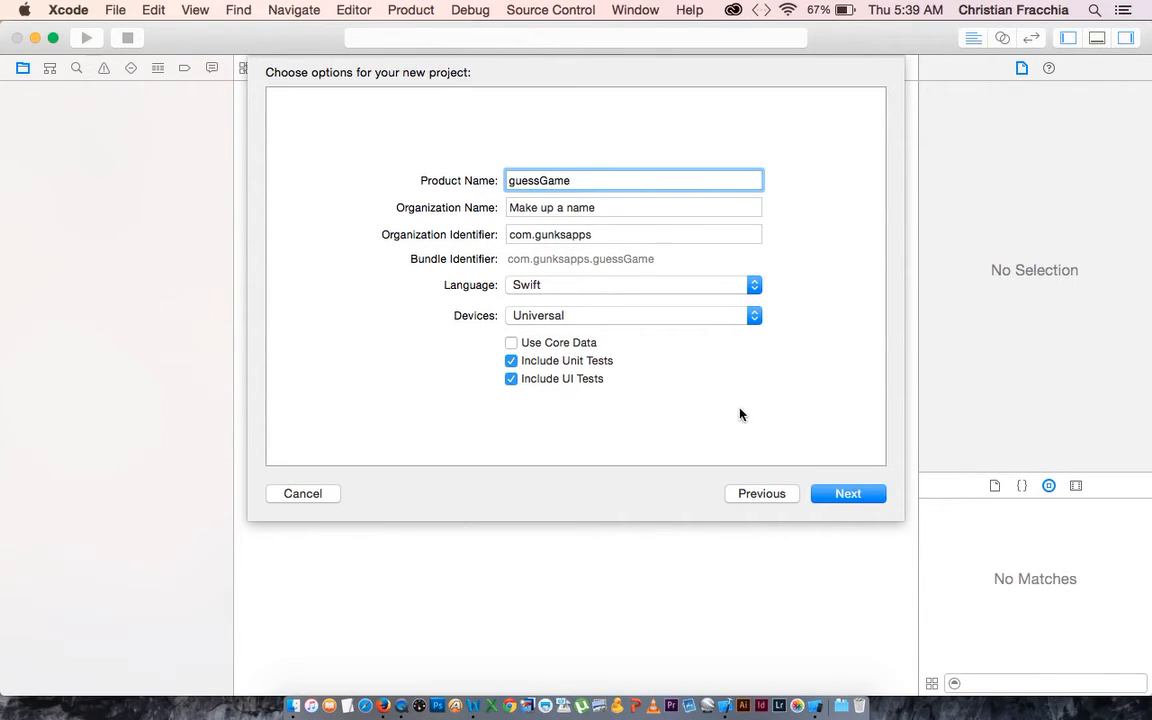
click(848, 492)
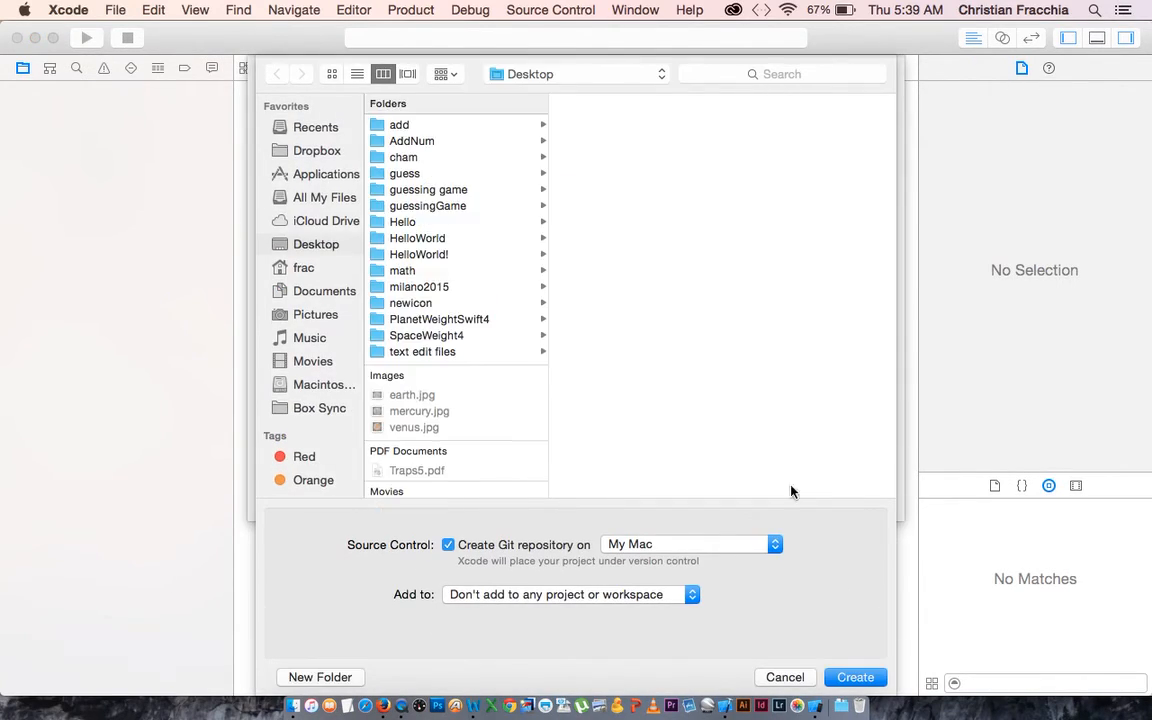
click(856, 676)
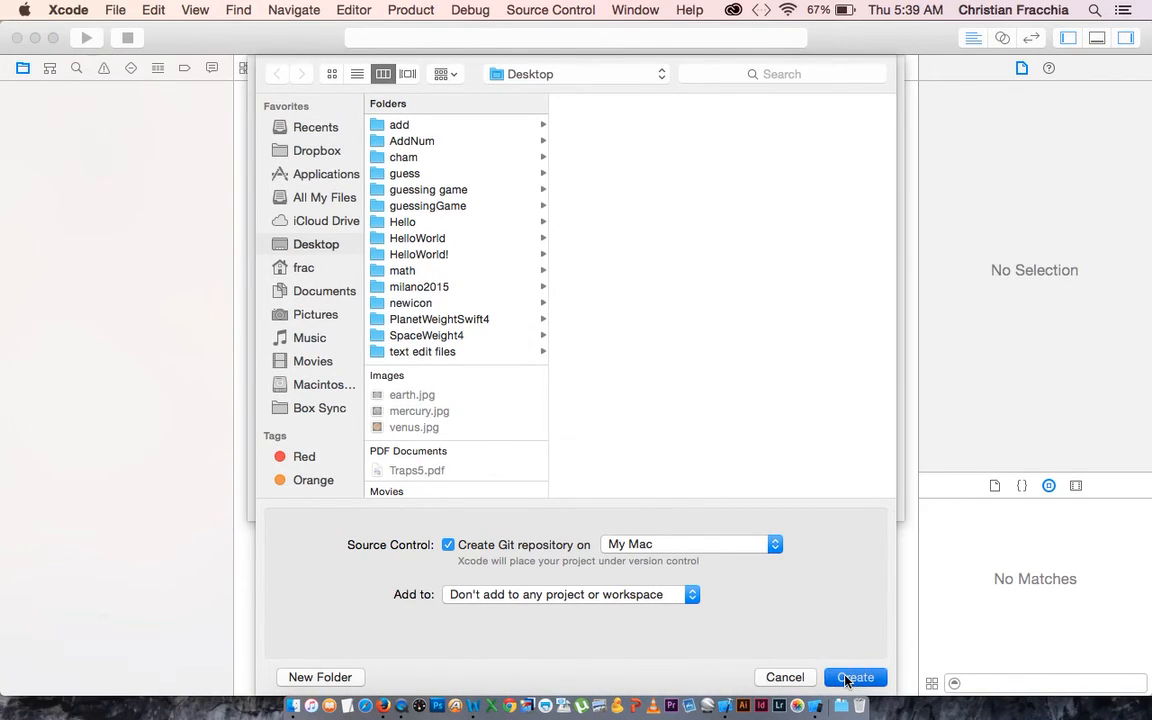
click(854, 676)
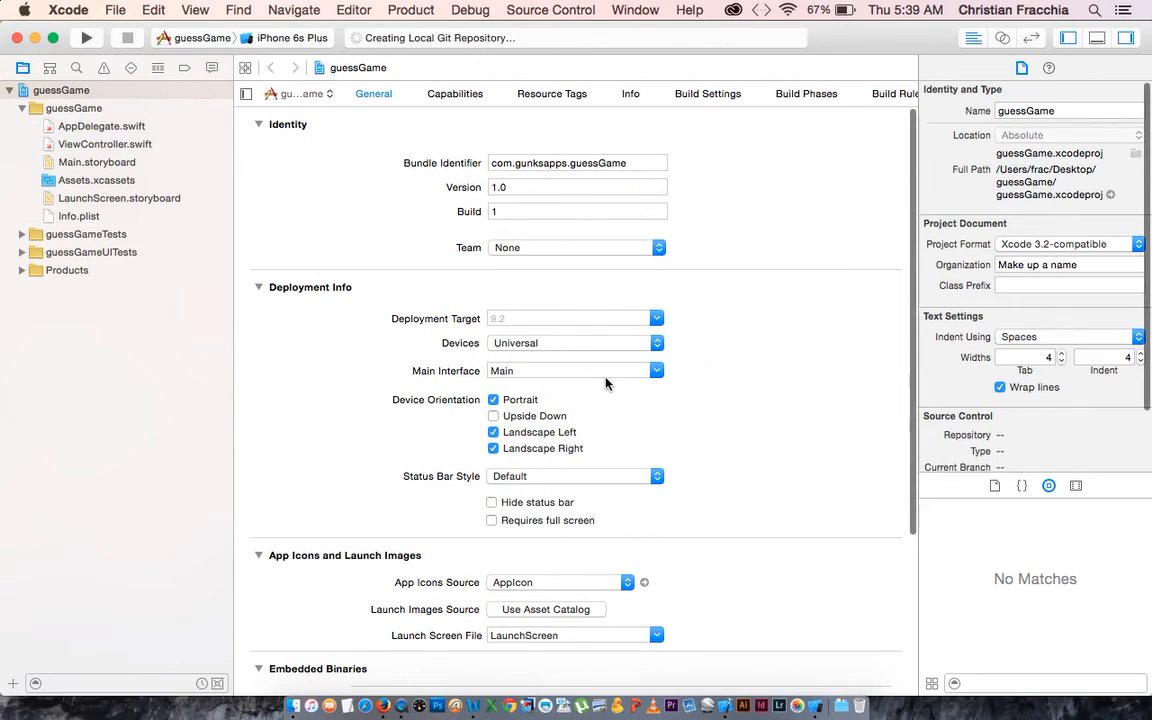
- Show Main.storyboard and uncheck Use Auto Layout so the view takes an iPhone shape
click(96, 162)
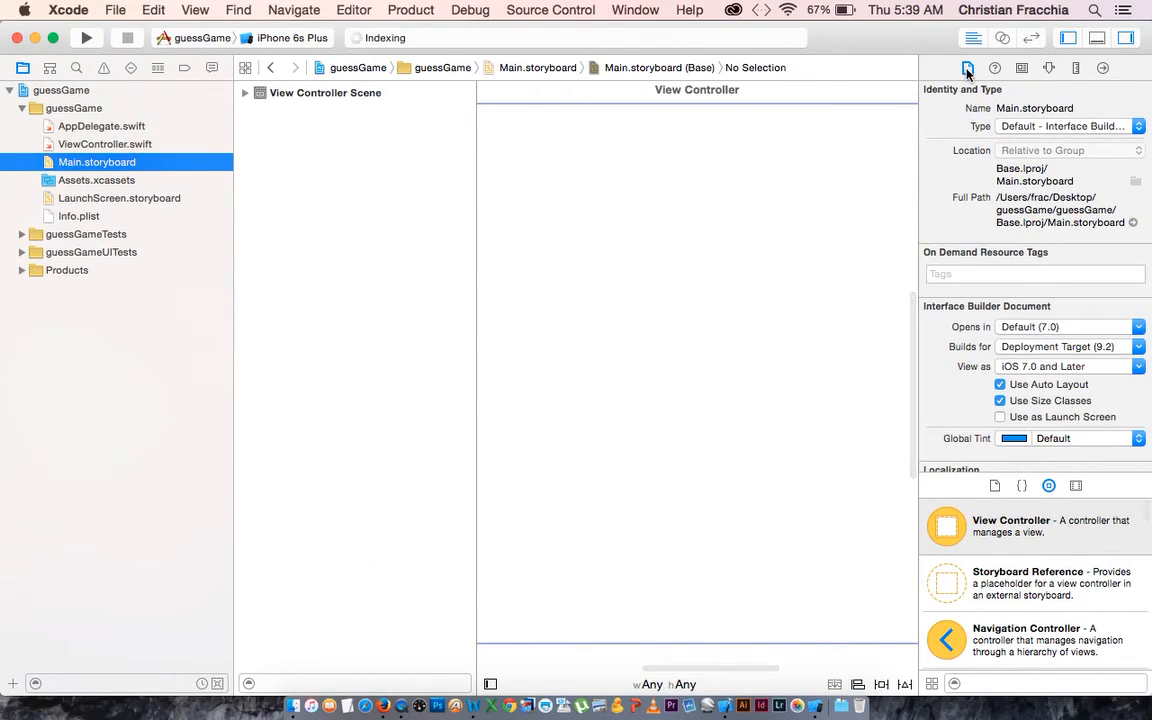
mouse_move(968, 68)
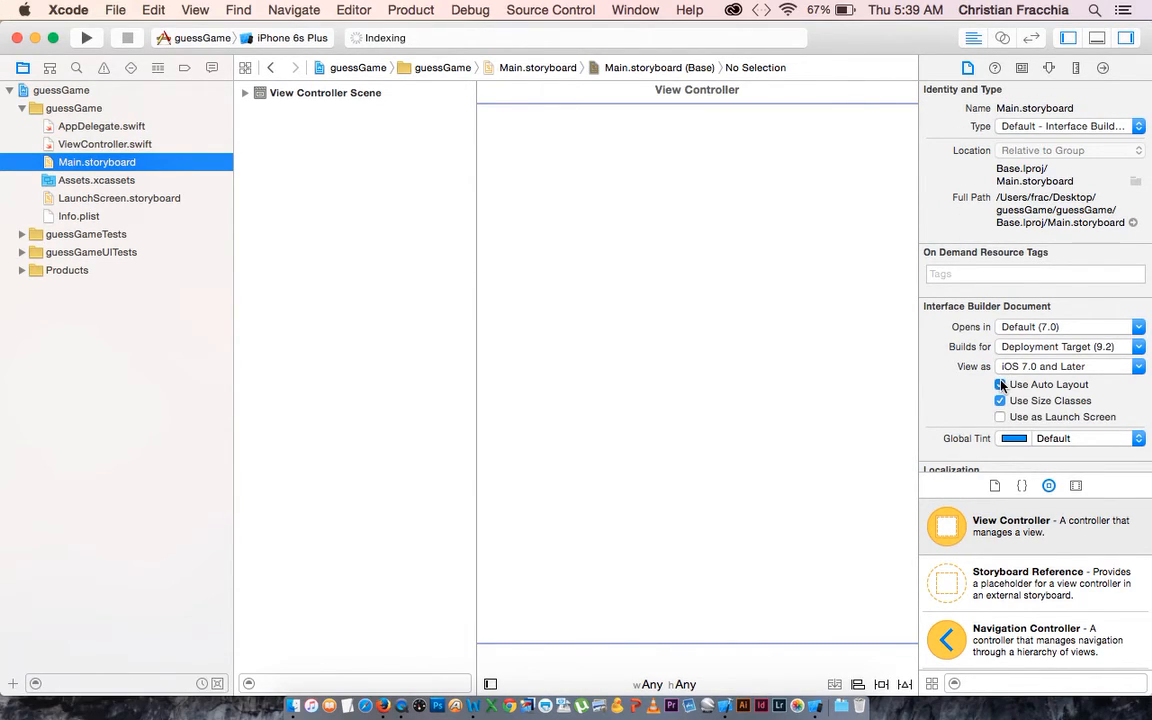
click(1000, 384)
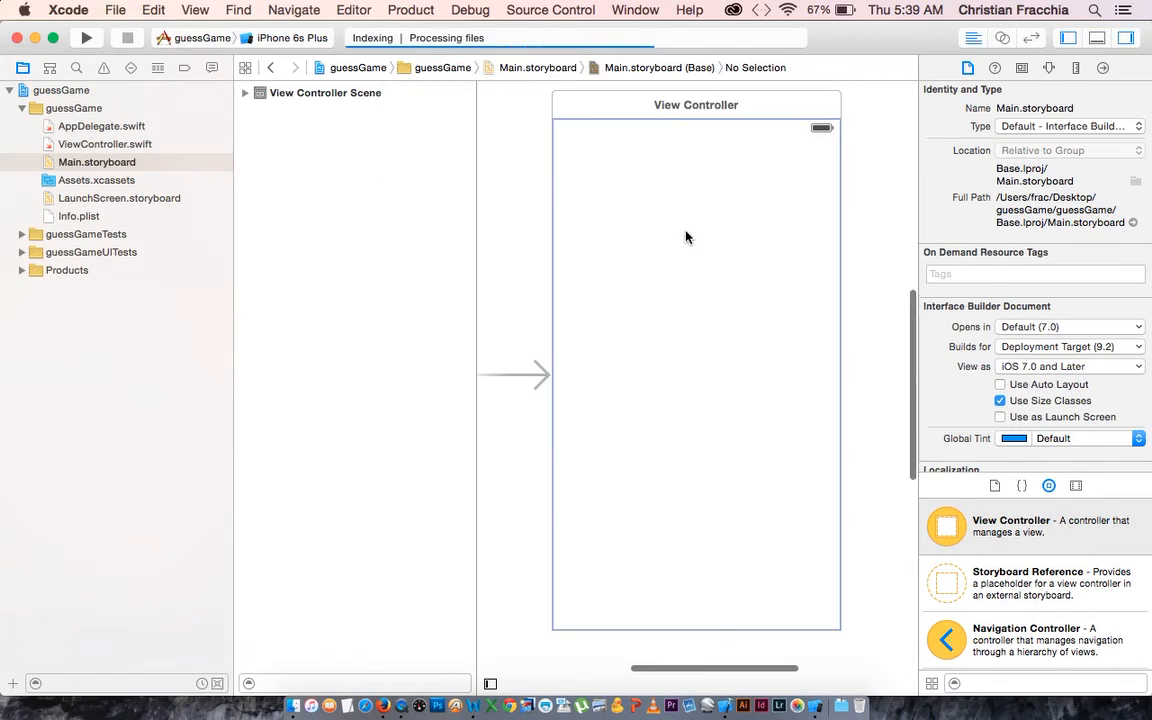
click(96, 162)
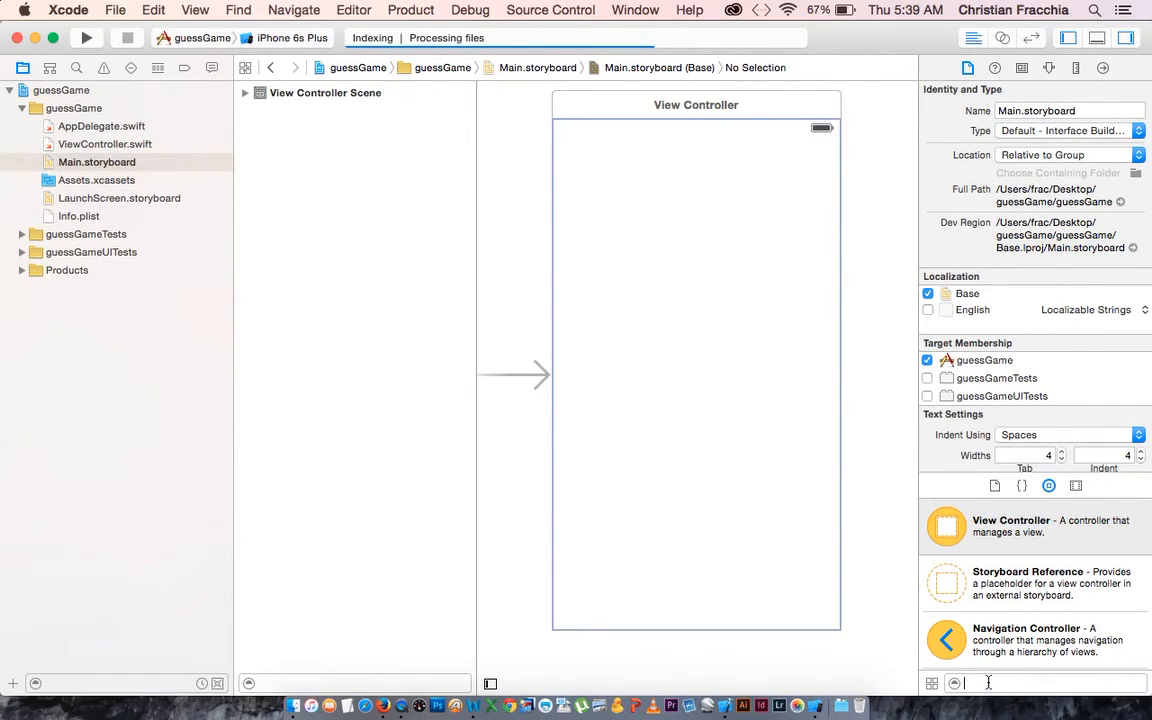
- Add a text field, two labels and a button from the Object Library onto the view
text(text)
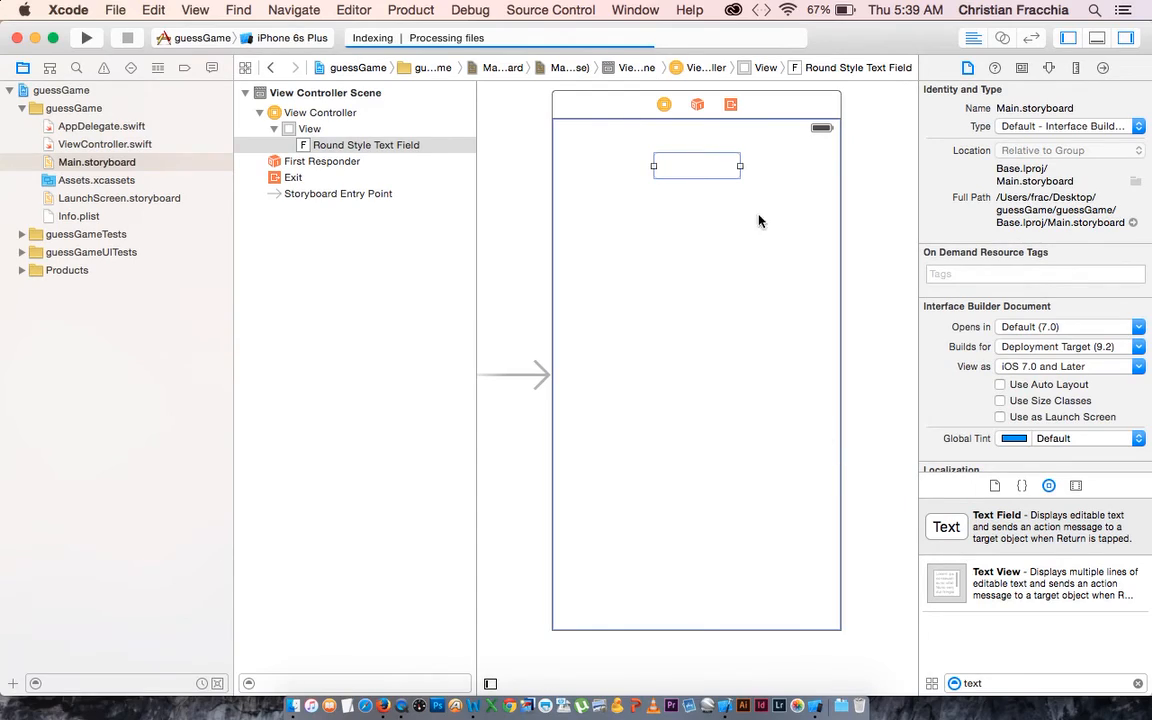
mouse_move(896, 670)
text(label)
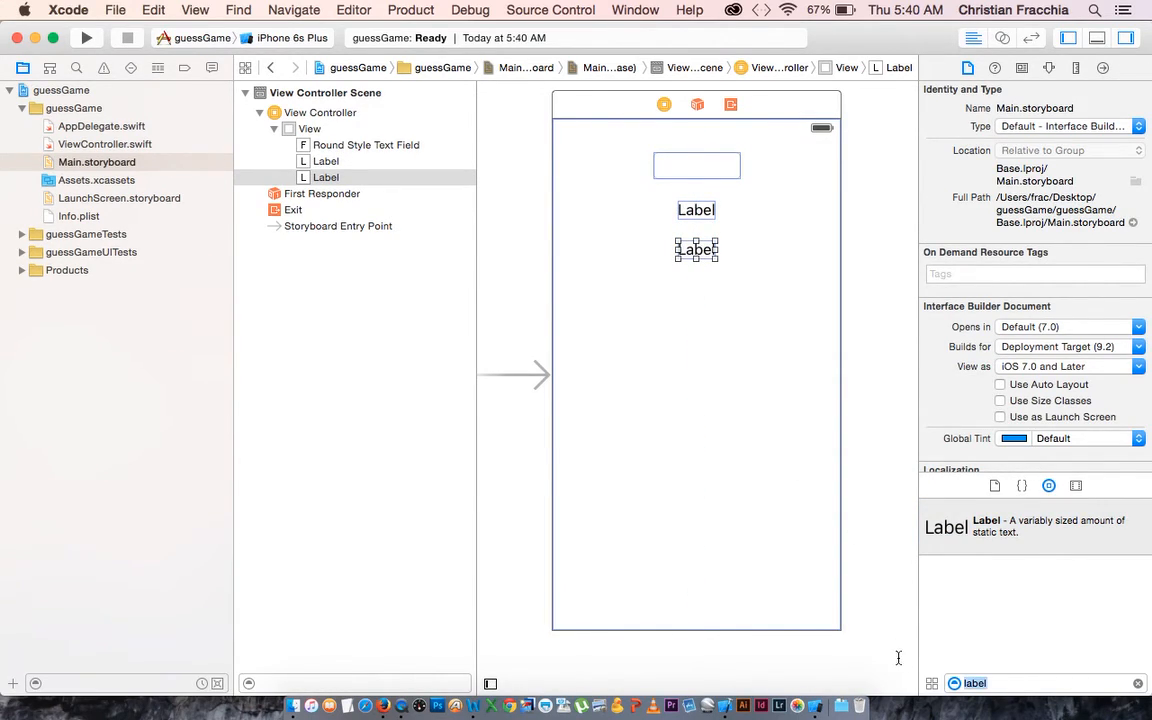
text(button)
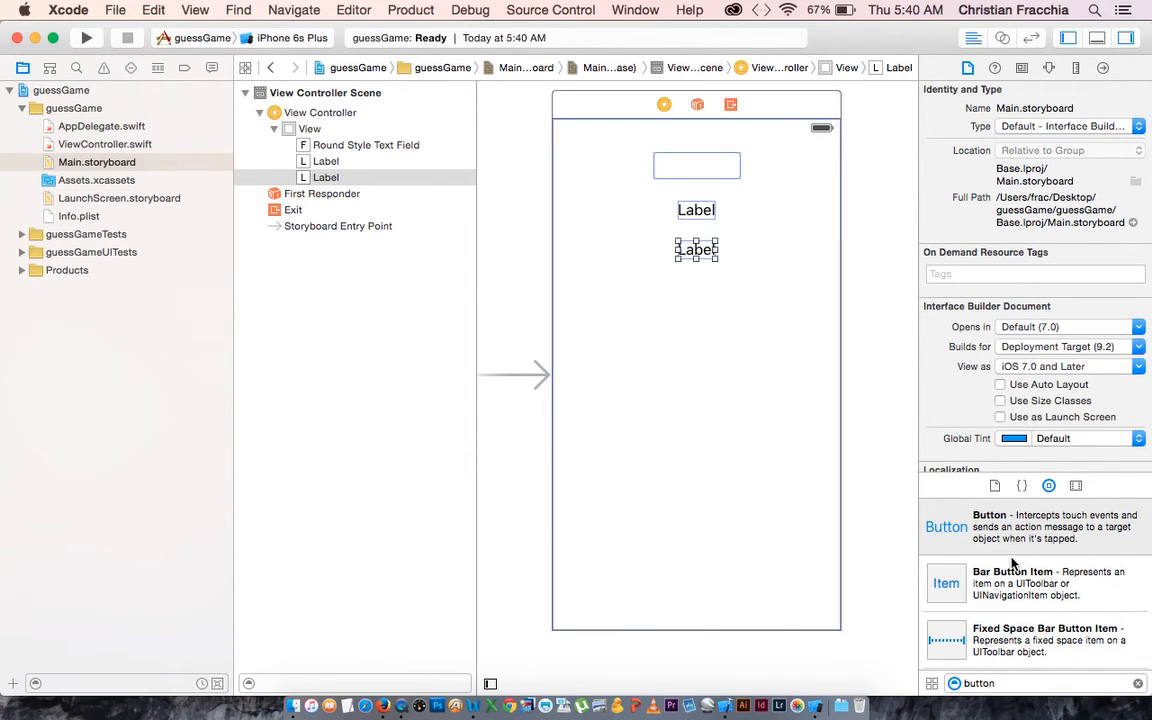
drag(946, 526, 696, 296)
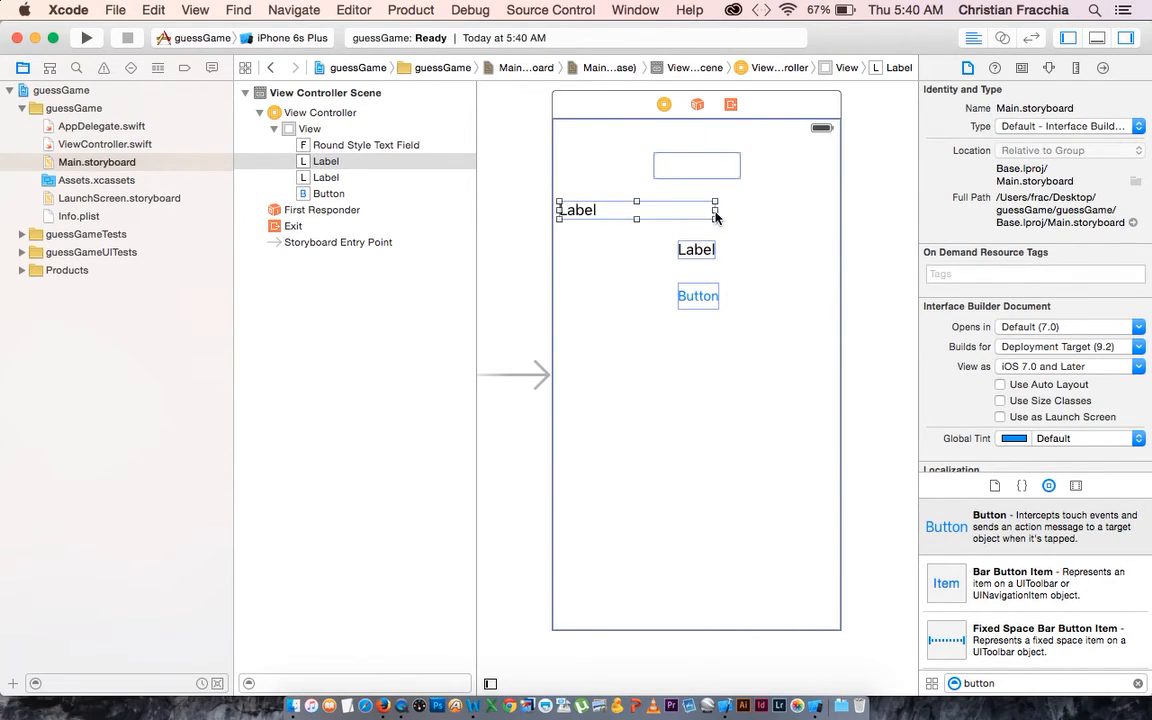
- Widen both labels so they stretch across the view
drag(716, 210, 824, 212)
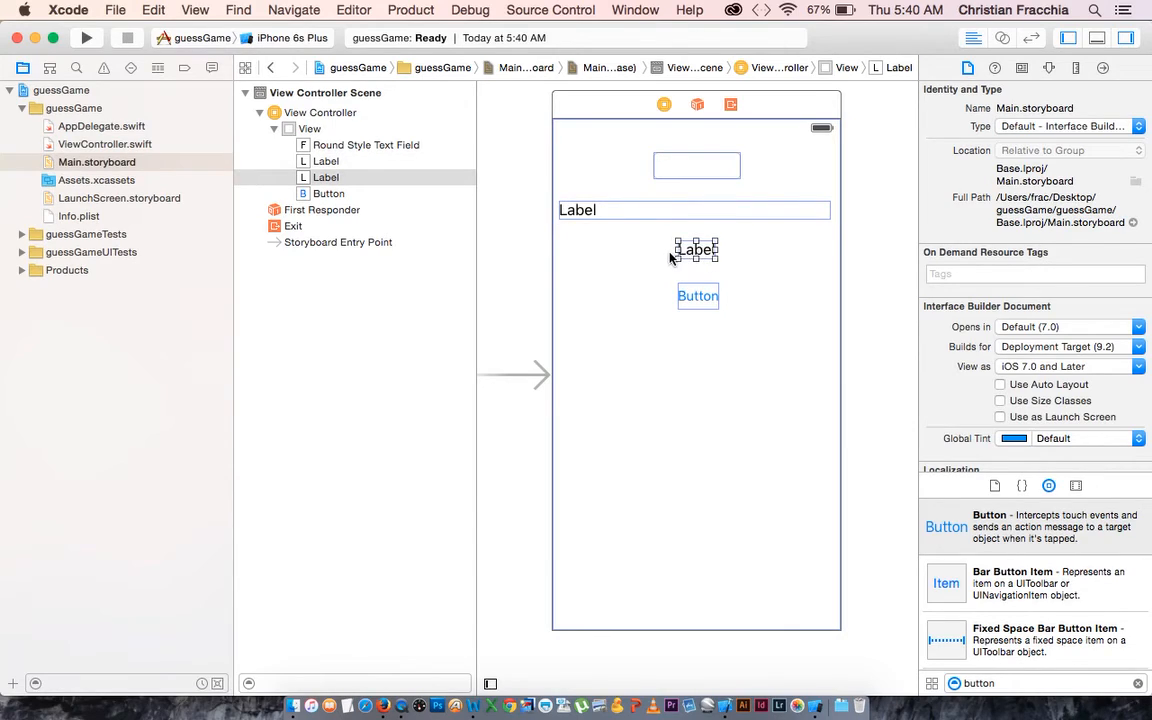
drag(696, 248, 564, 248)
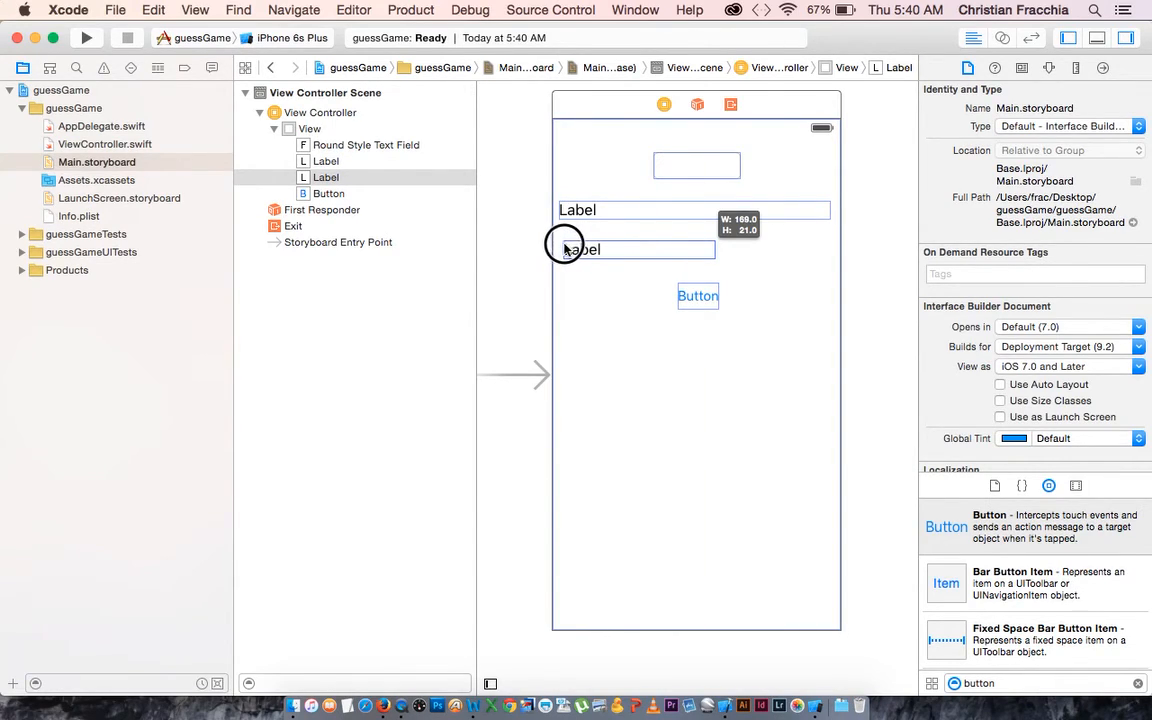
drag(716, 248, 828, 256)
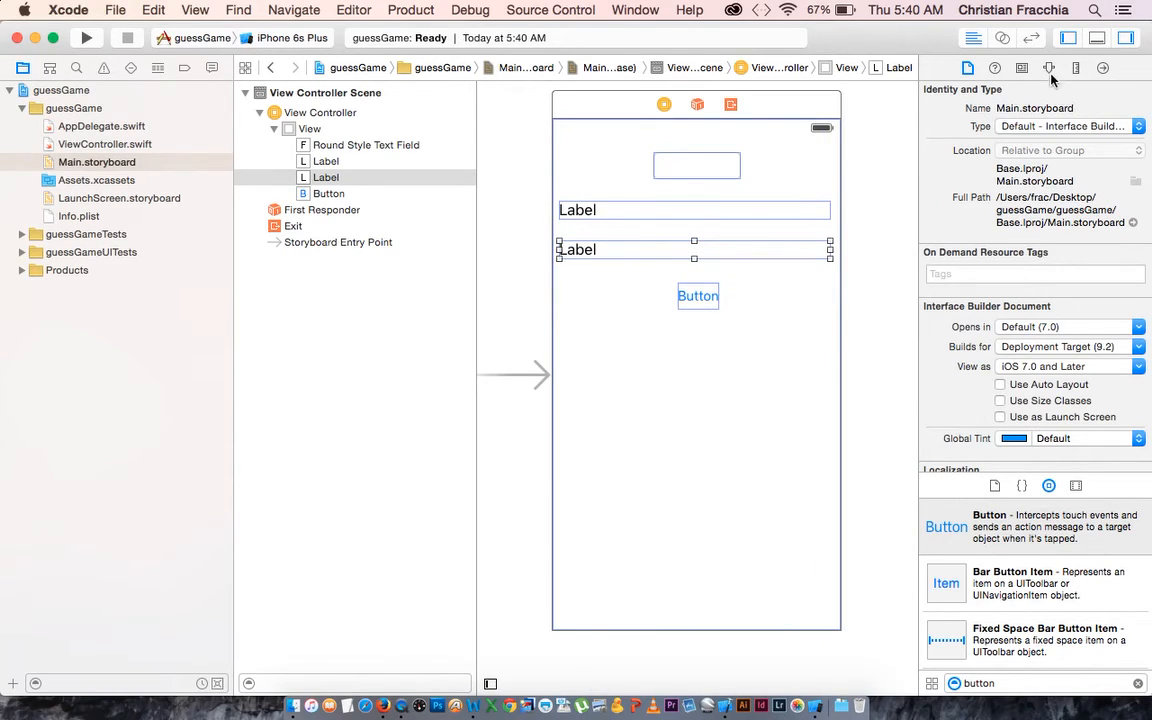
- Set the view background to light blue and retitle the button Guess! in large red text
click(312, 128)
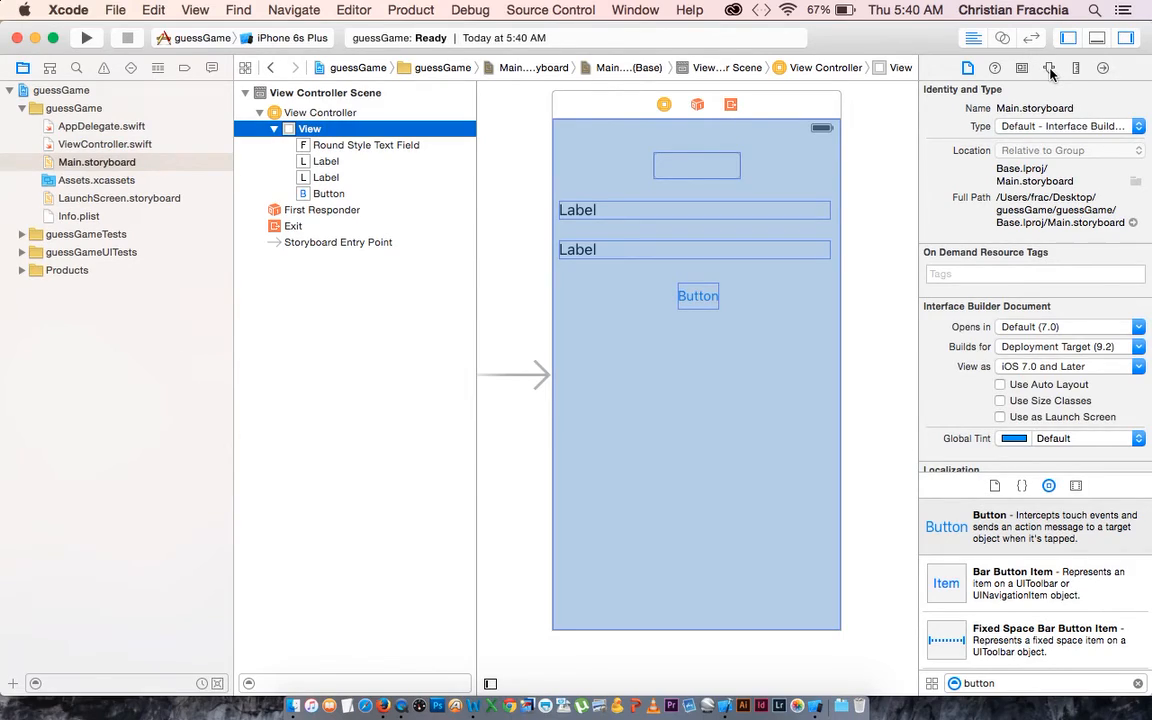
click(1048, 68)
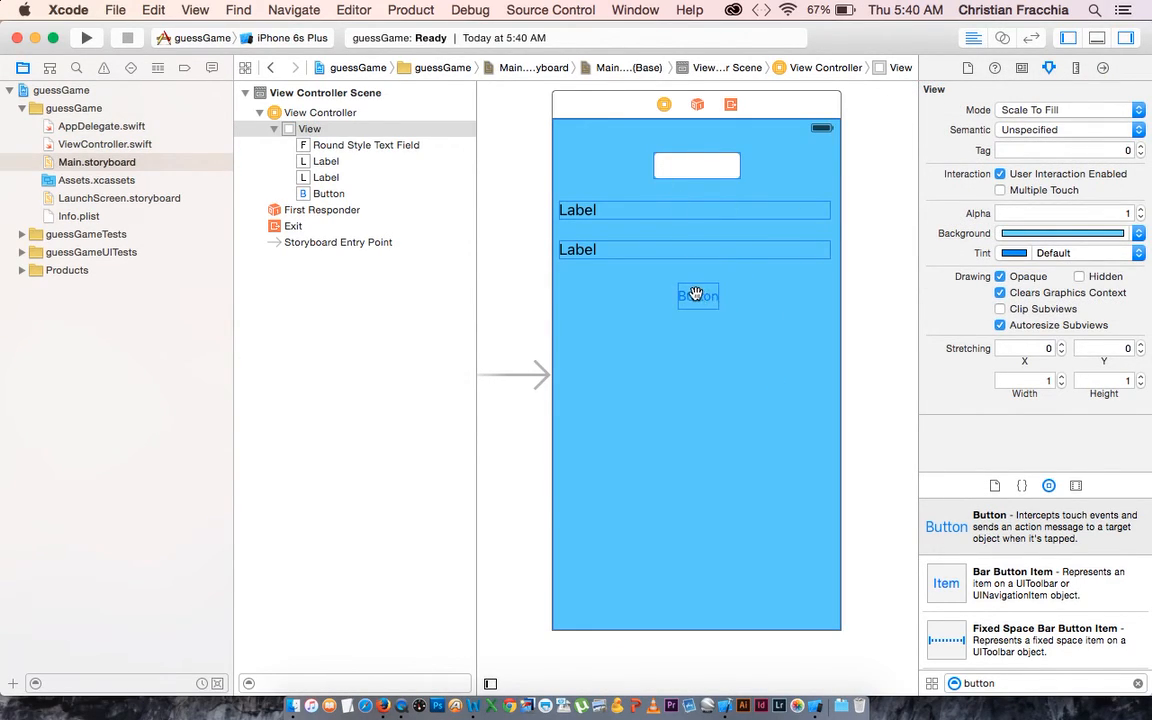
click(696, 296)
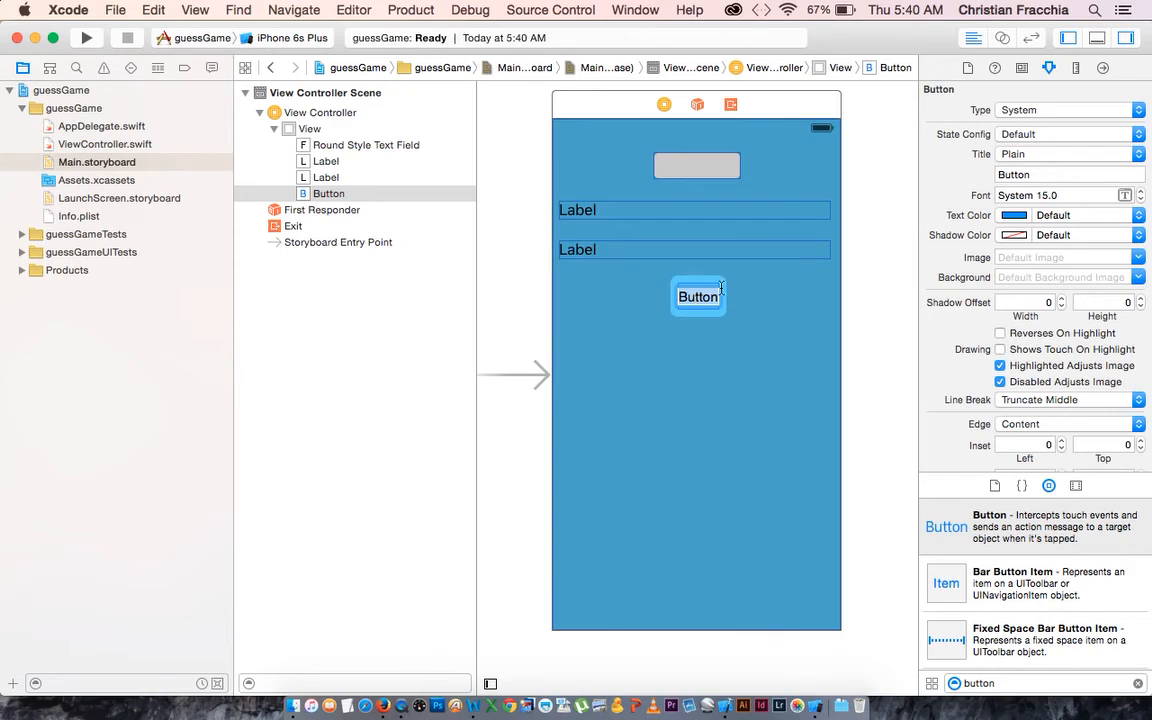
double_click(696, 296)
text(Guess!)
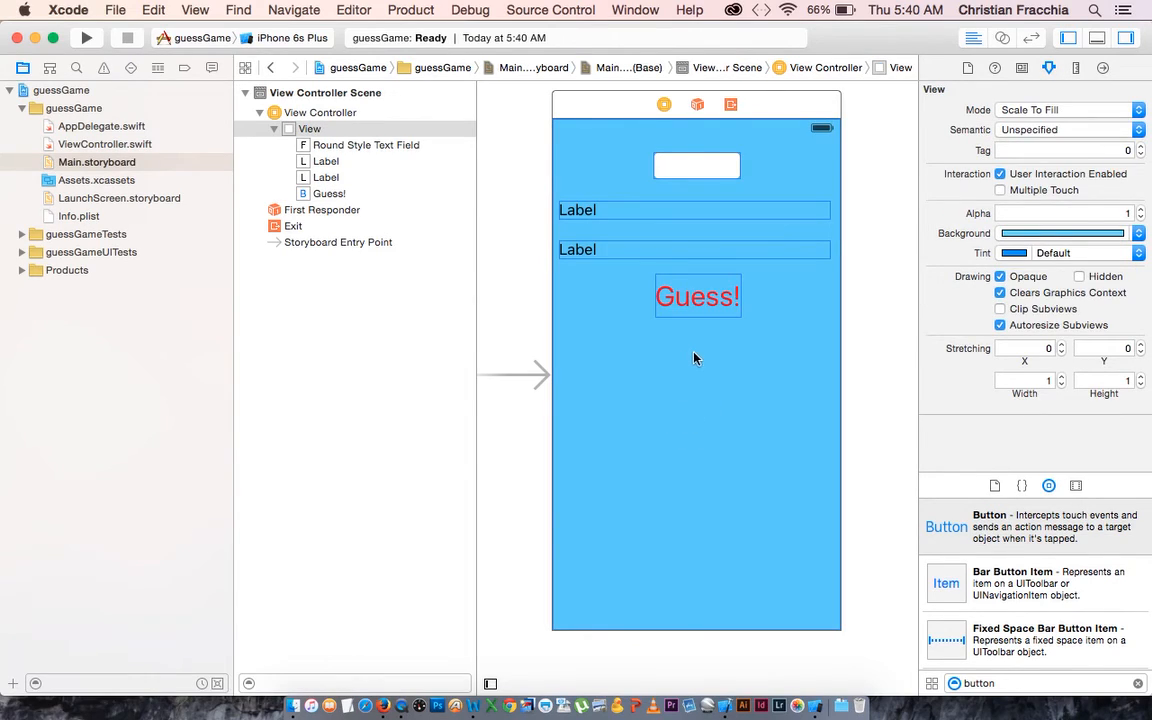
mouse_move(680, 400)
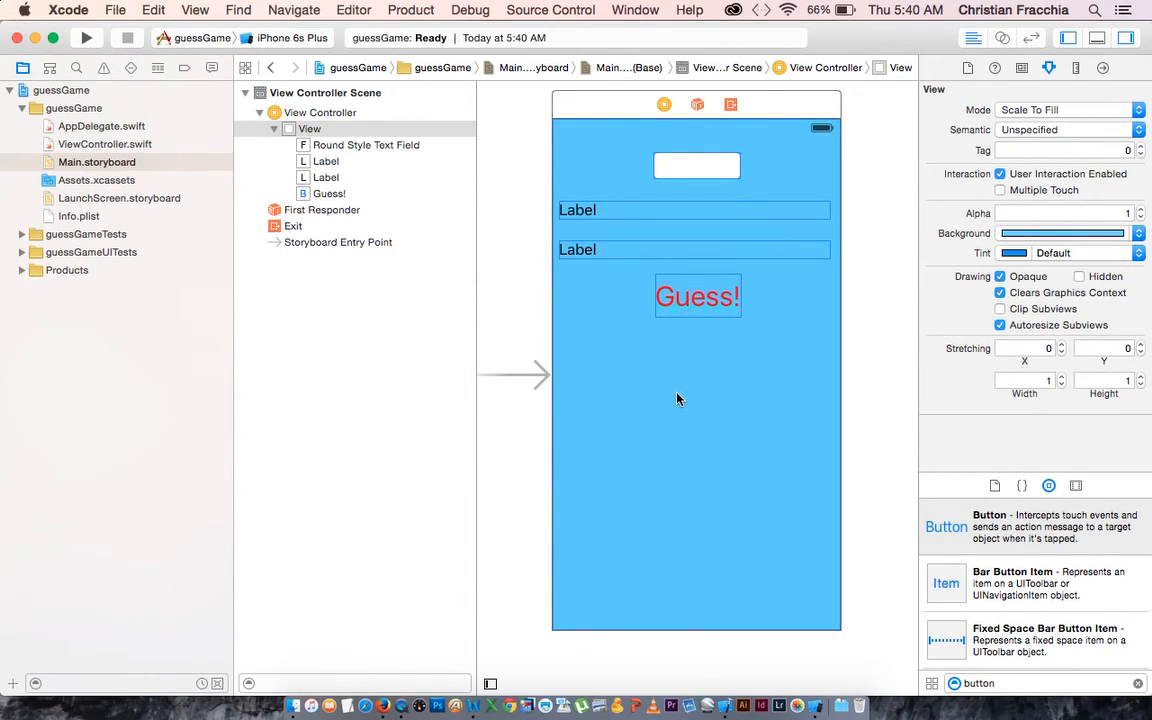
mouse_move(806, 304)
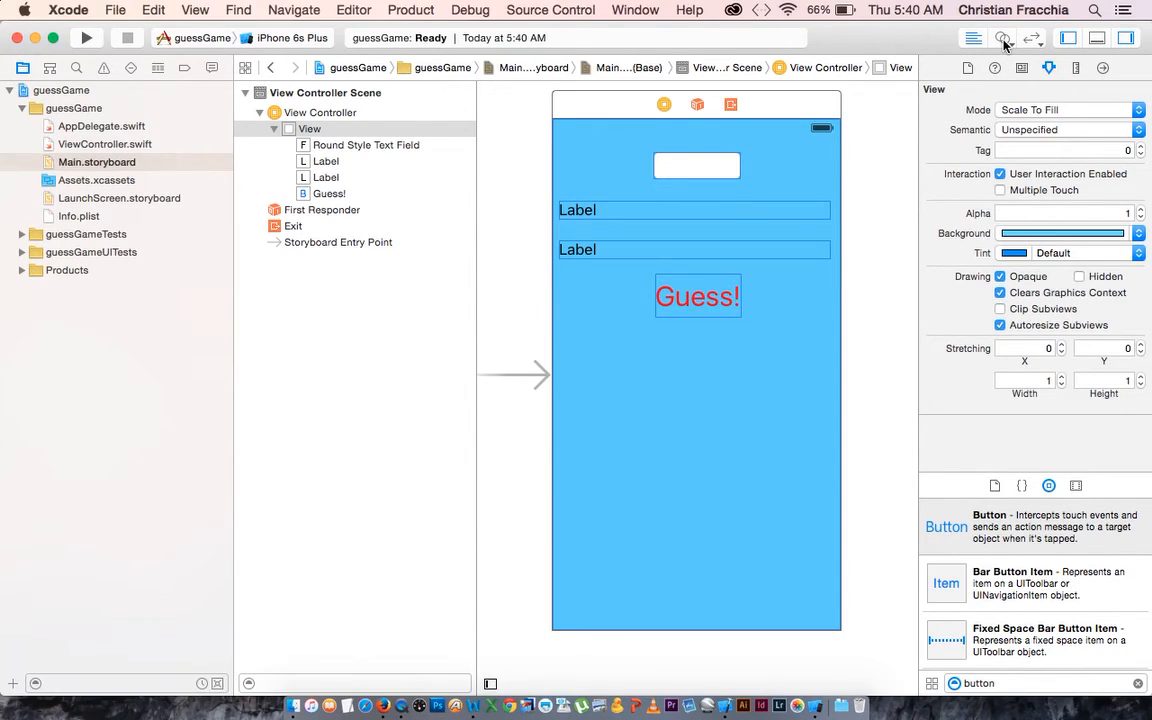
mouse_move(1004, 40)
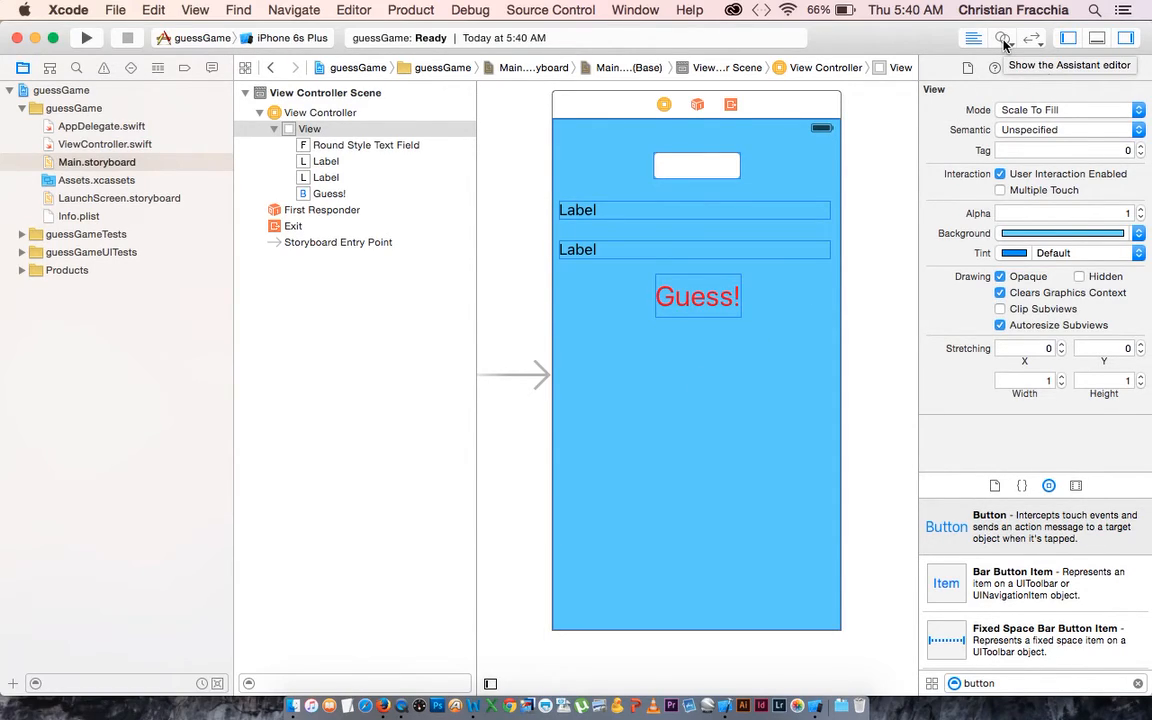
- Show ViewController.swift in the Assistant editor and connect the text field as outlet myTextField1
click(1004, 38)
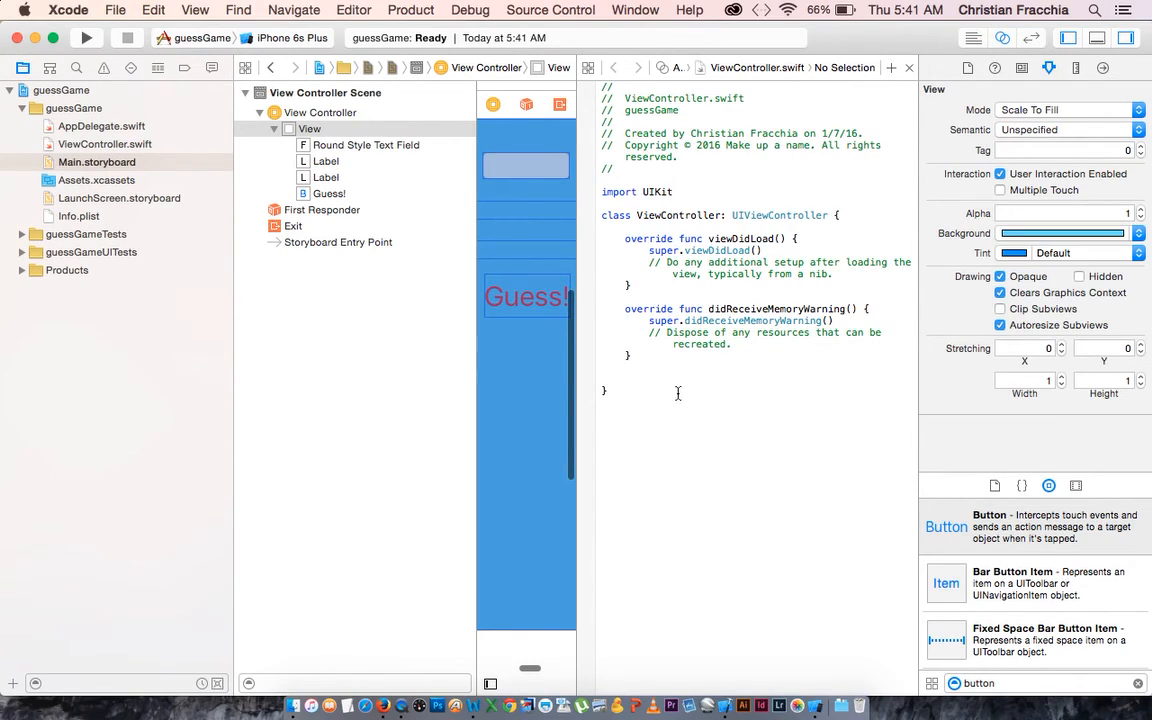
click(1068, 38)
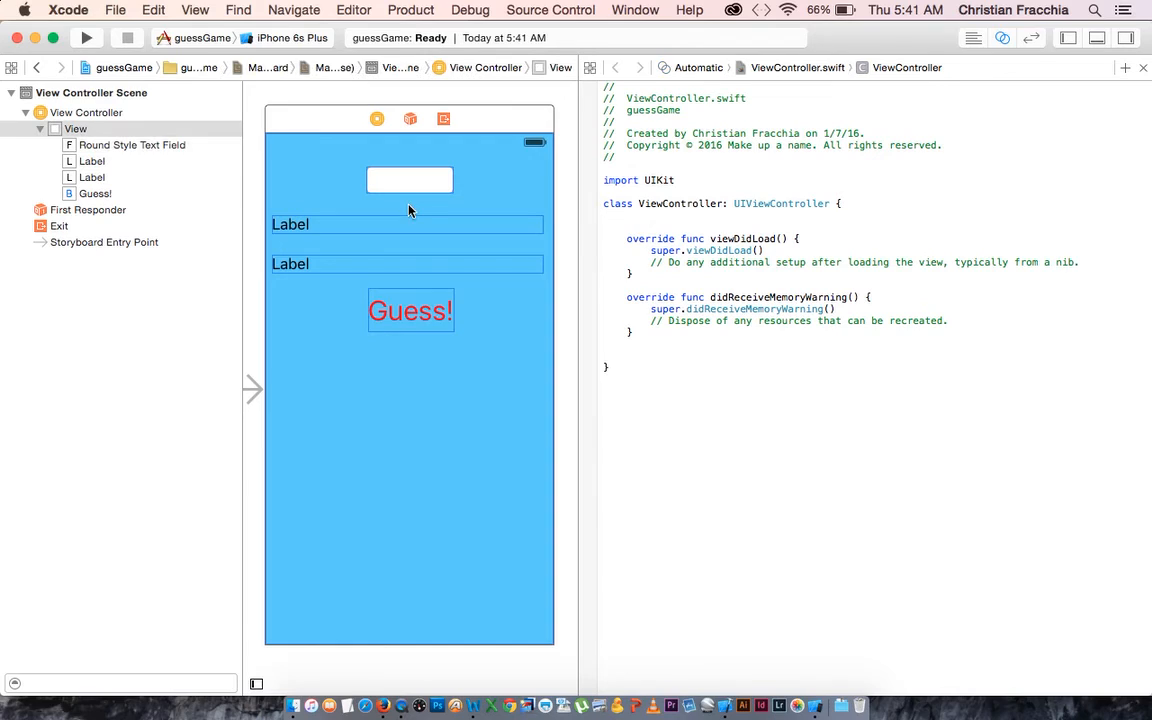
click(408, 180)
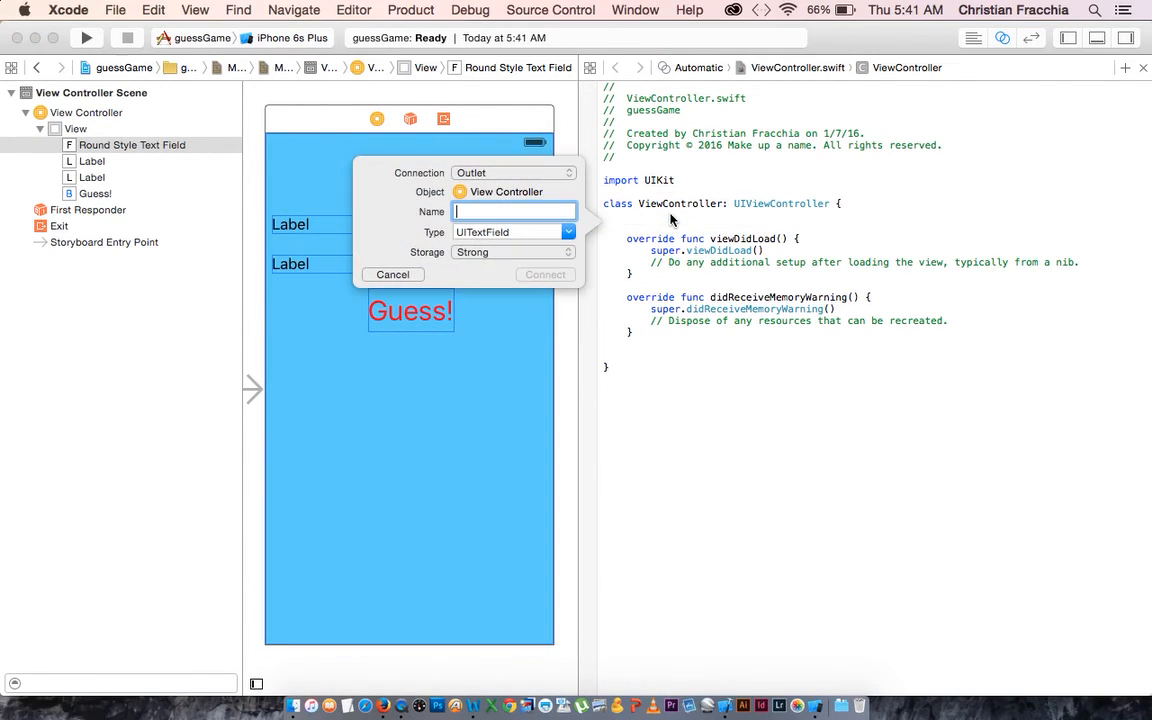
text(myTextField)
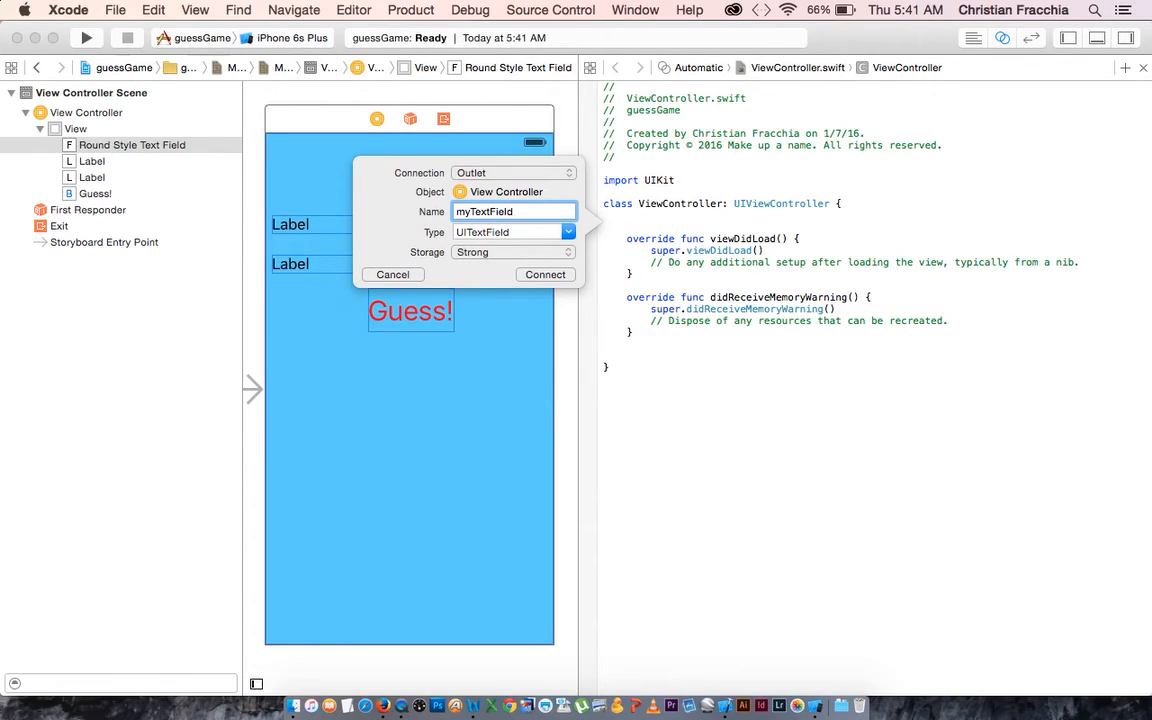
click(544, 274)
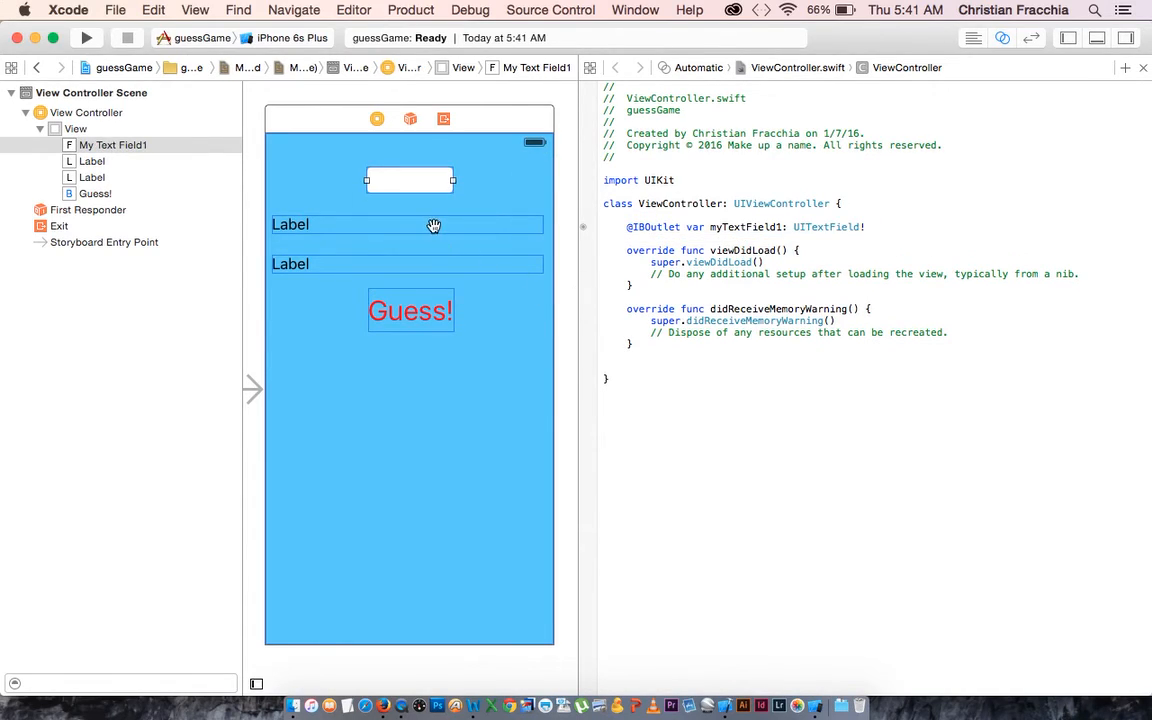
- Connect the two labels as outlets myLabel1 and myLabel2
drag(408, 224, 650, 226)
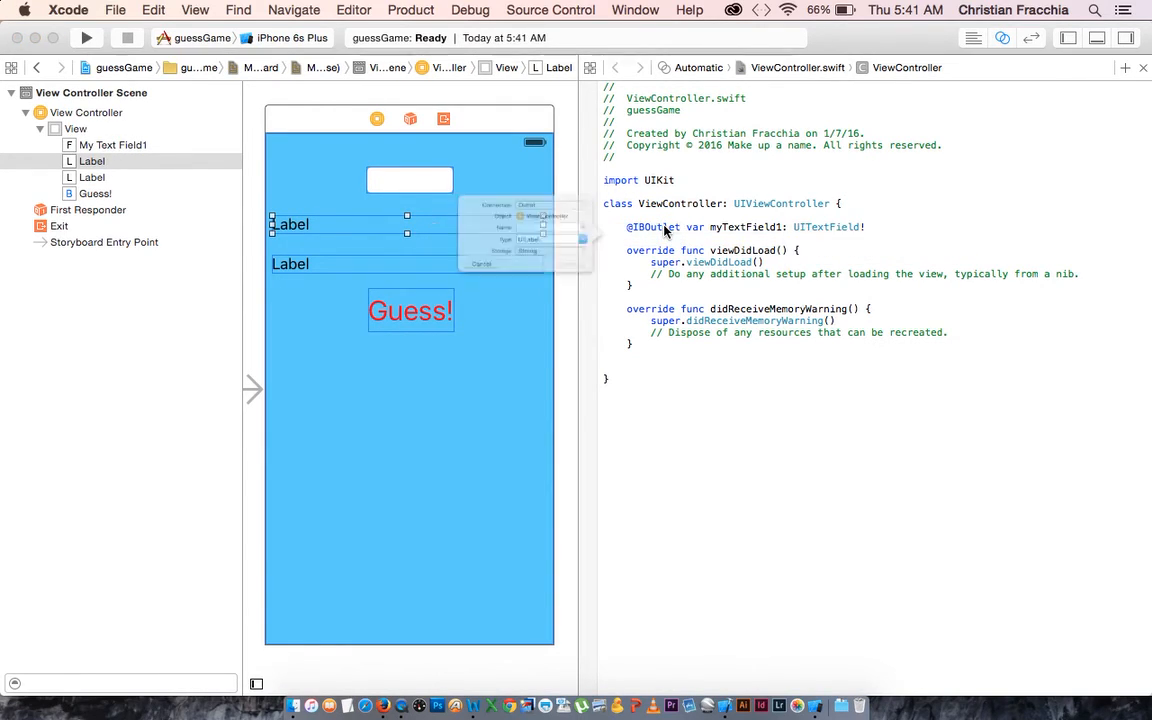
text(myLabel)
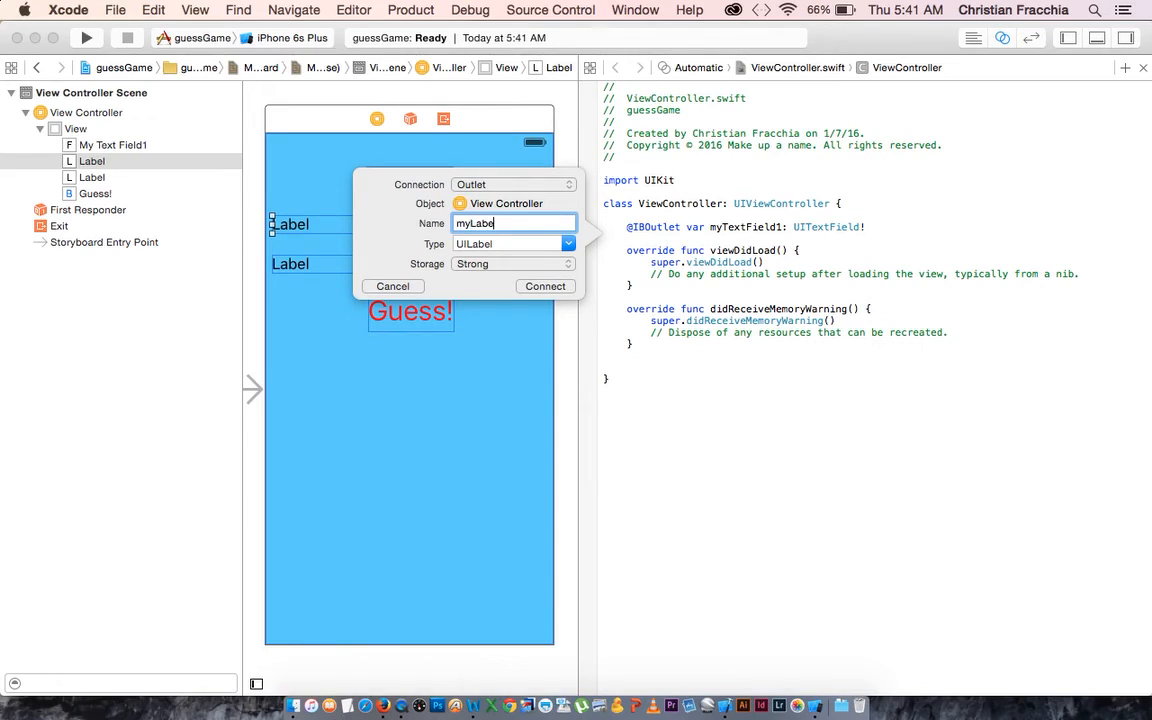
text(1)
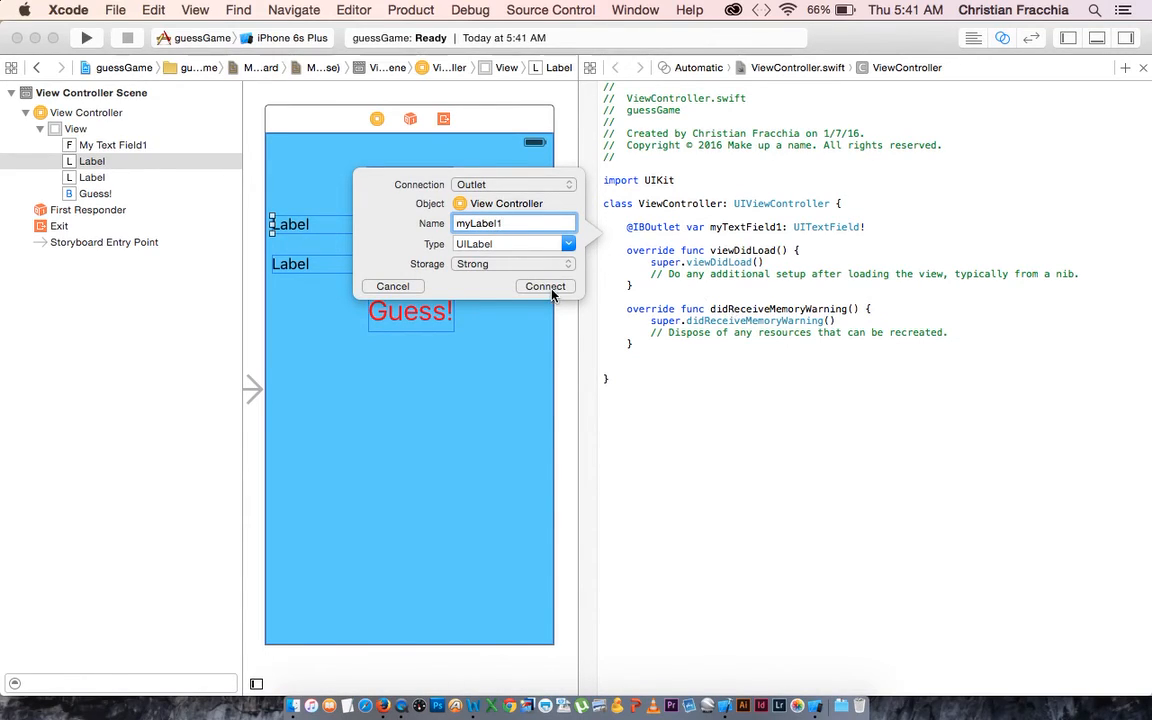
click(544, 286)
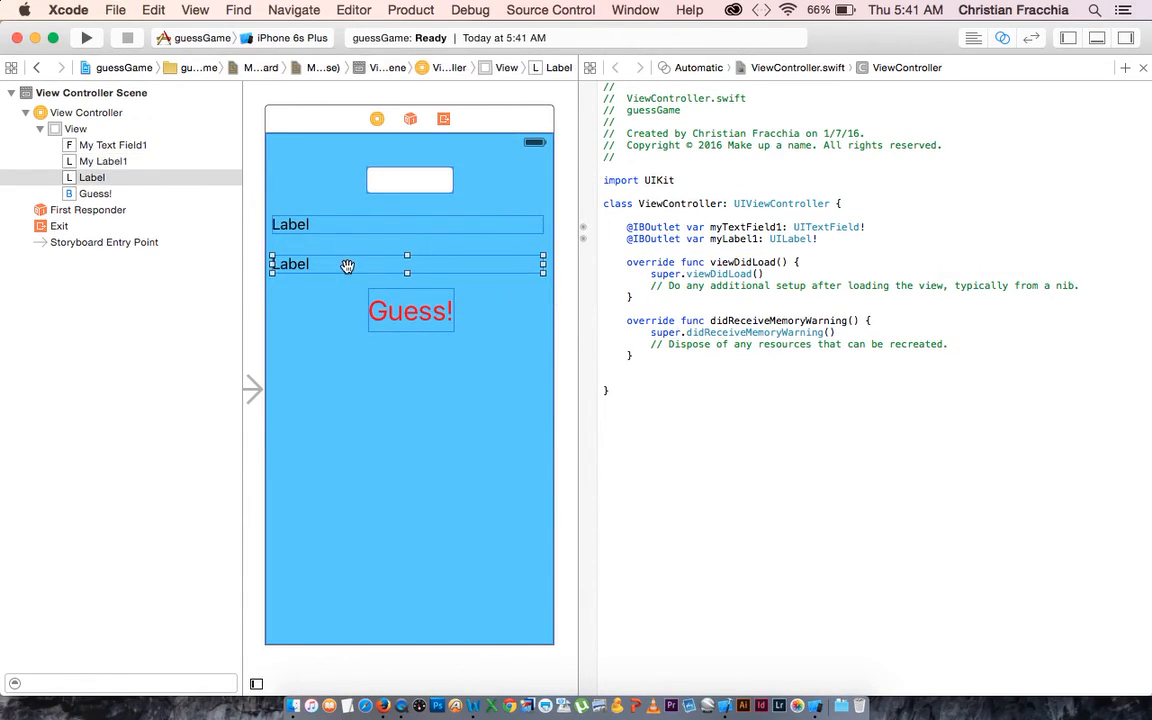
drag(348, 264, 638, 244)
text(myLabel2)
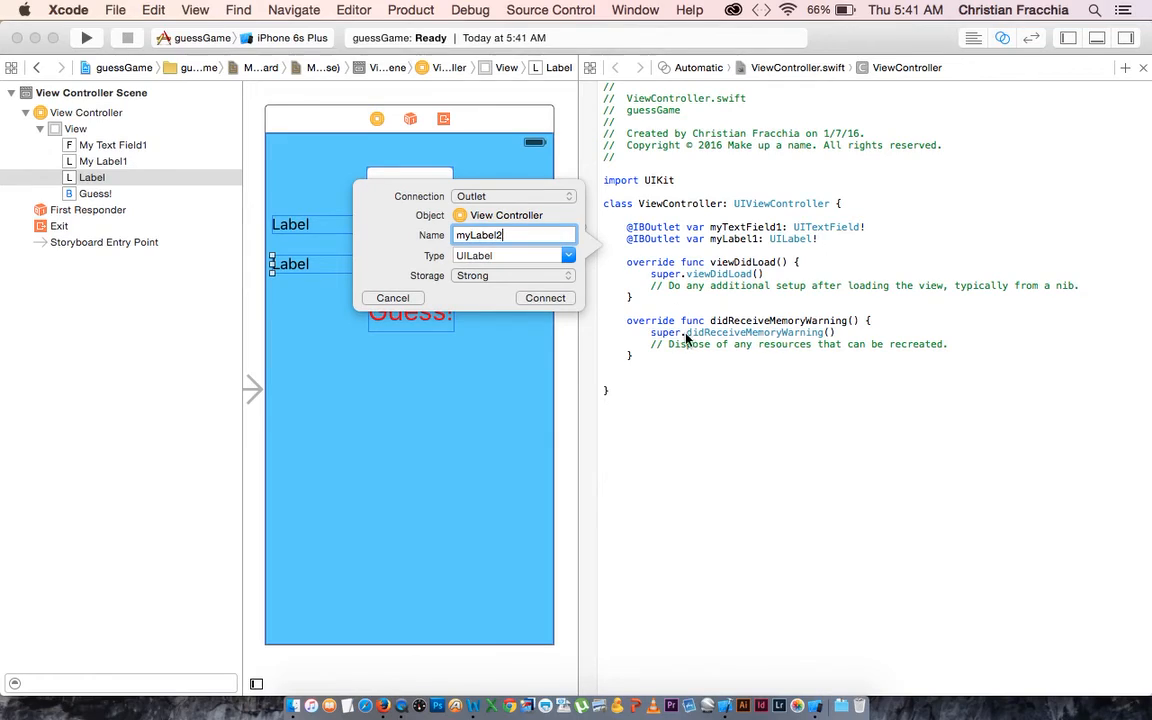
click(544, 298)
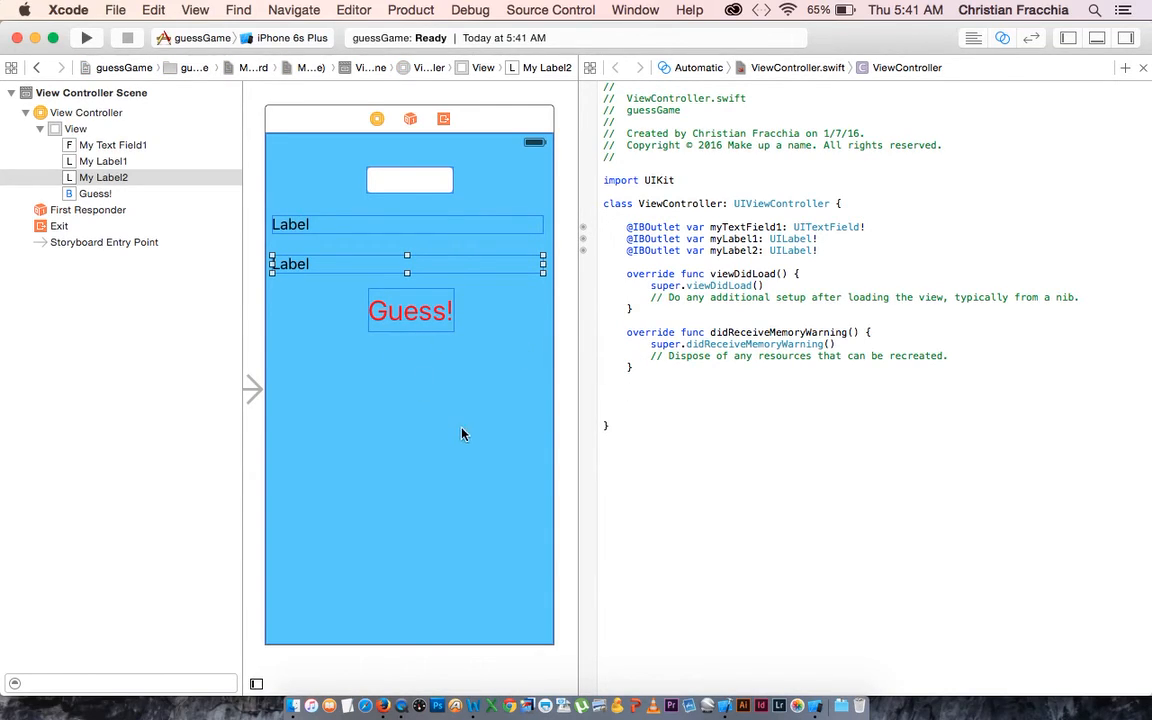
mouse_move(402, 308)
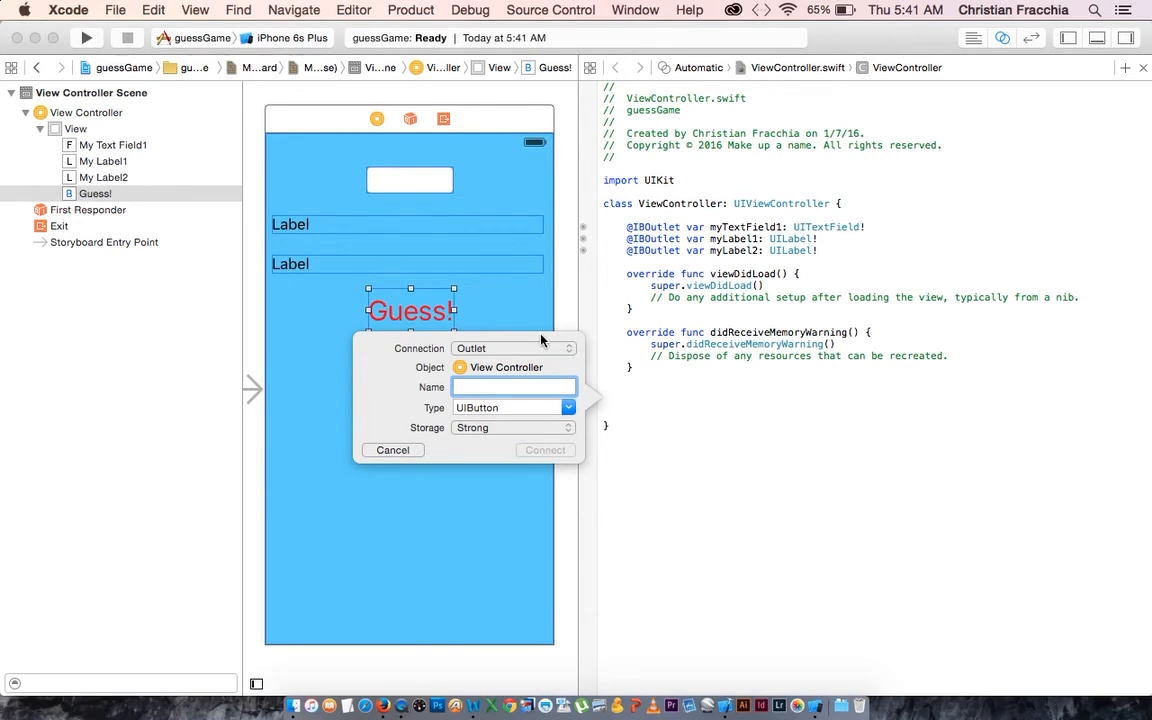
- Connect the Guess! button as an action named myButton1
click(512, 348)
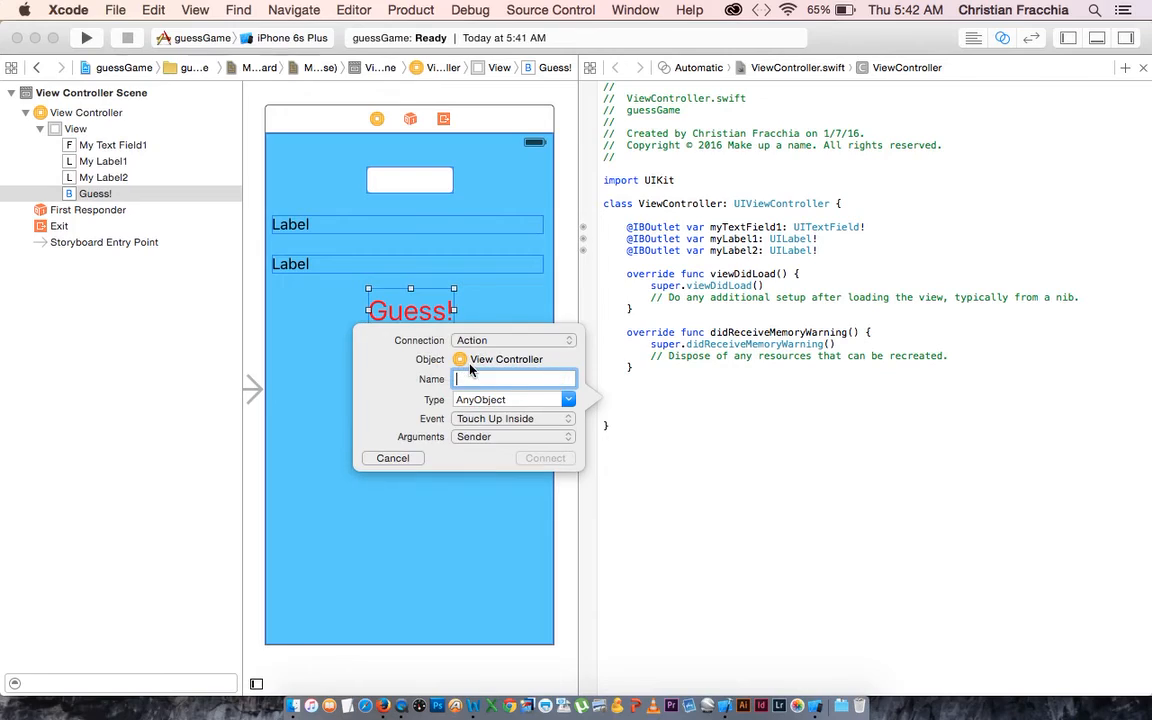
text(myButton1)
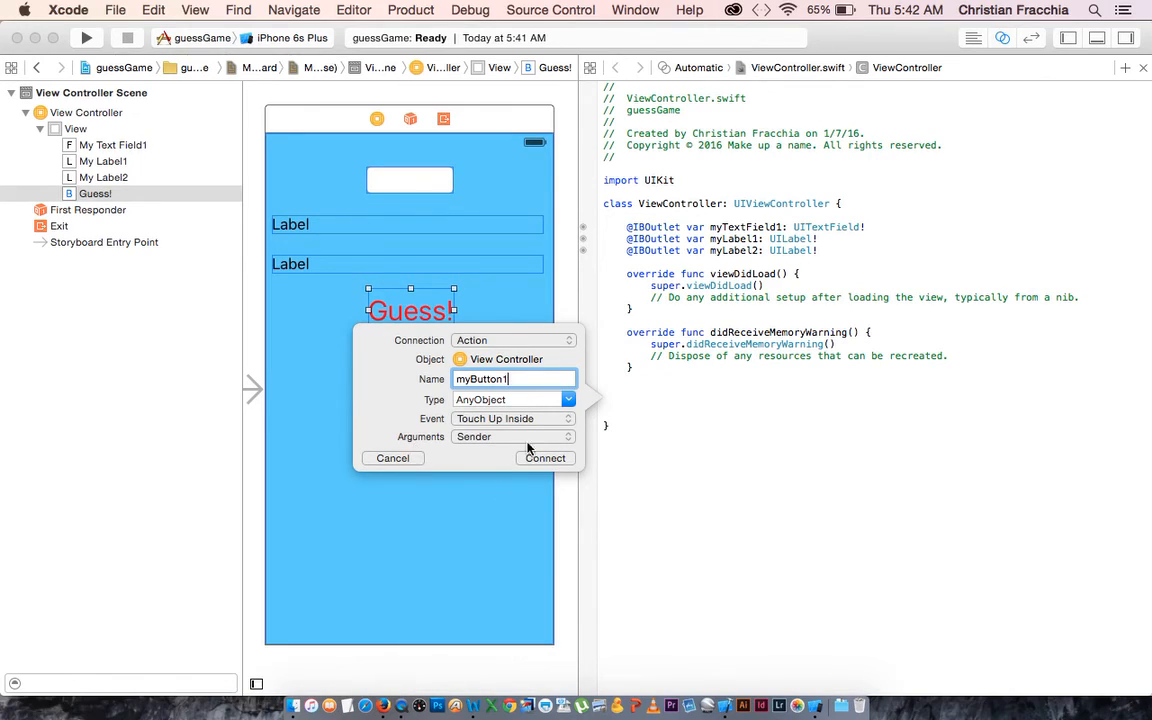
click(544, 458)
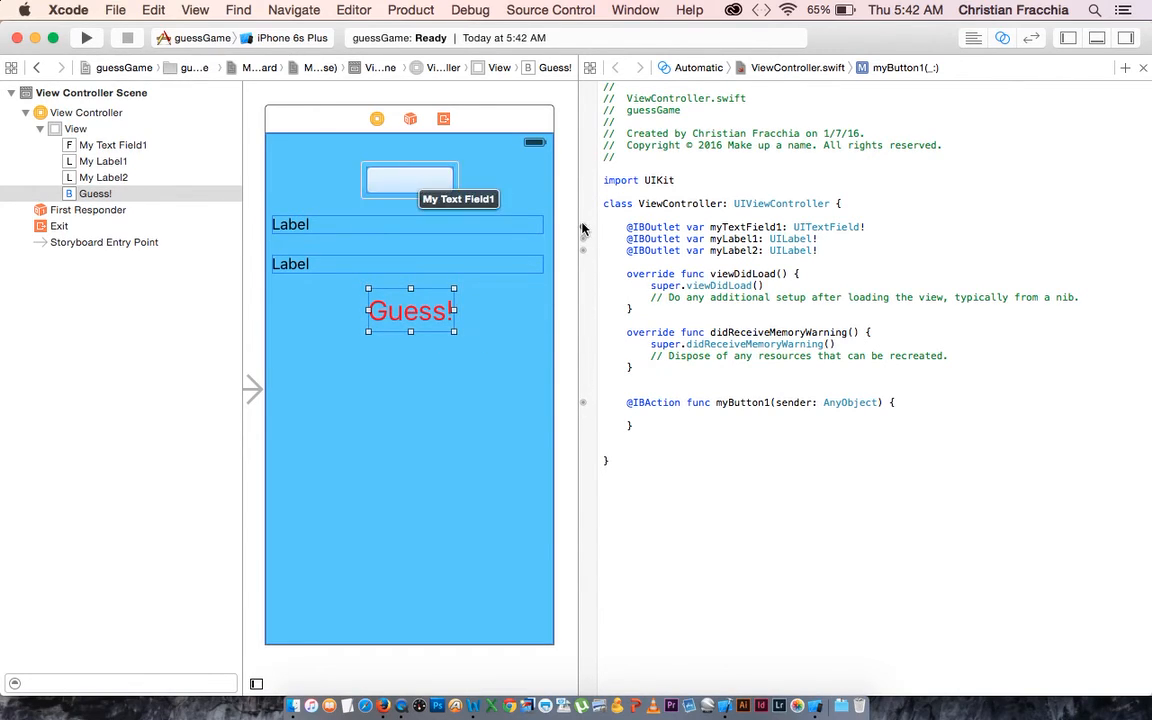
- Restore the Utilities pane and inspect the text field's myTextField1 outlet connection
click(1128, 38)
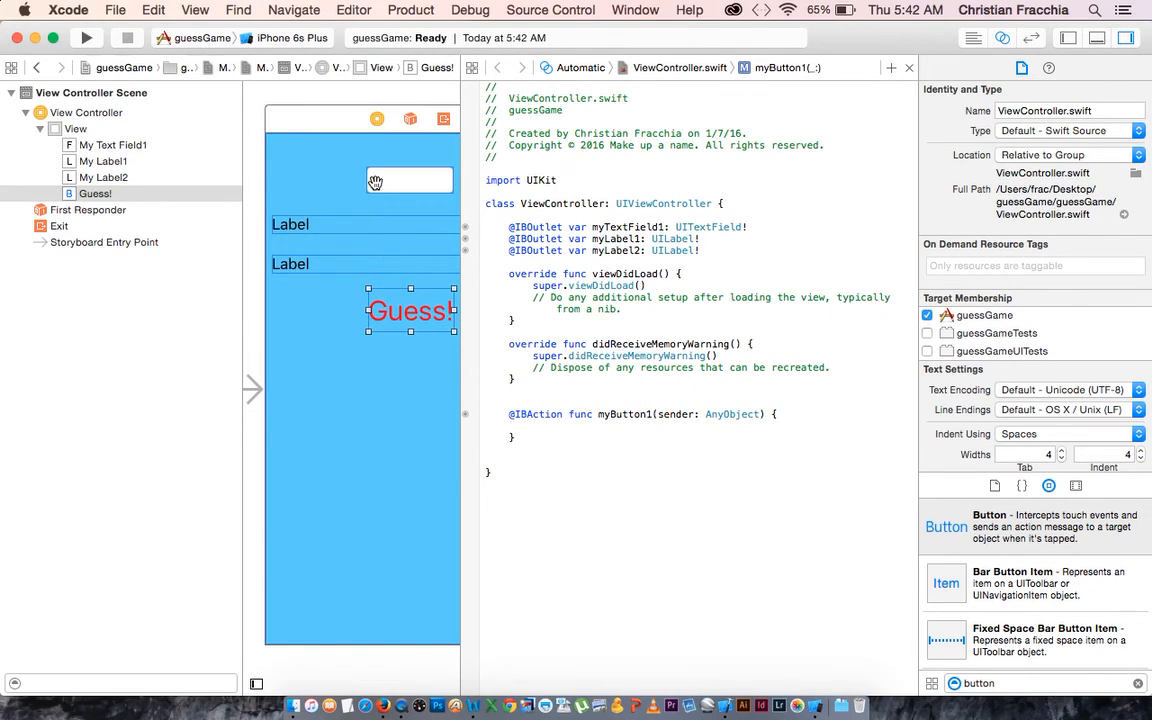
click(408, 180)
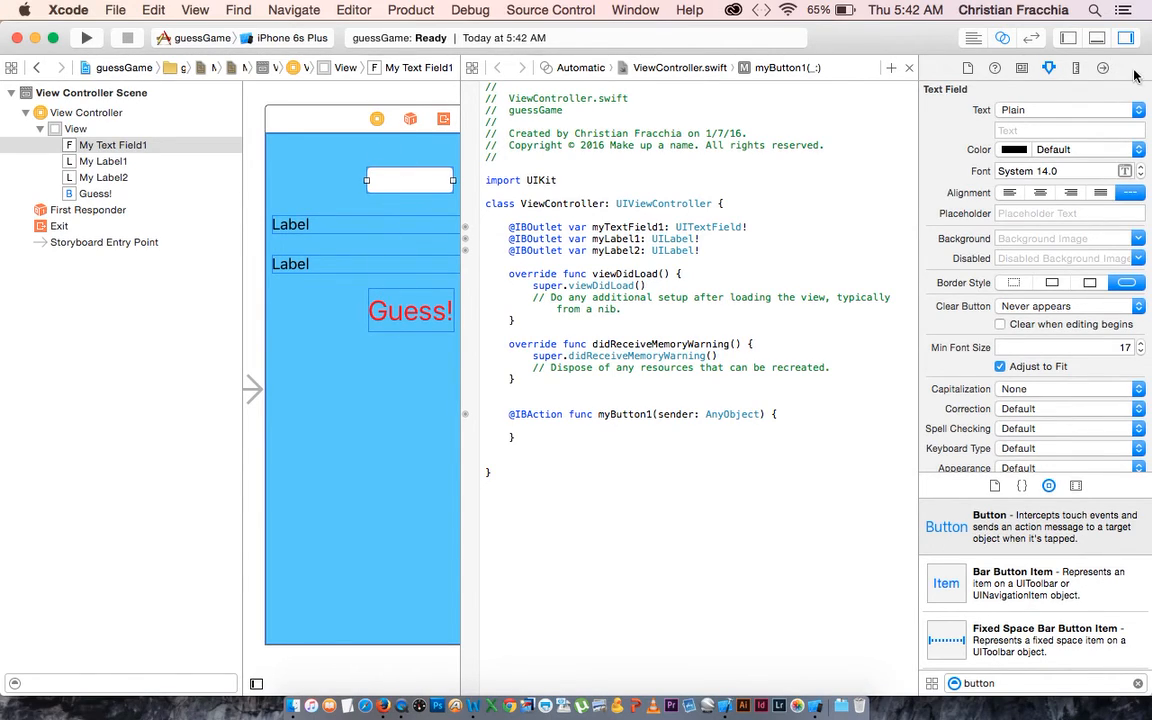
mouse_move(1104, 68)
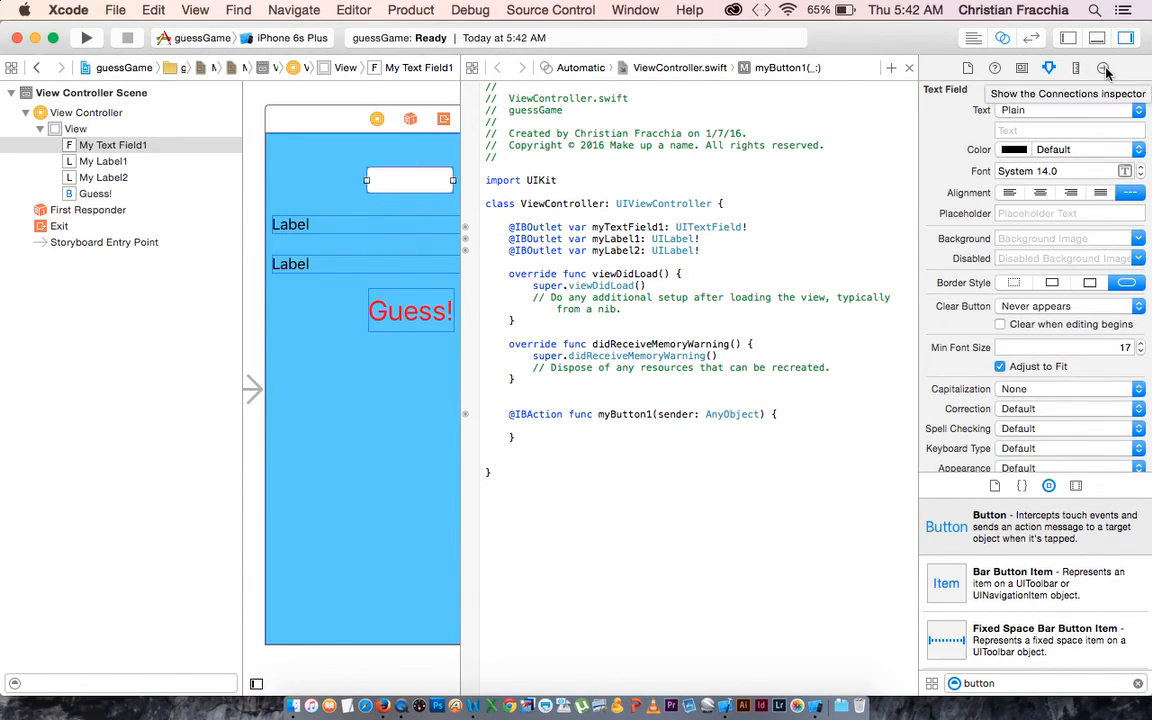
click(1104, 68)
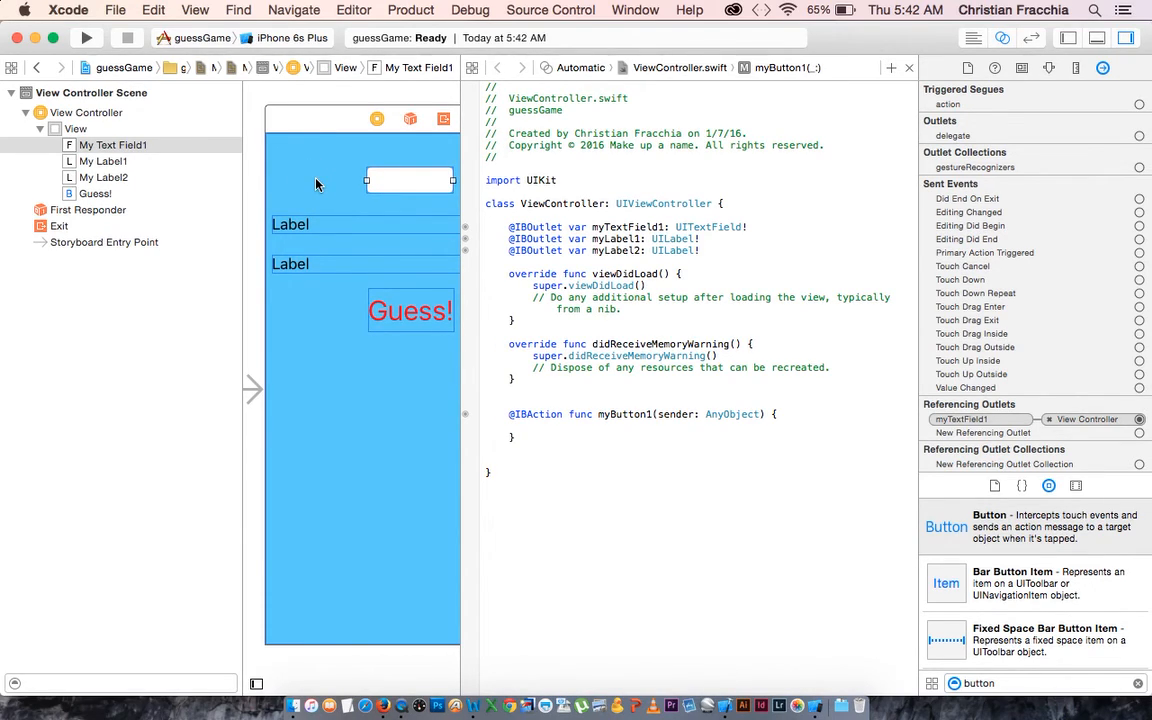
mouse_move(442, 348)
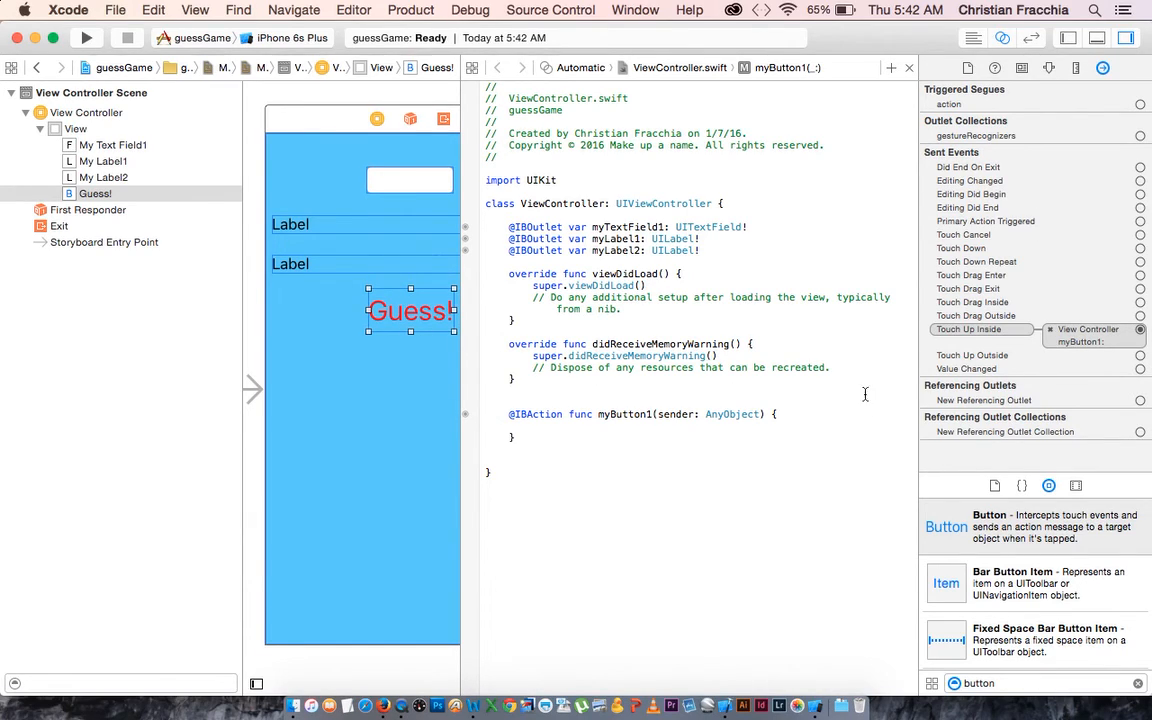
mouse_move(992, 368)
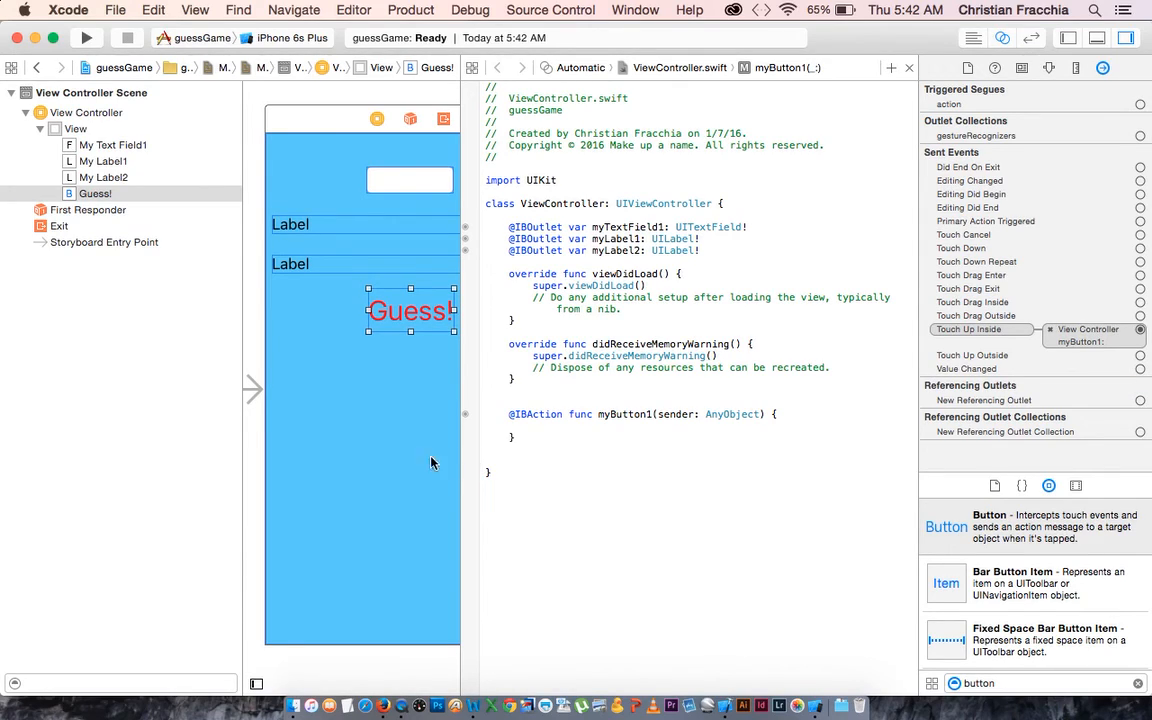
mouse_move(440, 456)
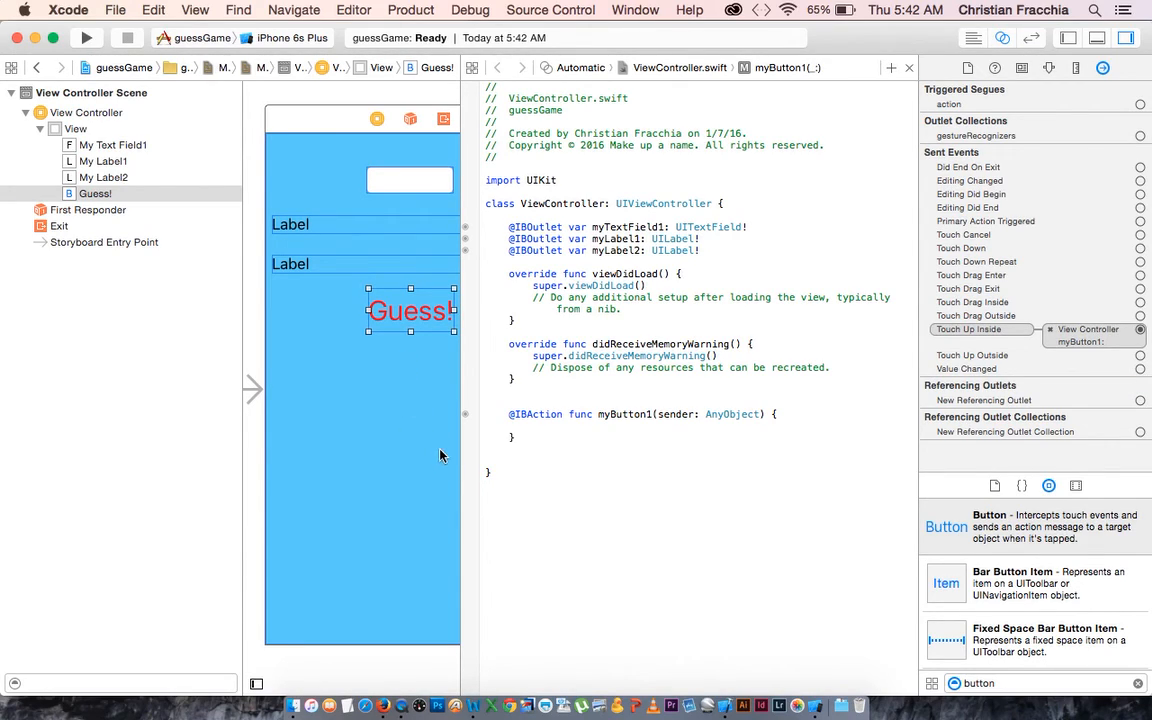
mouse_move(1124, 180)
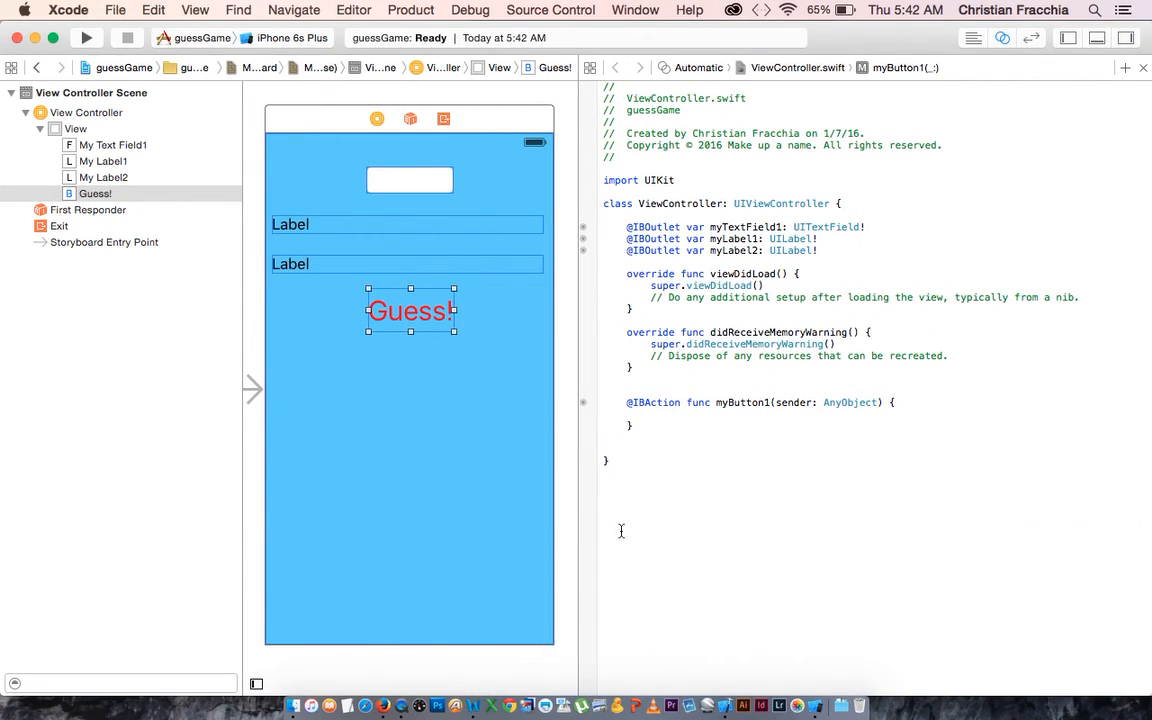
mouse_move(940, 412)
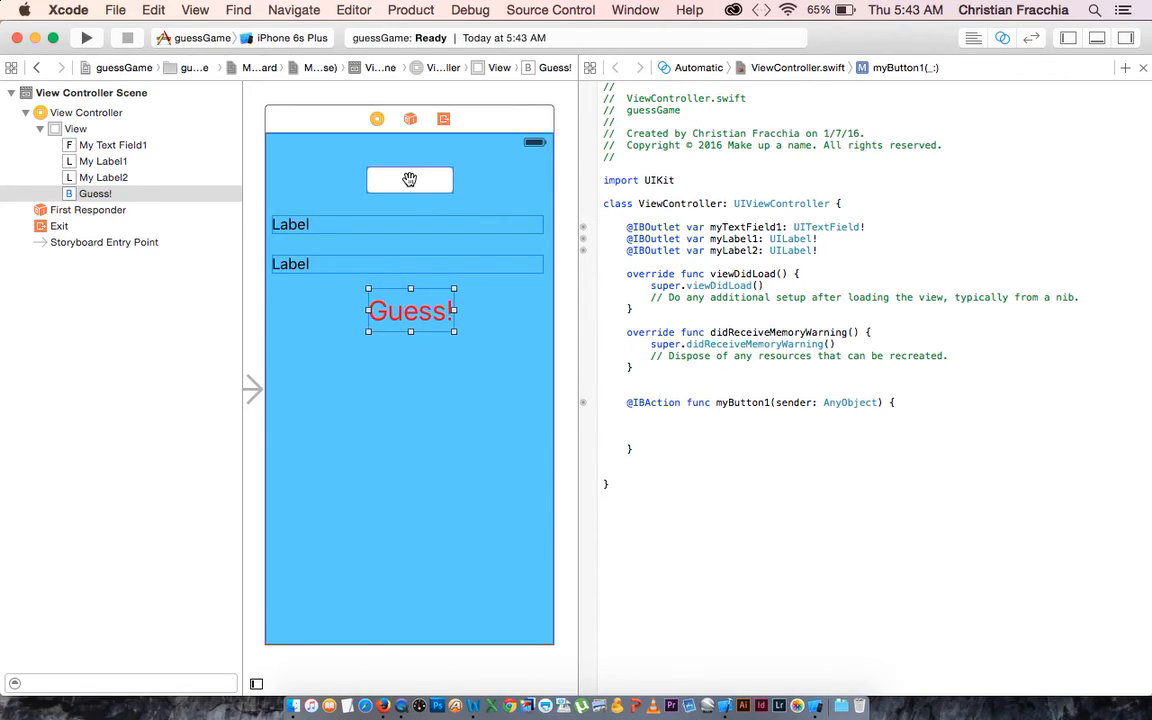
- Write let firstValue = Double(myTextField1.text) inside the myButton1 action
text(let fir)
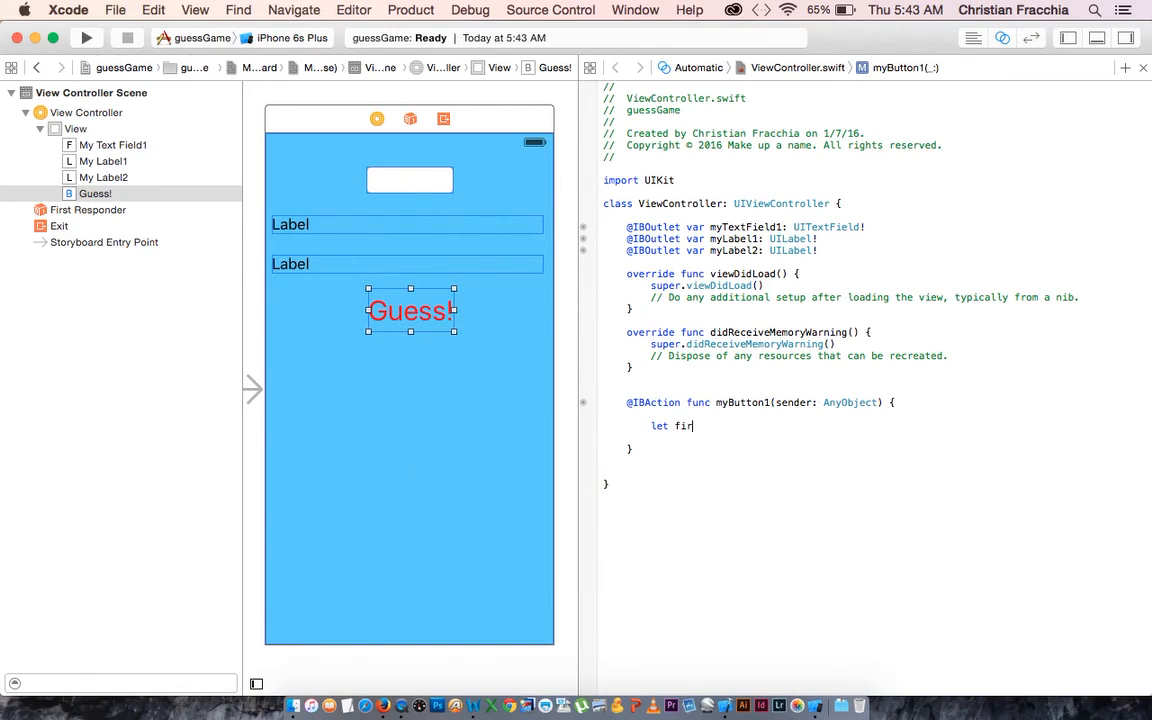
text(stValue =)
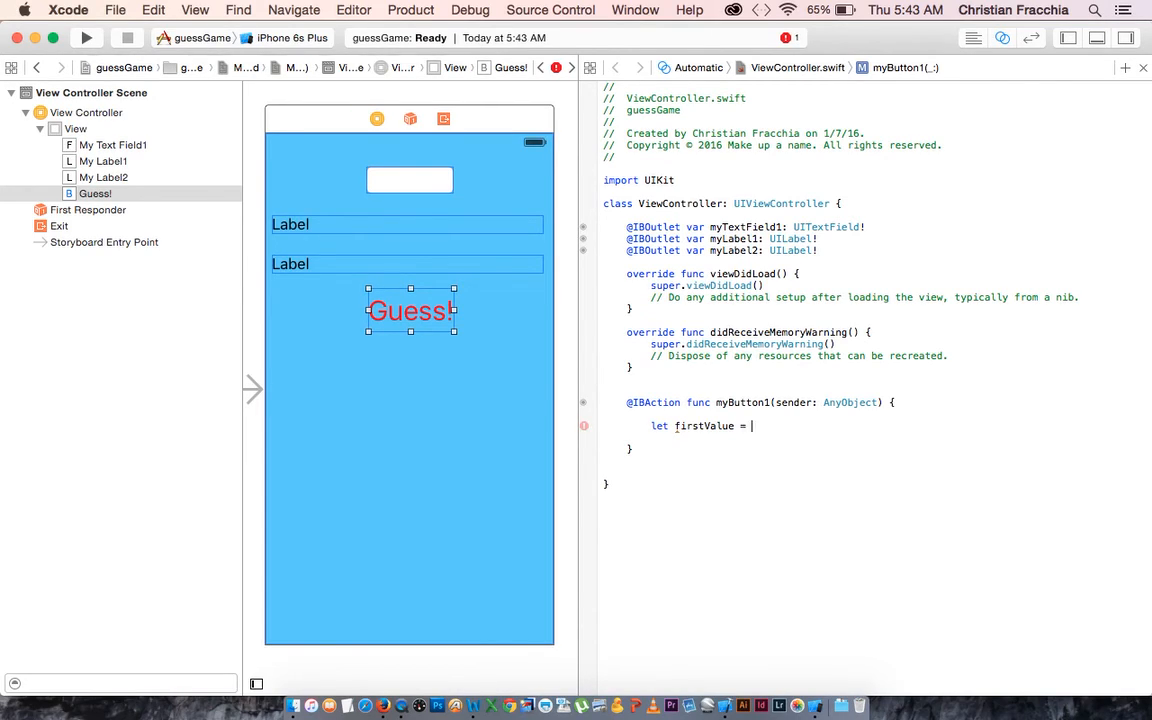
text(Double(m)
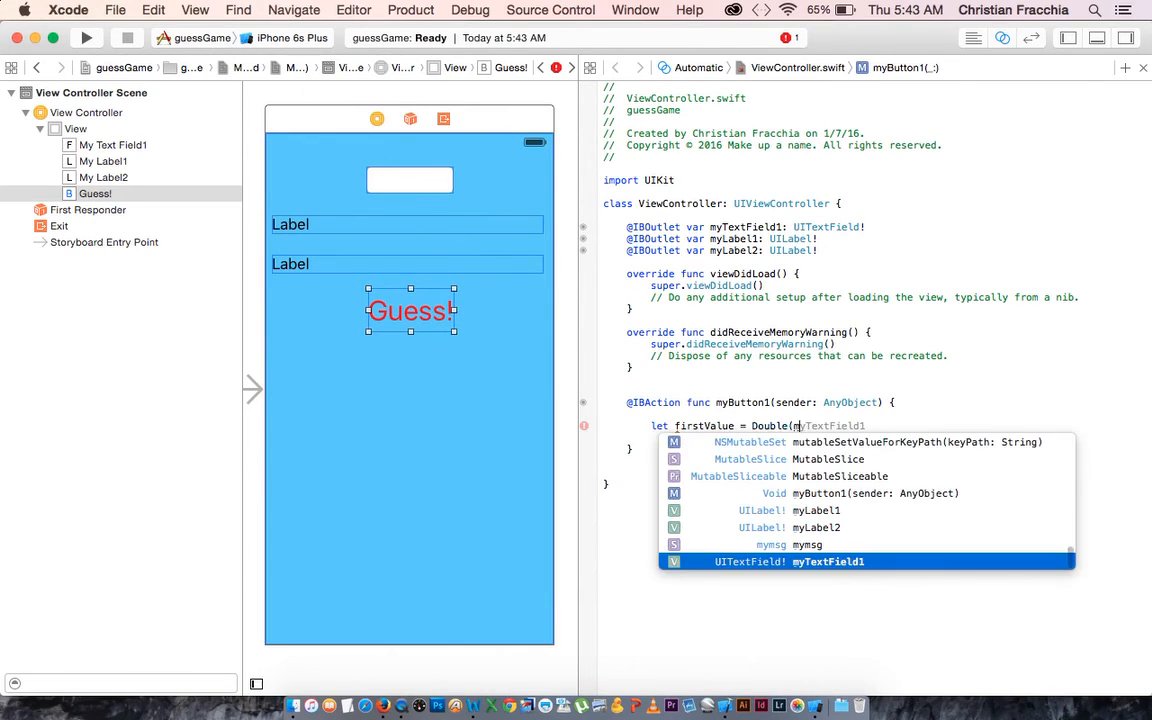
key(Escape)
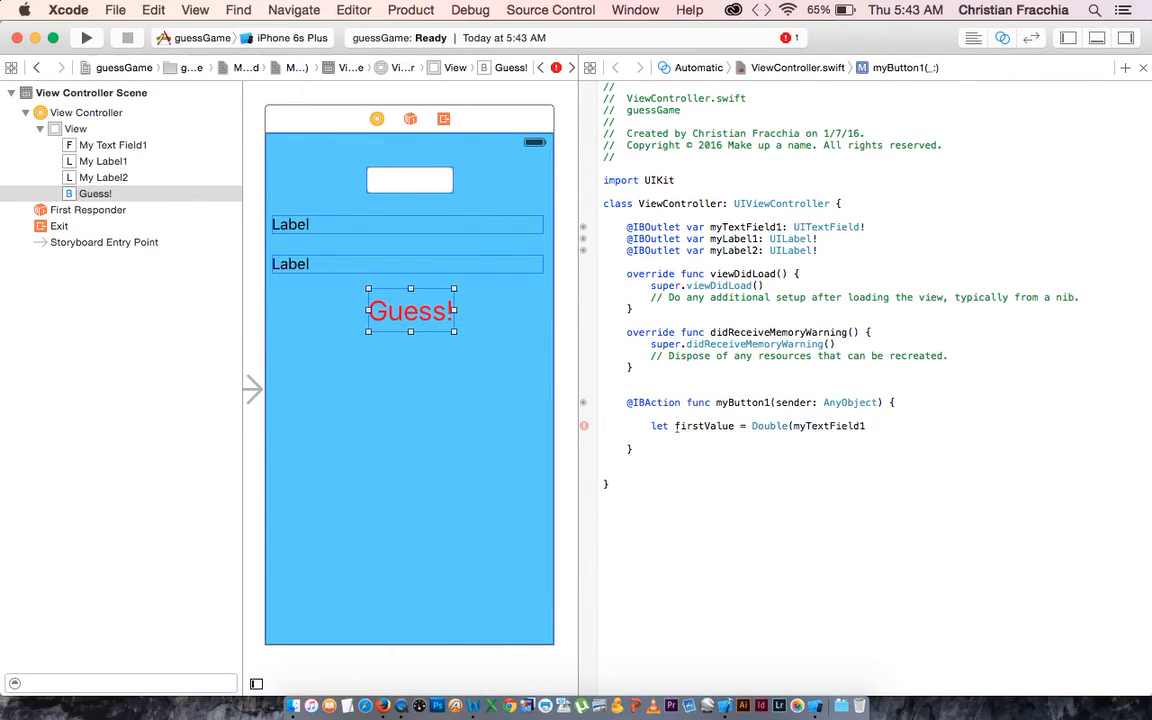
text(myTextField1)
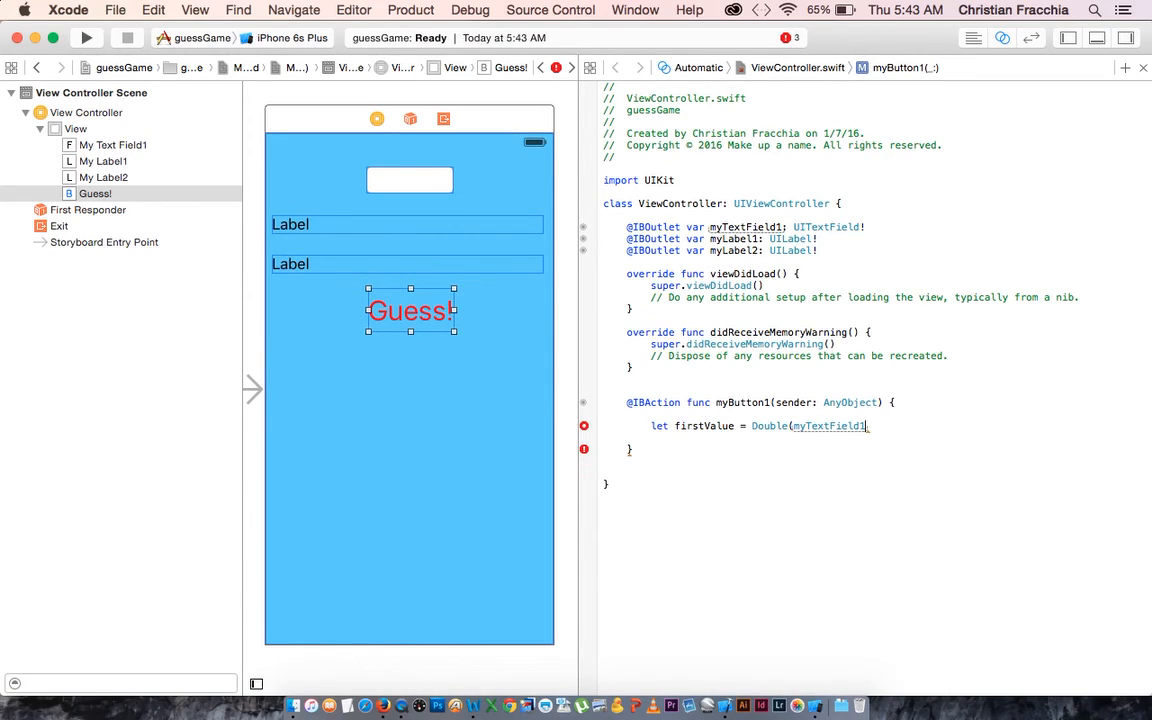
text(.text!)
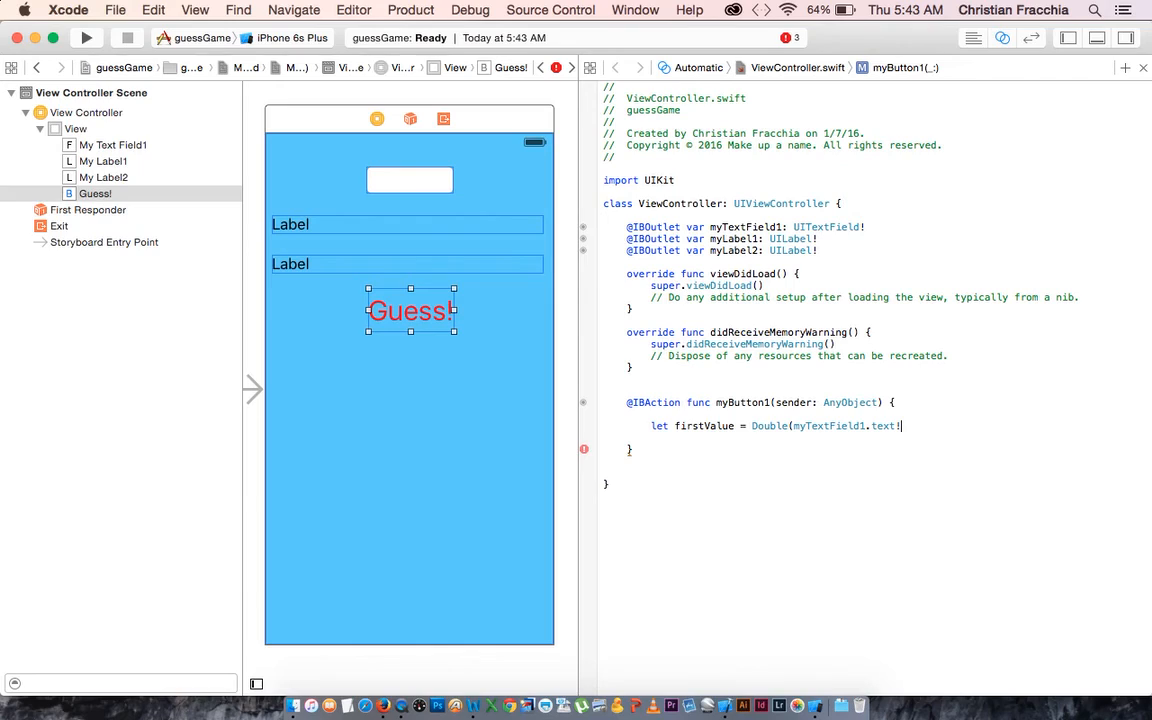
text())
text(let)
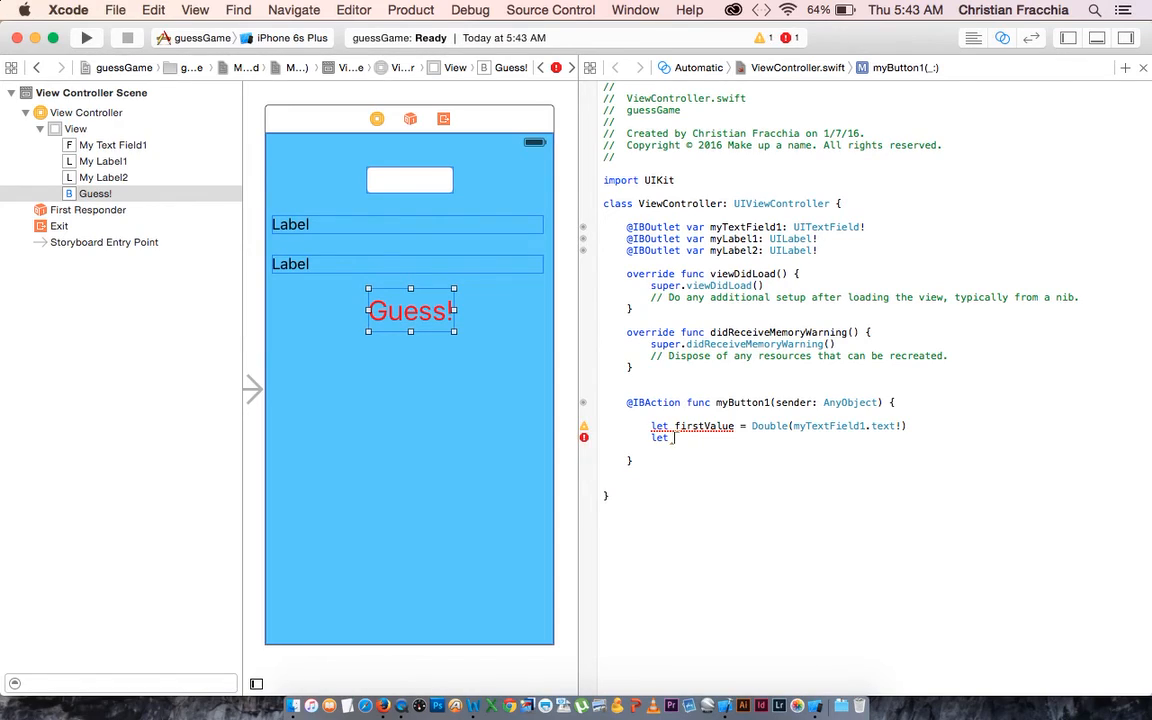
- Write let ranNum = Double(arc4random() % 10) and begin the following if statement
text(ranNu)
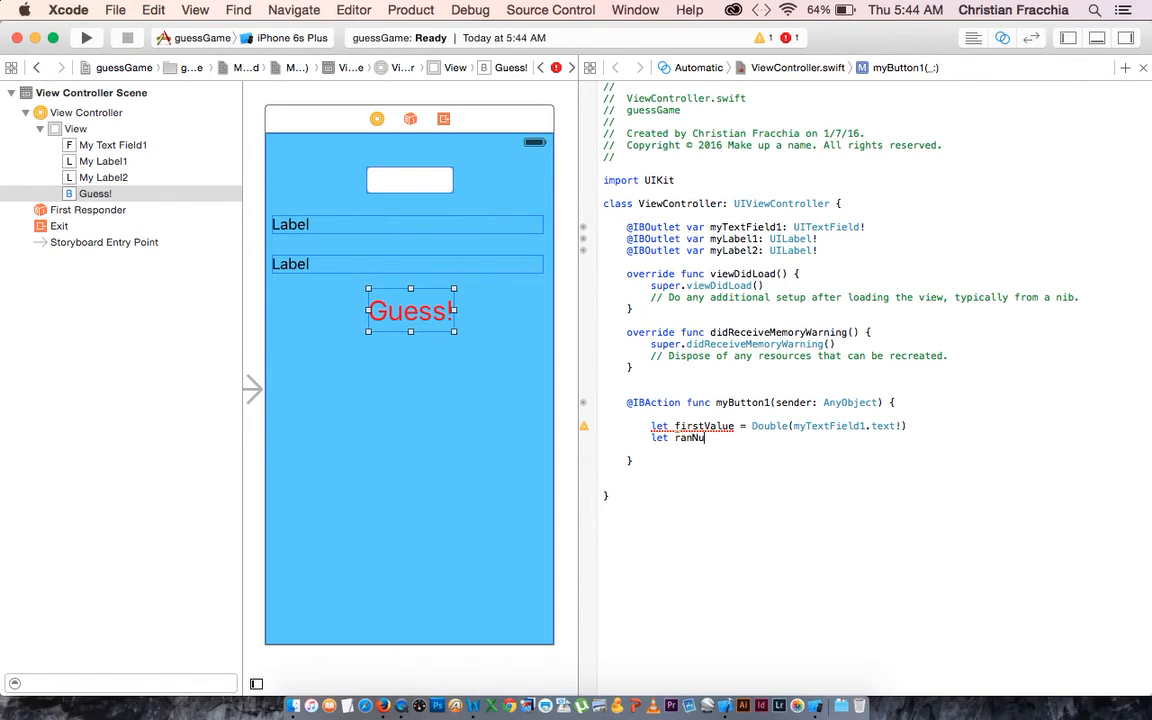
text(m)
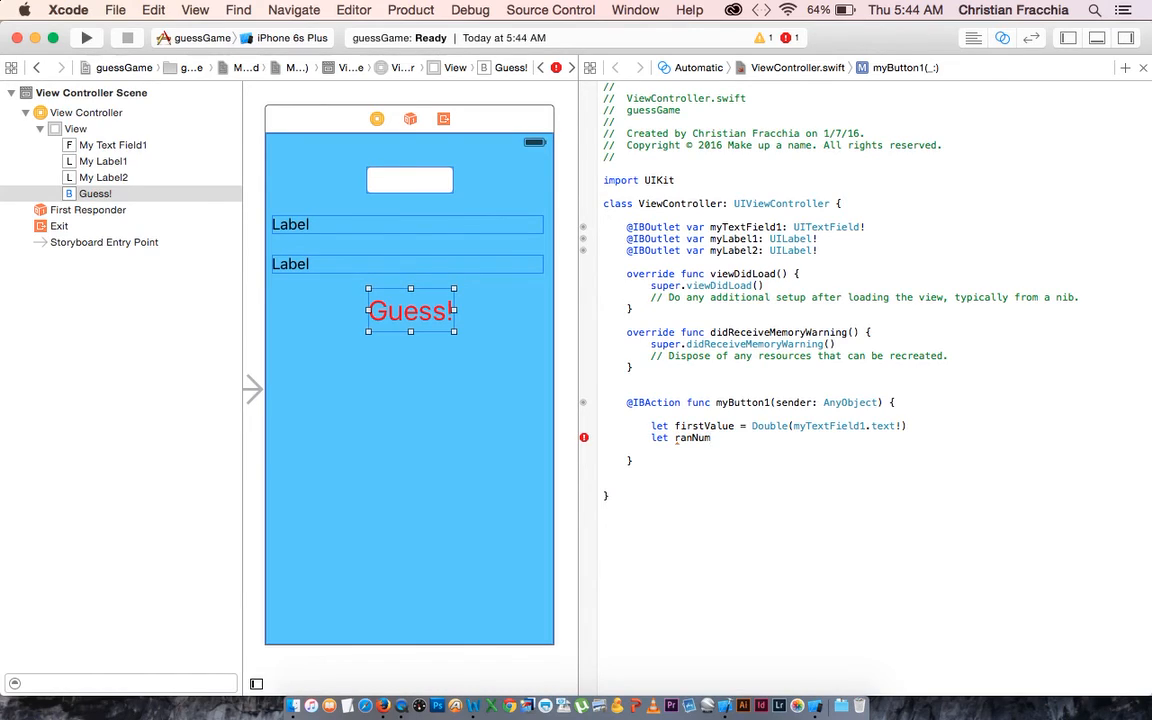
text(=)
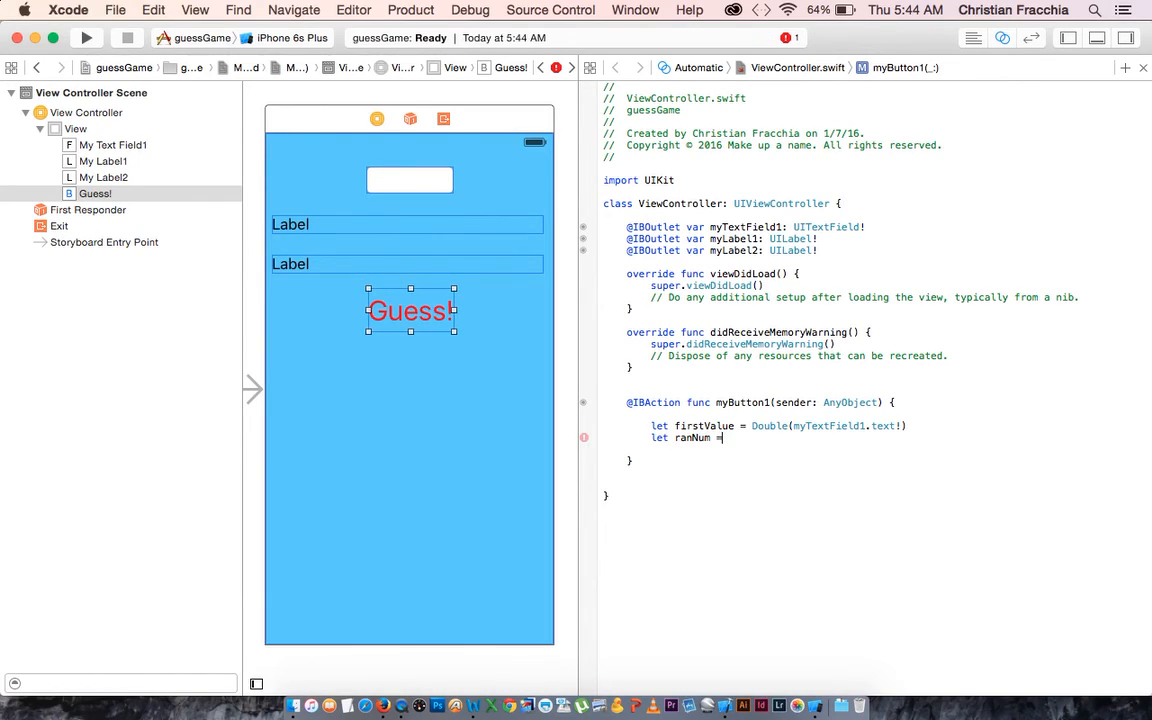
text(Double)
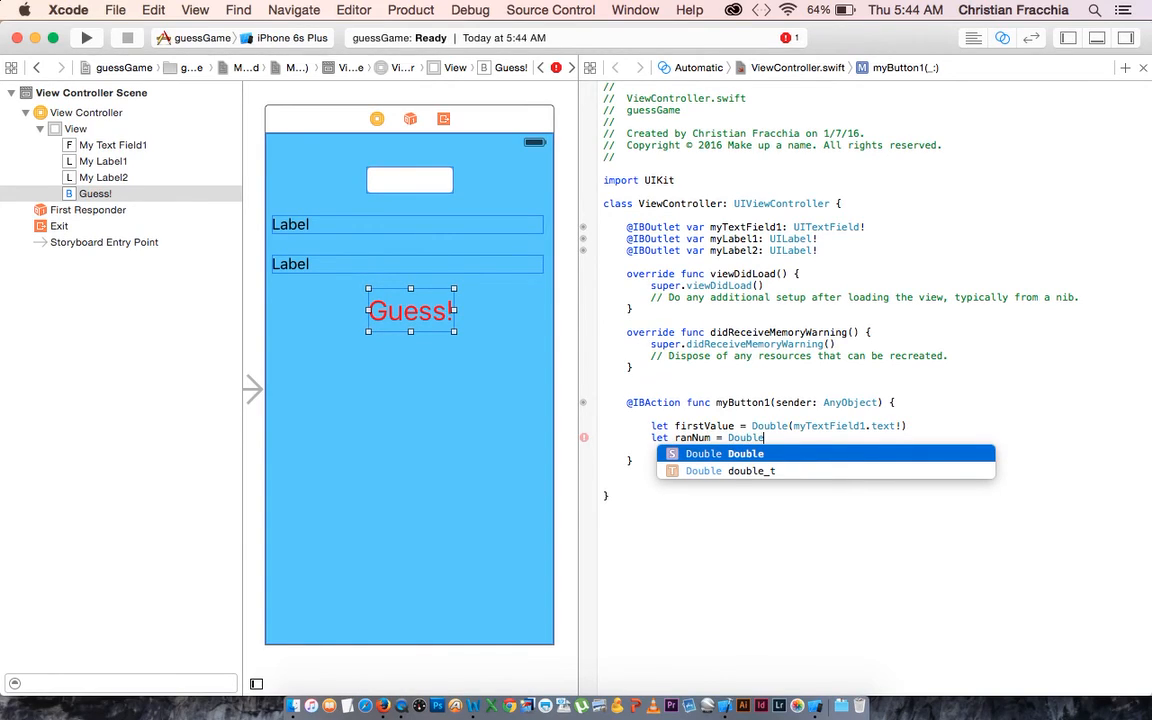
text(()
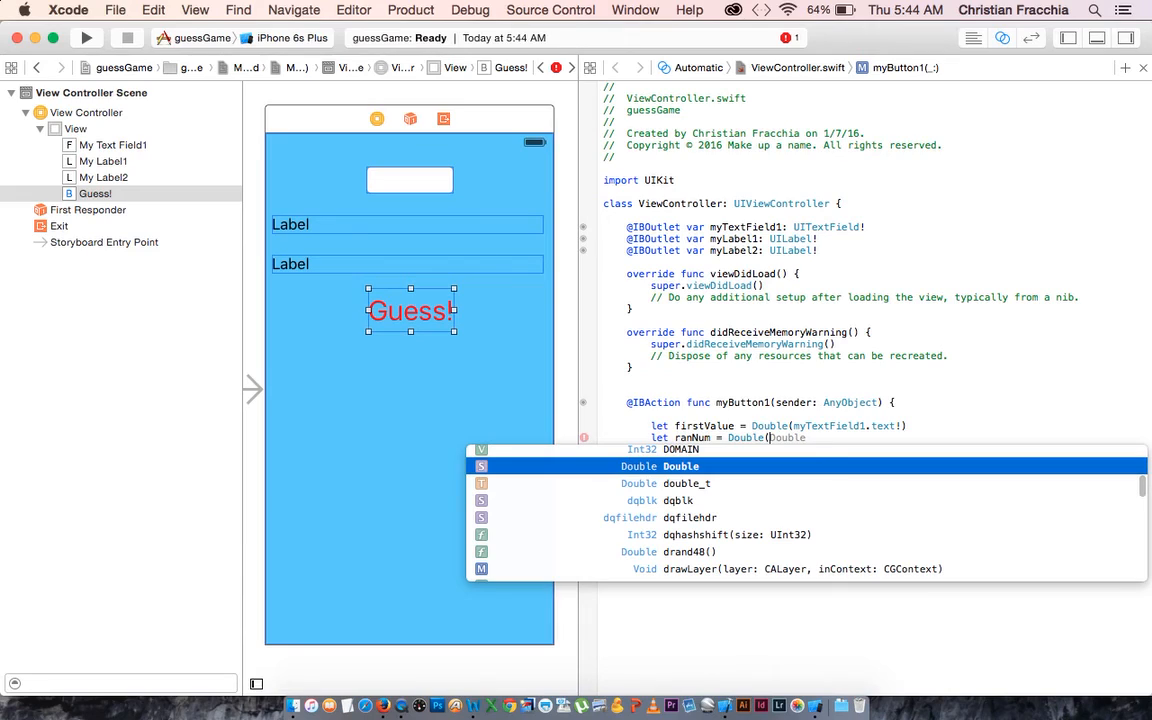
text(arc4random_()
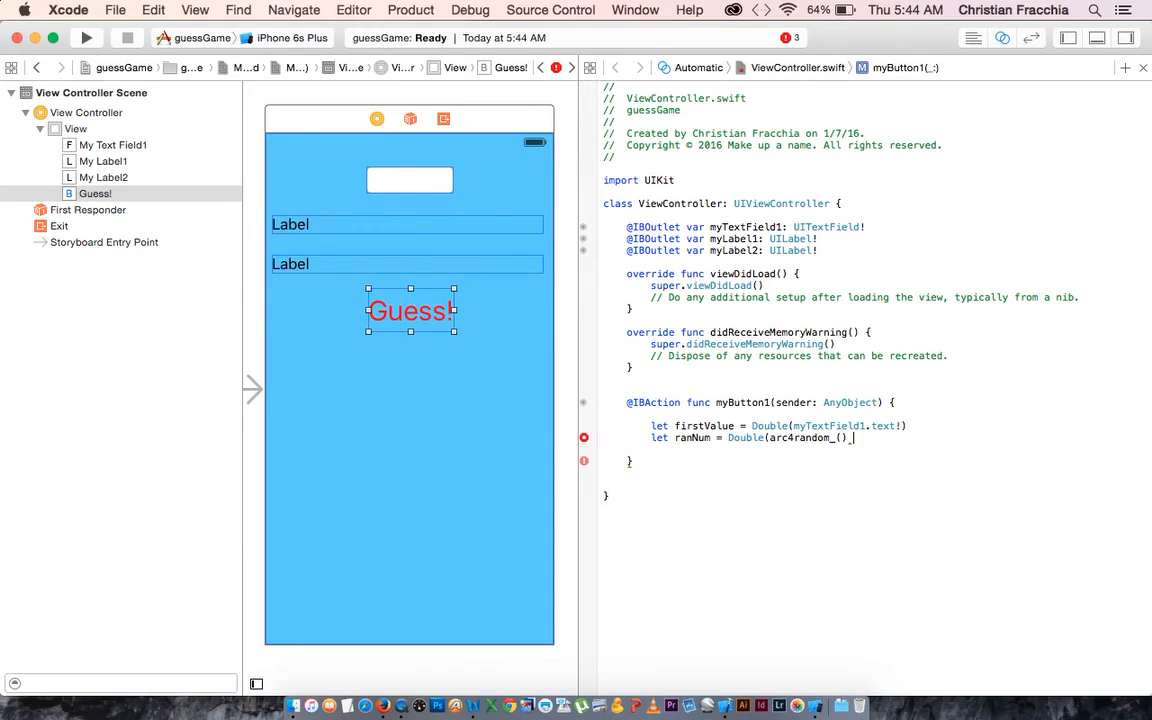
text(%)
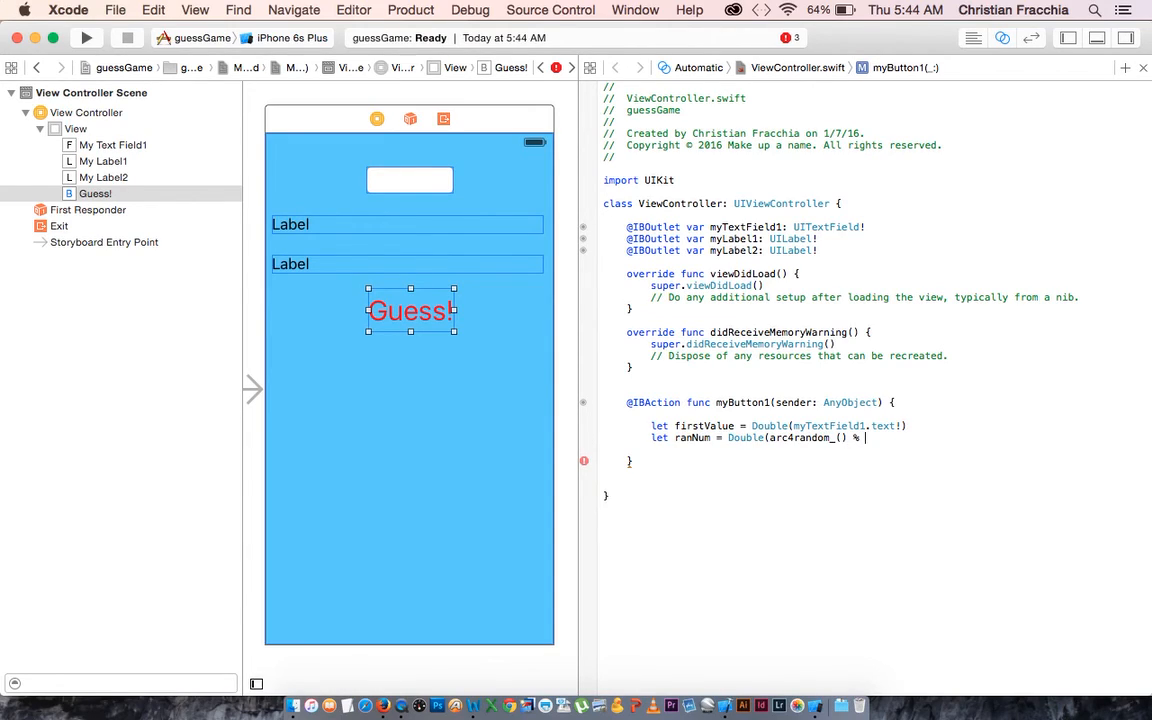
text(10))
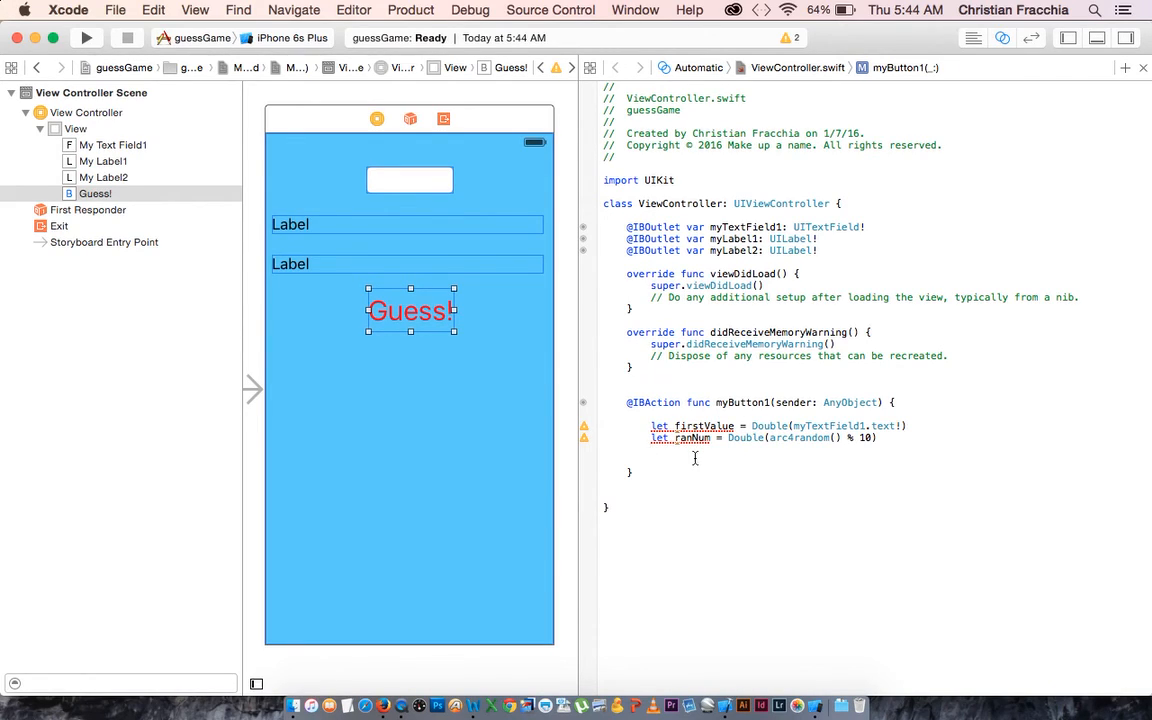
text(if)
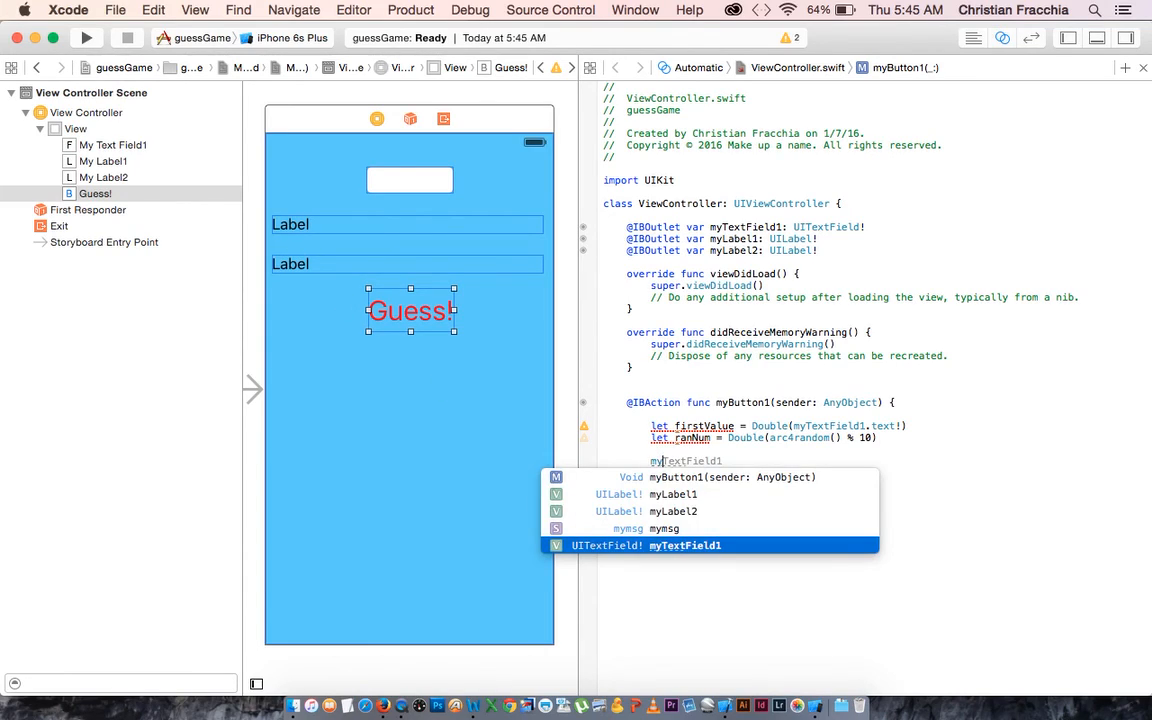
- Set myLabel2.text to "The answer is \(ranNum), you guessed \(firstValue)."
text(myLabel2)
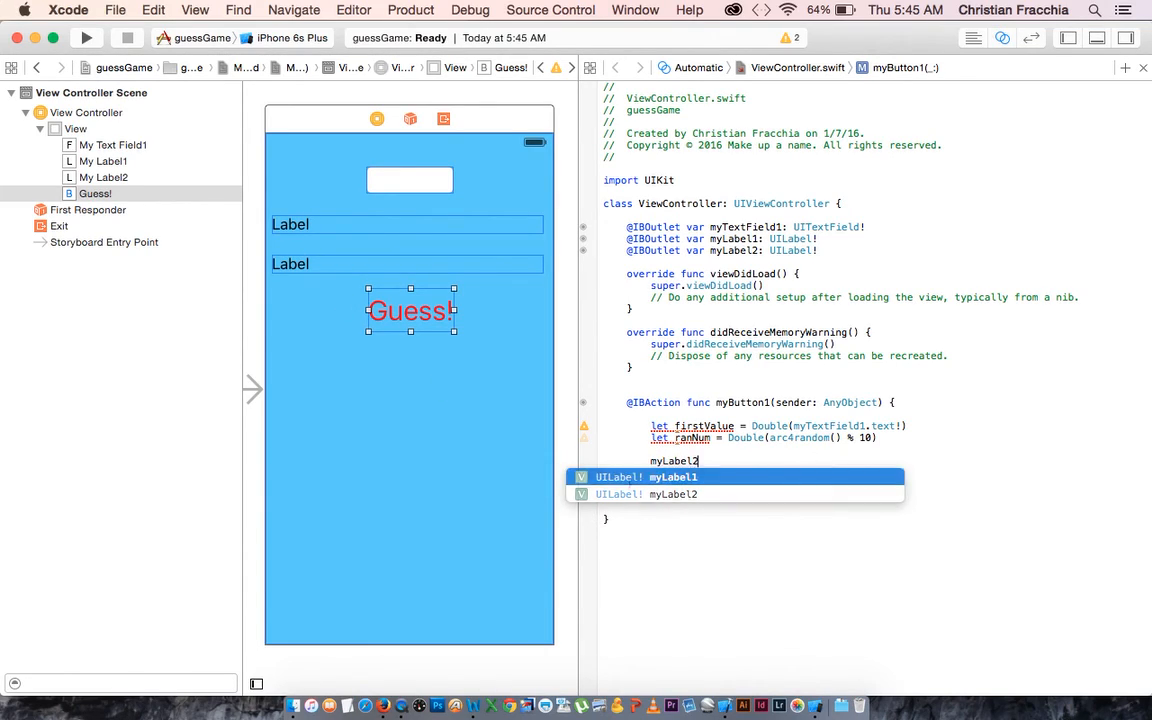
text(.text)
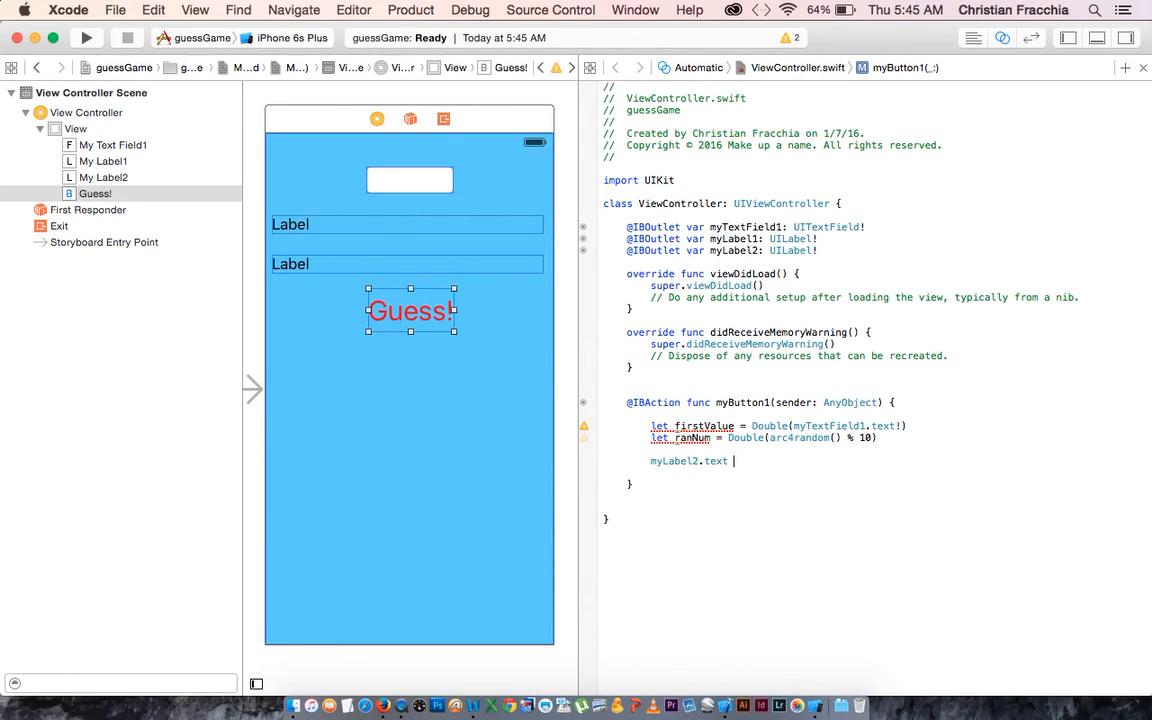
text(=)
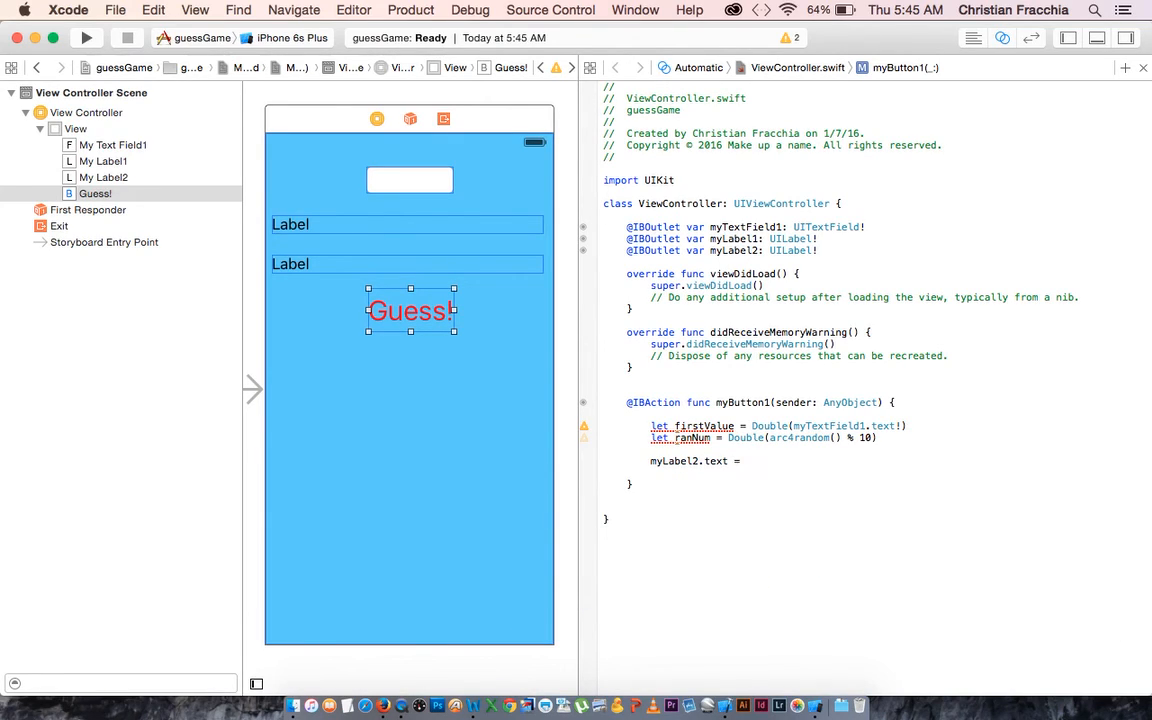
text("The ")
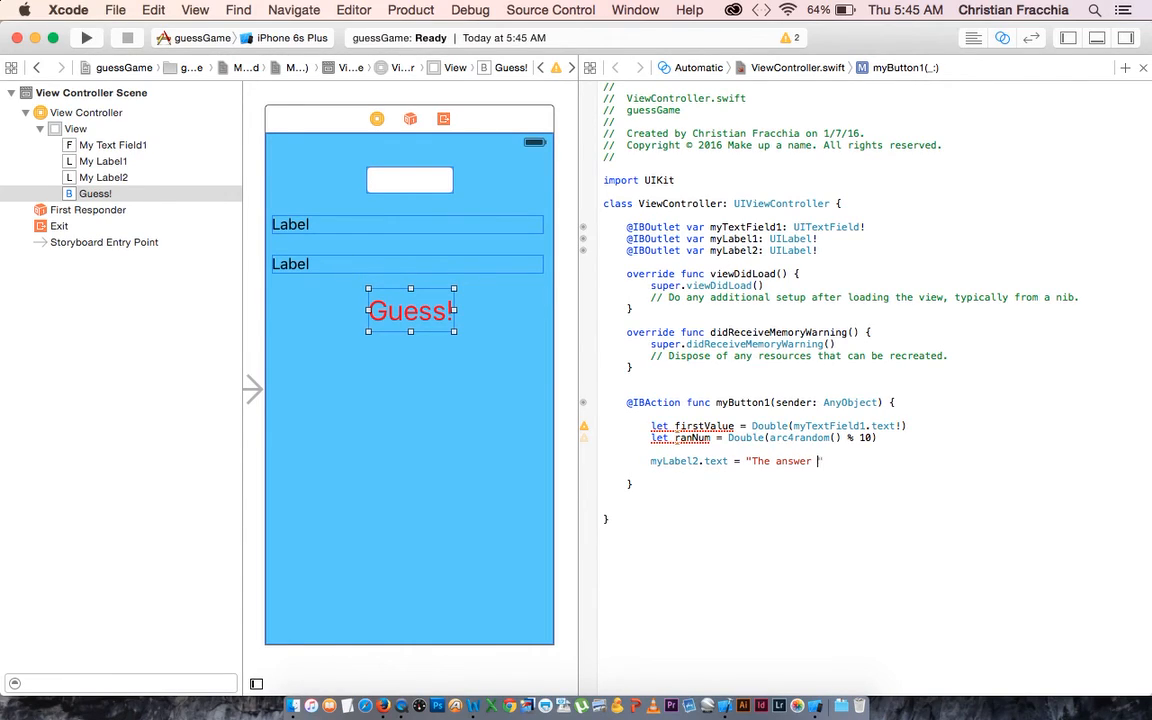
text(w)
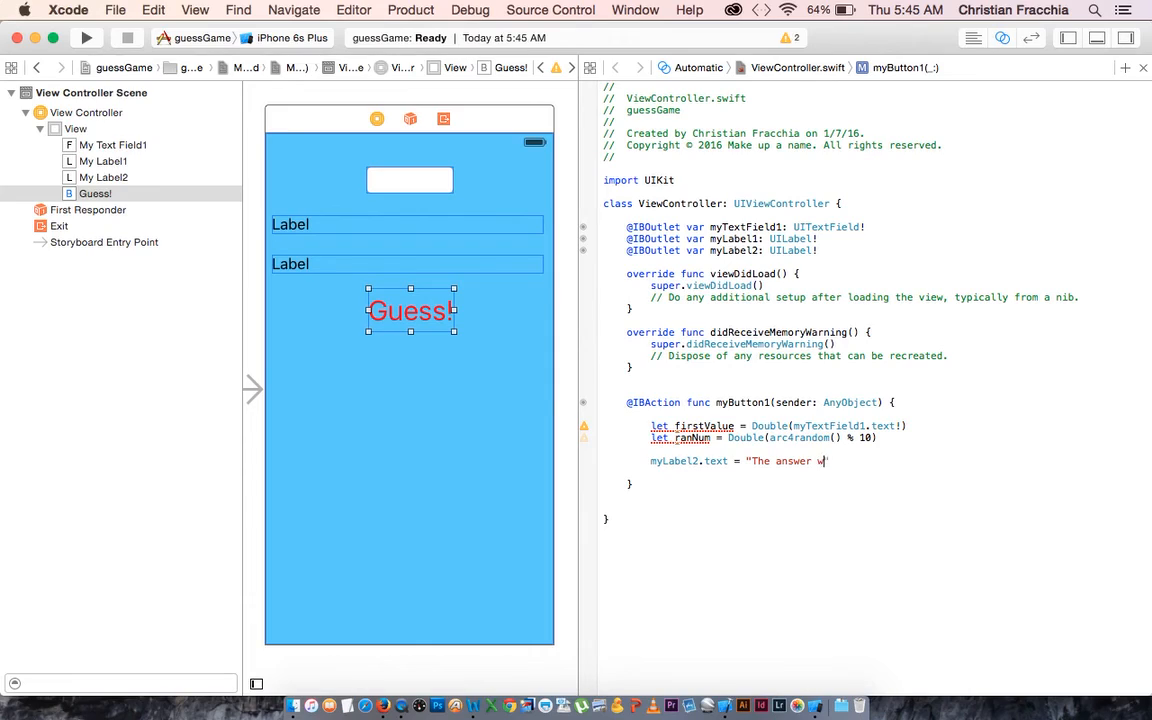
text(is)
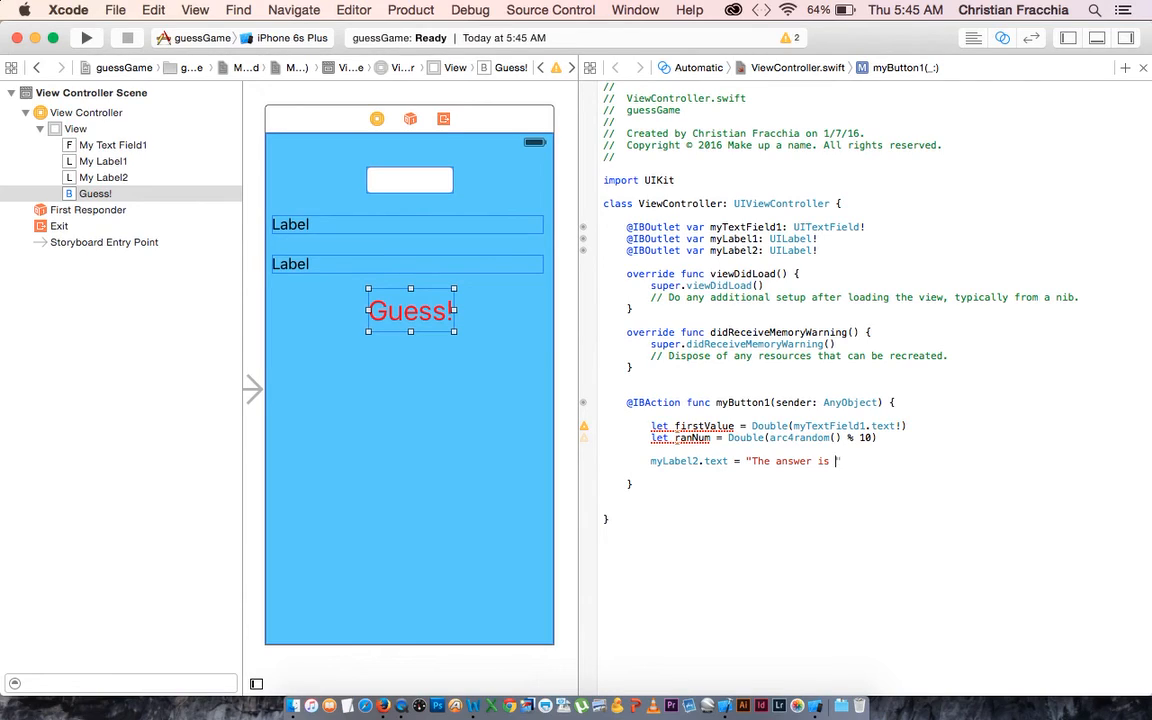
text(\()
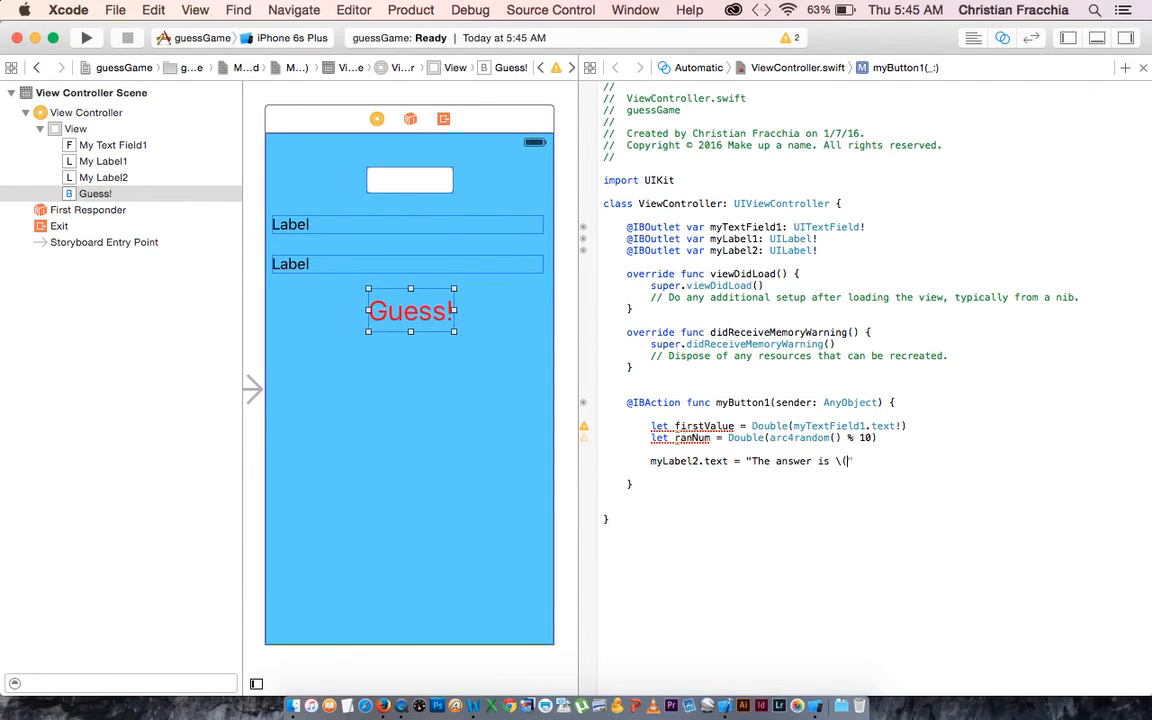
text(ranNum)
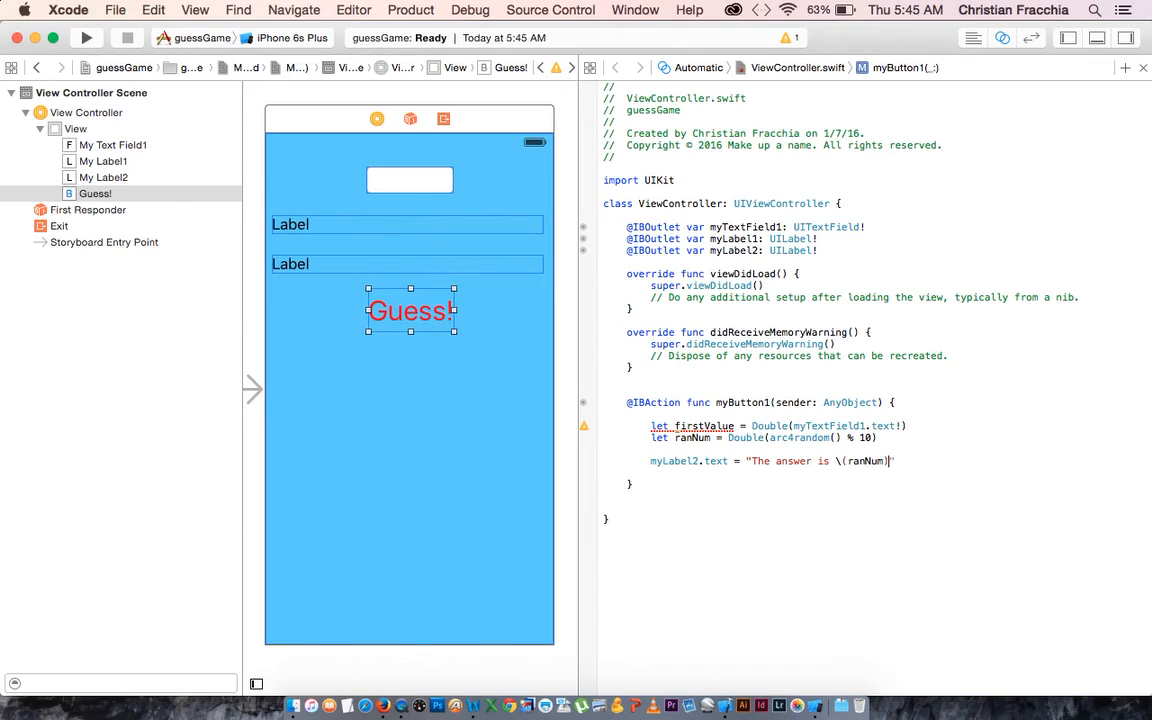
text(,)
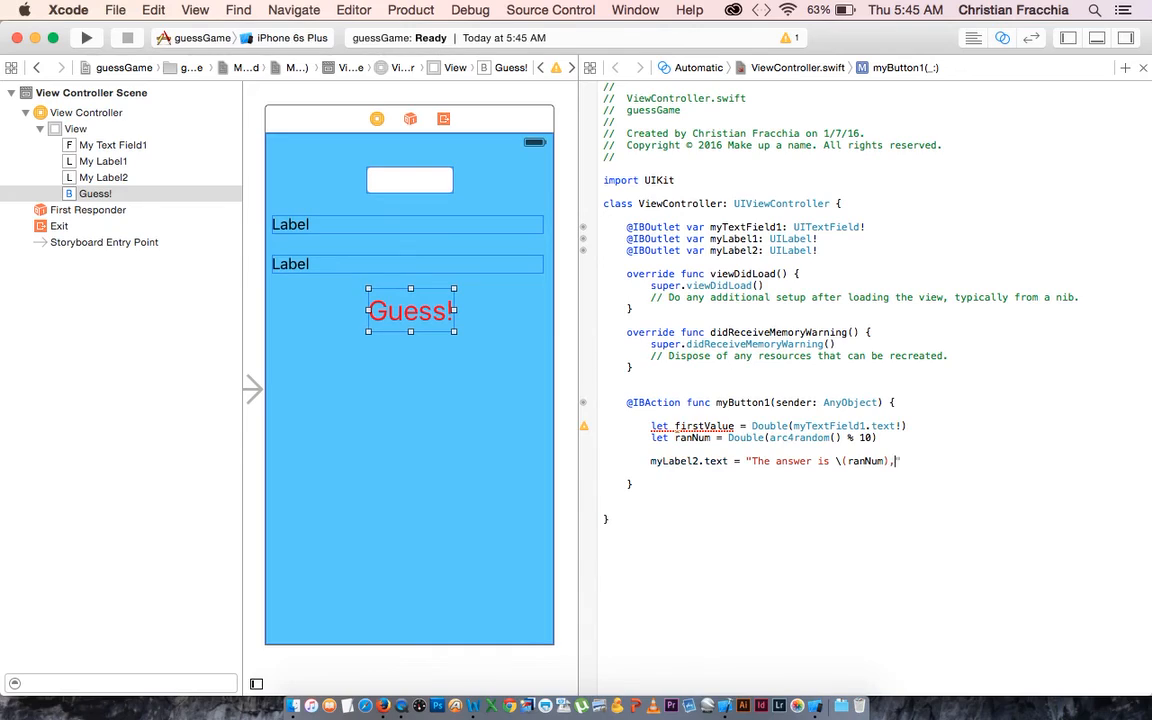
text(you g)
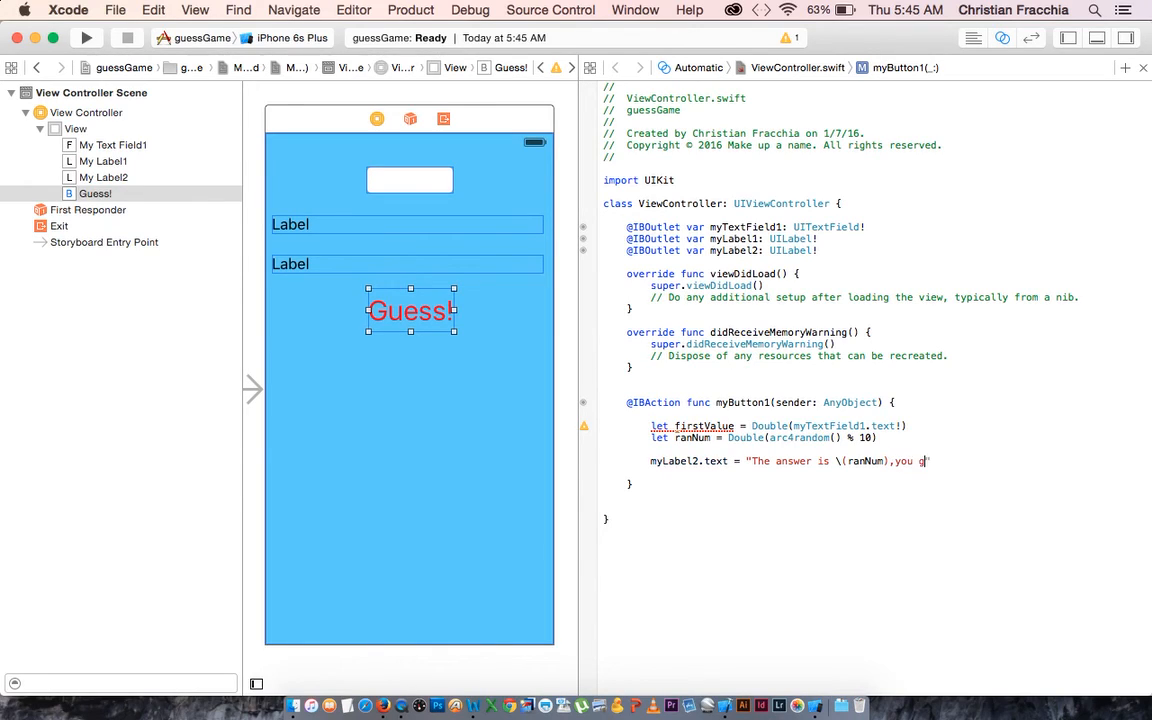
text(uessed")
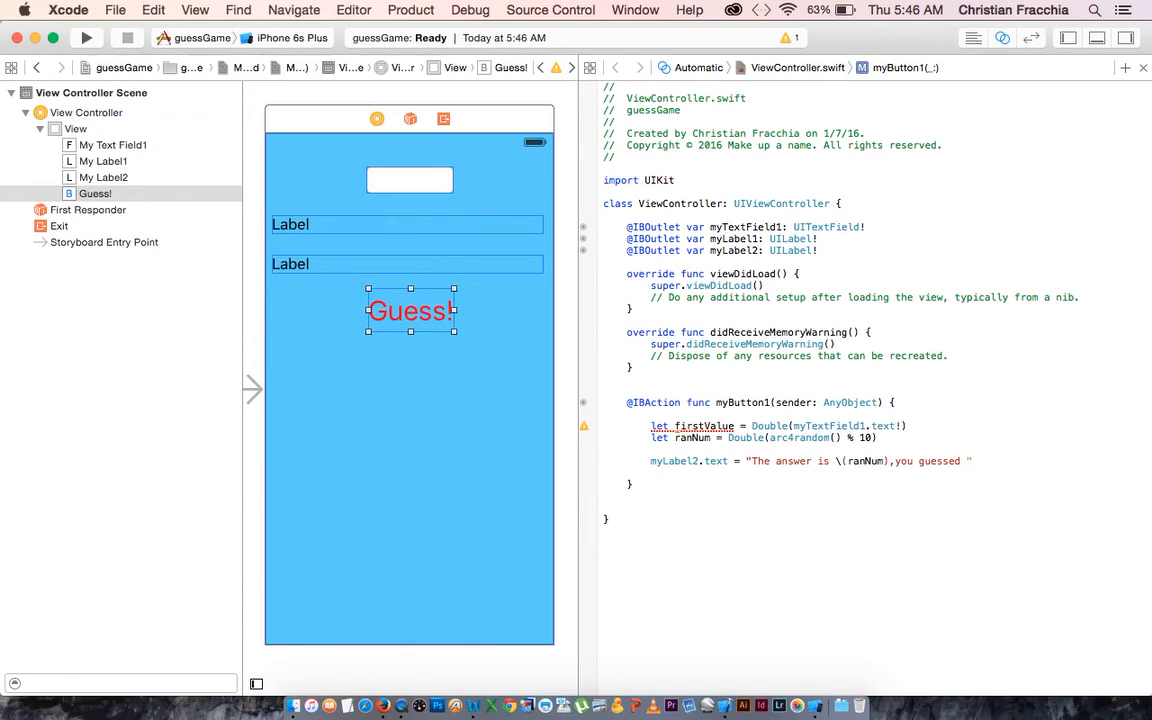
text(\()
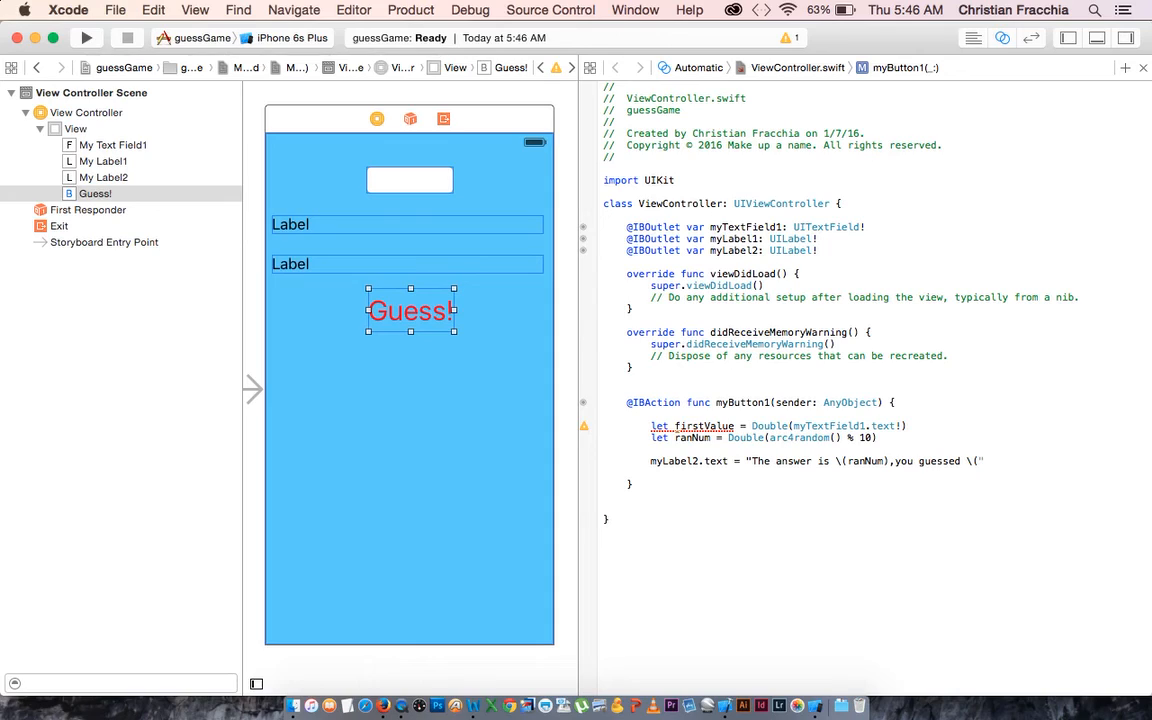
text(firstValue).)
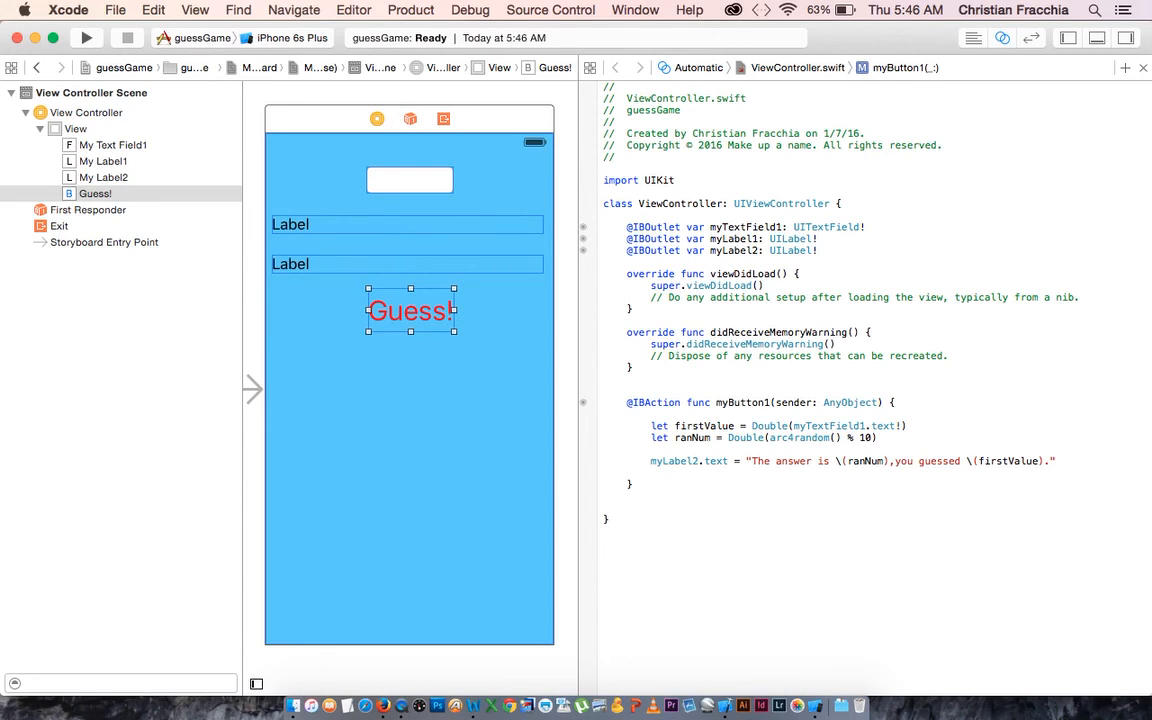
- Add the condition if firstValue == ranNum { below the answer message line
click(650, 472)
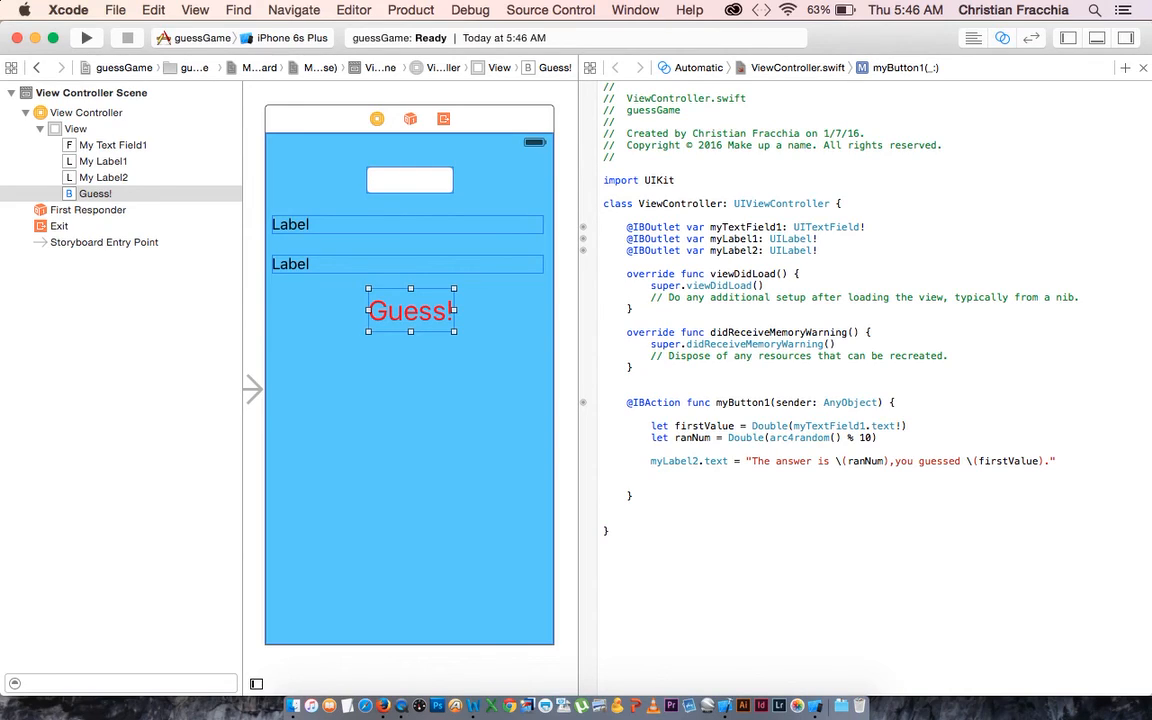
text(if)
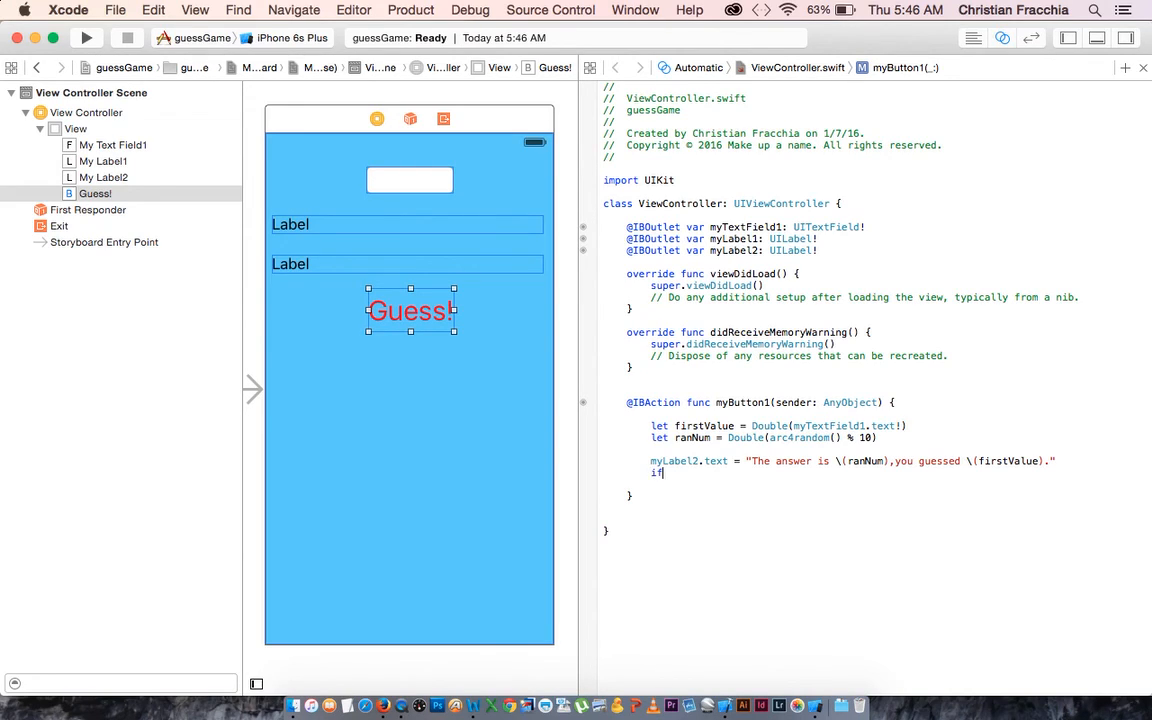
text(if)
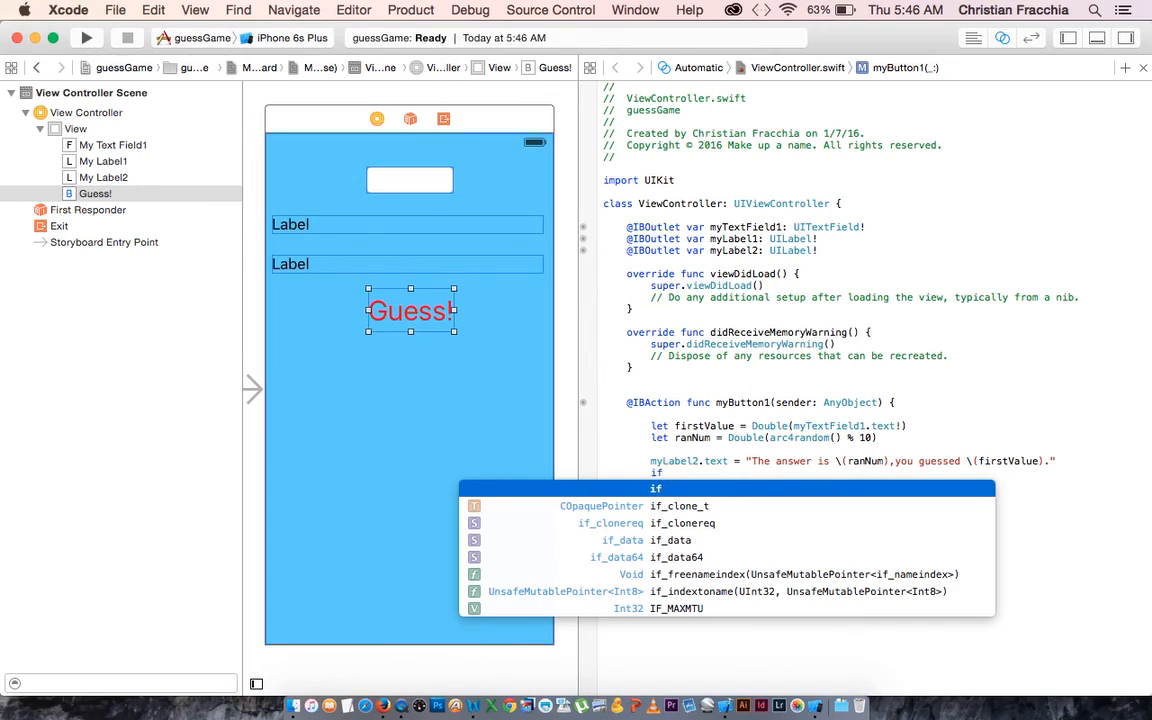
text(firstValue)
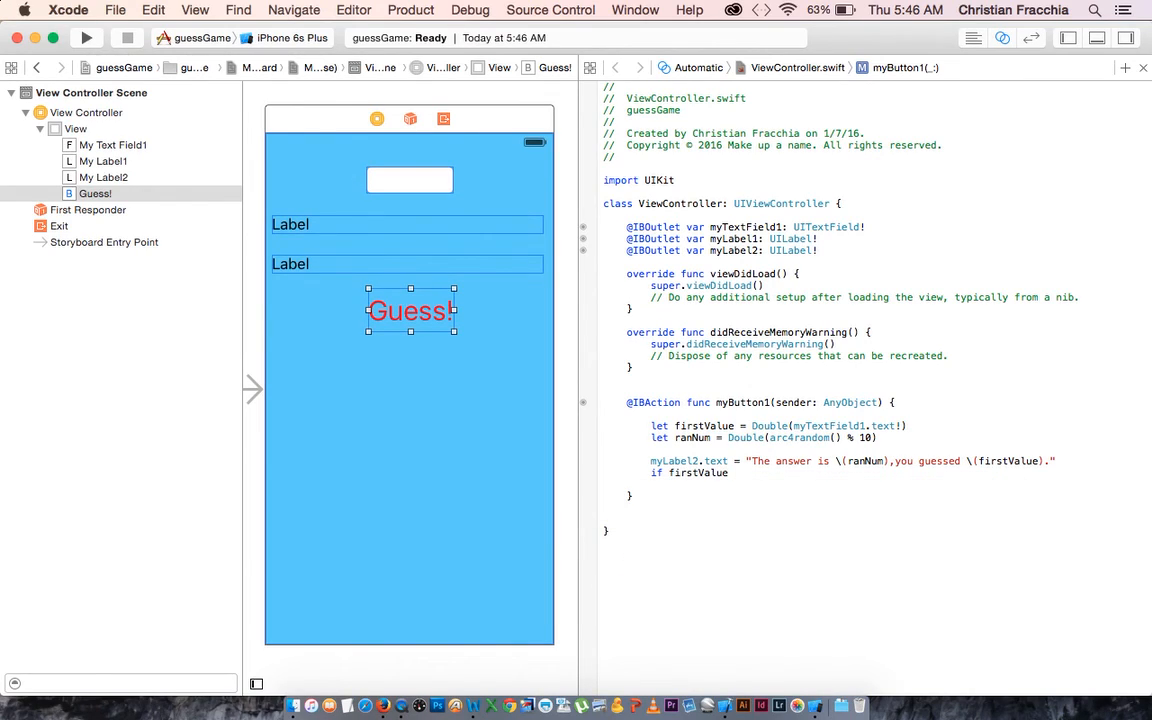
text(==)
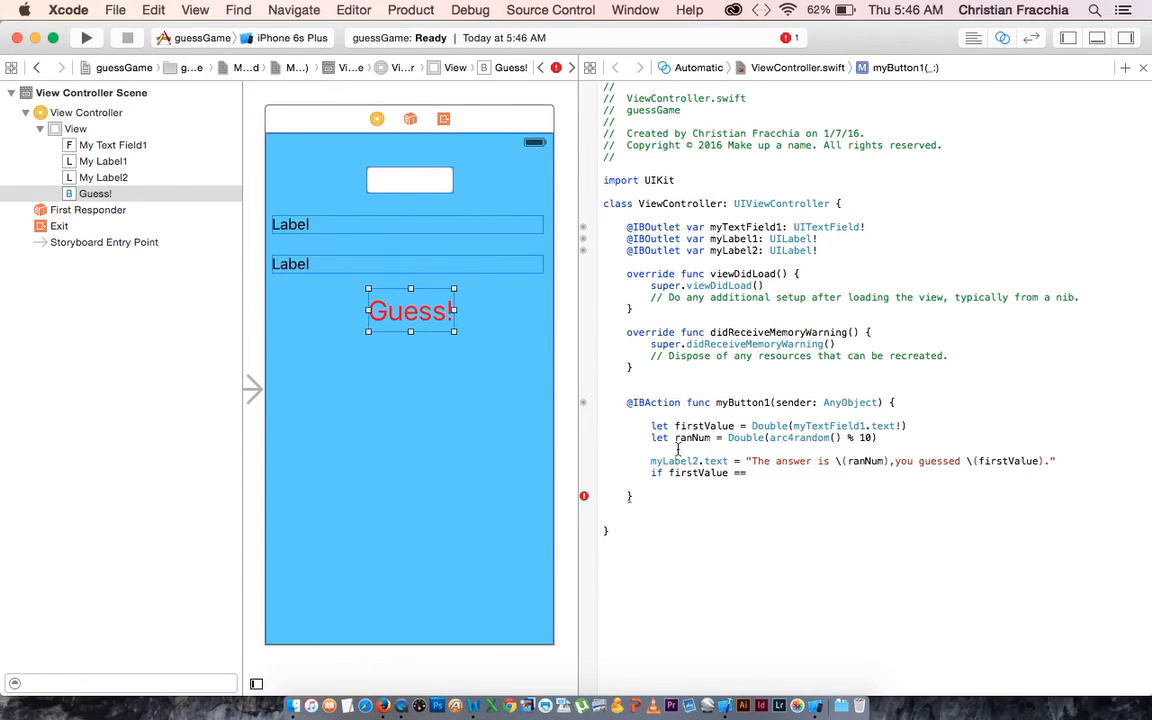
mouse_move(656, 460)
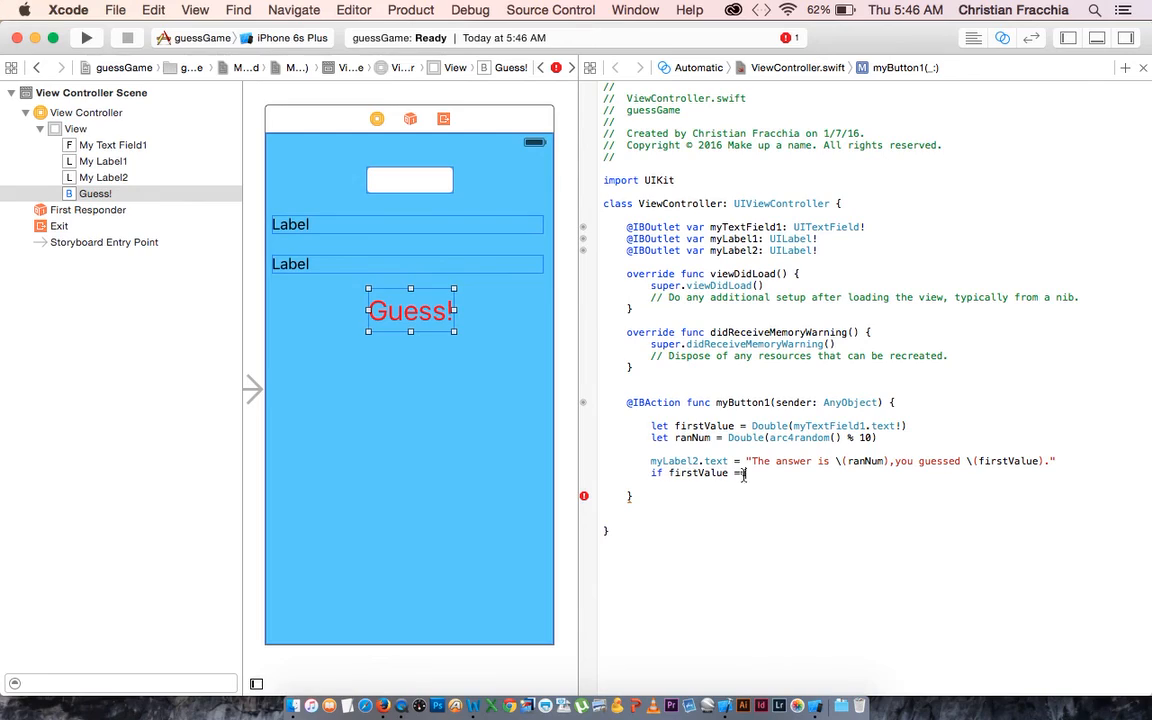
text(=)
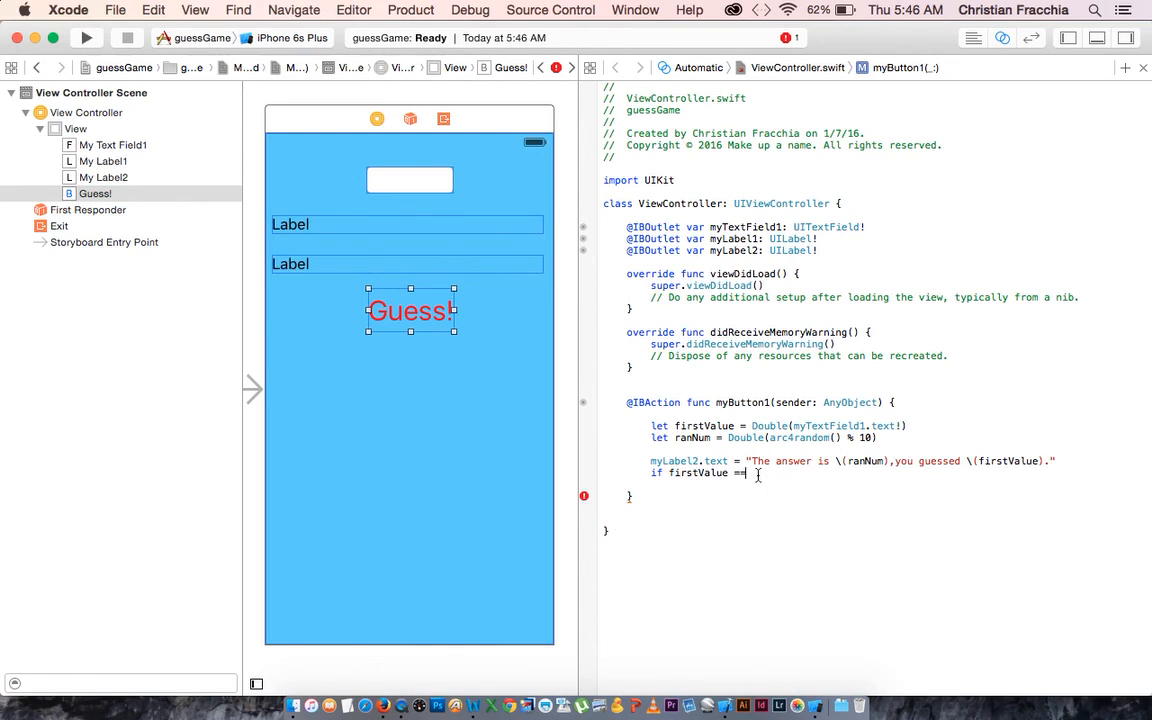
text(rand)
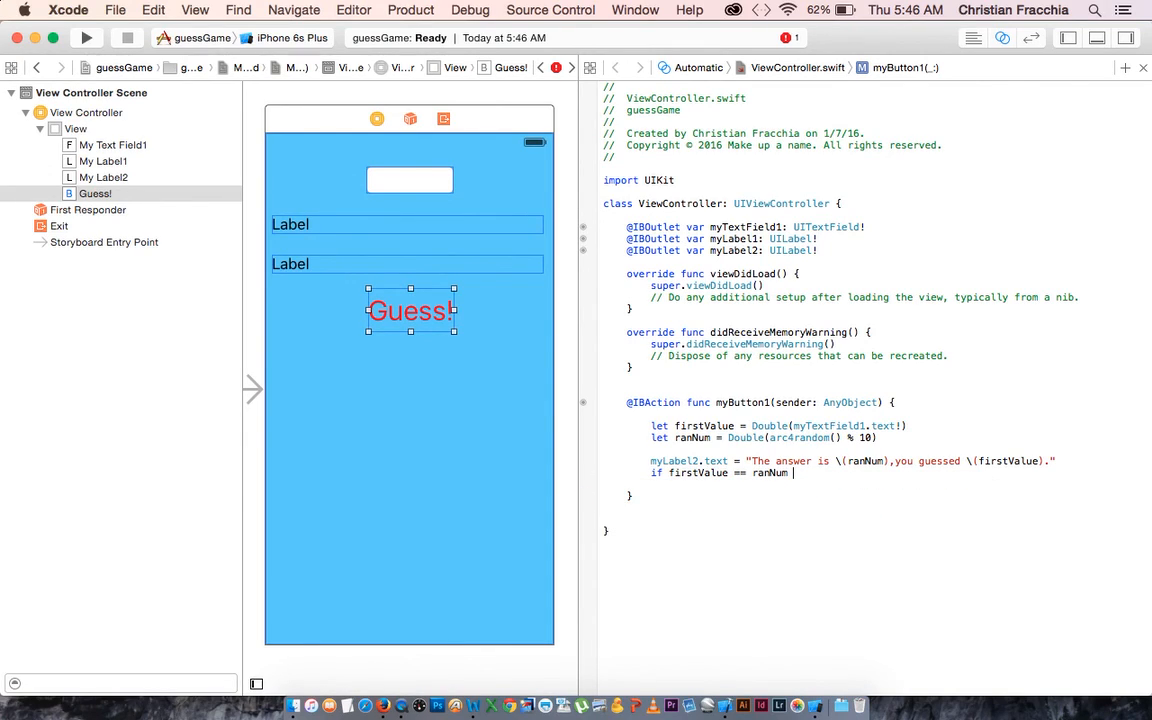
text({)
text(myLabel1)
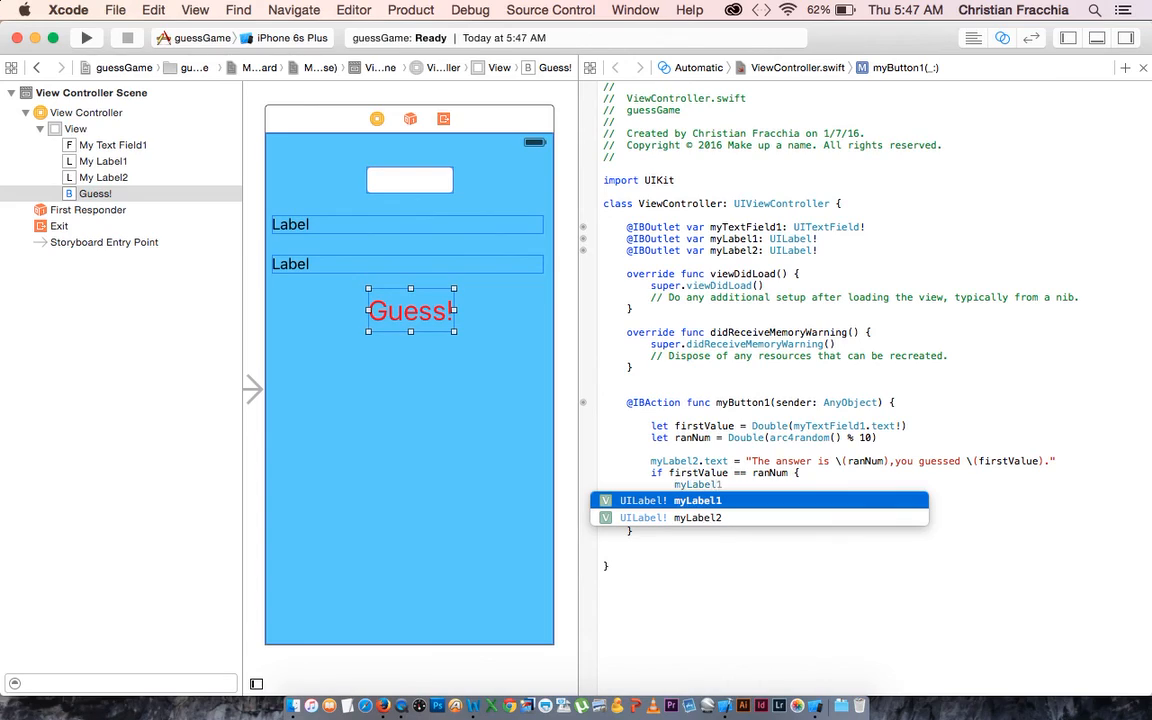
- Begin setting myLabel1.text inside the matching branch
text(.text = "You)
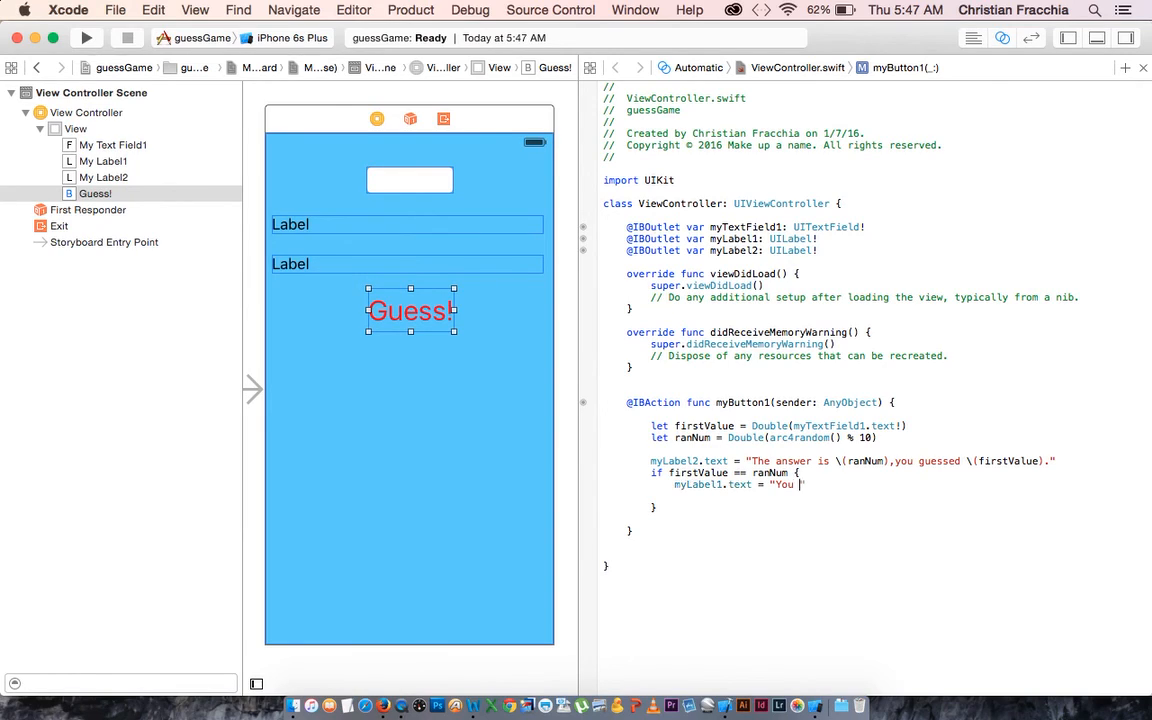
- Finish "You Won!!!" and add an else branch setting myLabel1.text to "Sorry, try again :("
text(Won!!!")
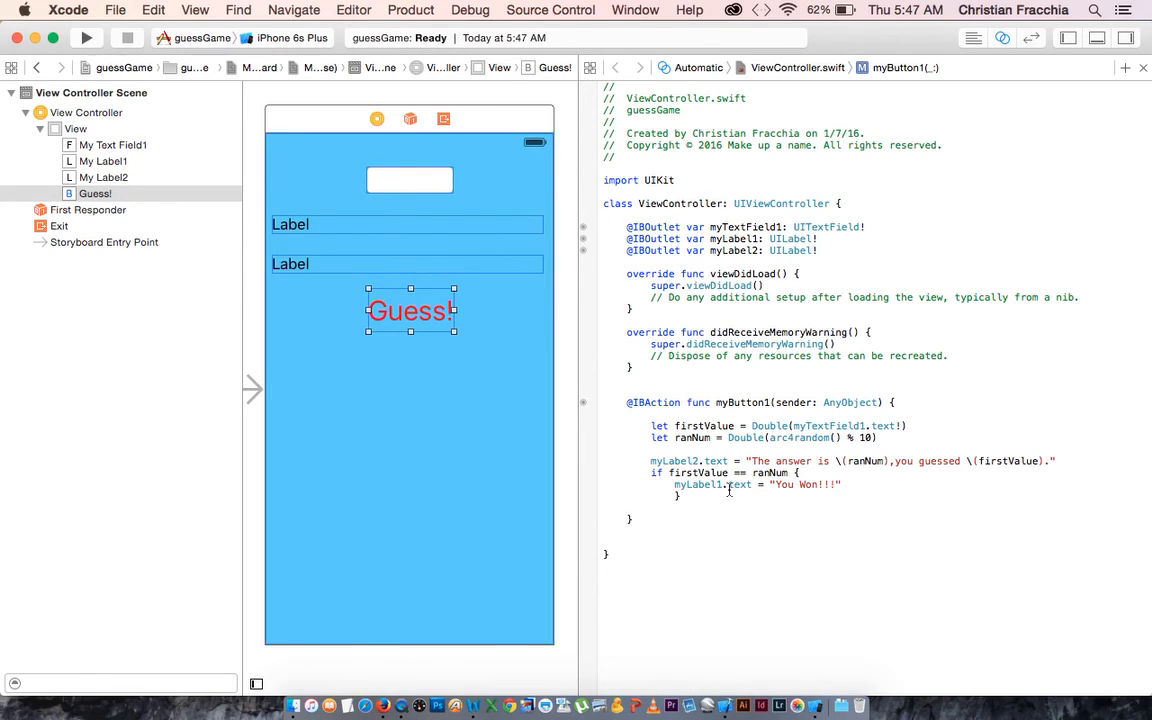
text(else{)
text(myLabel1.text =)
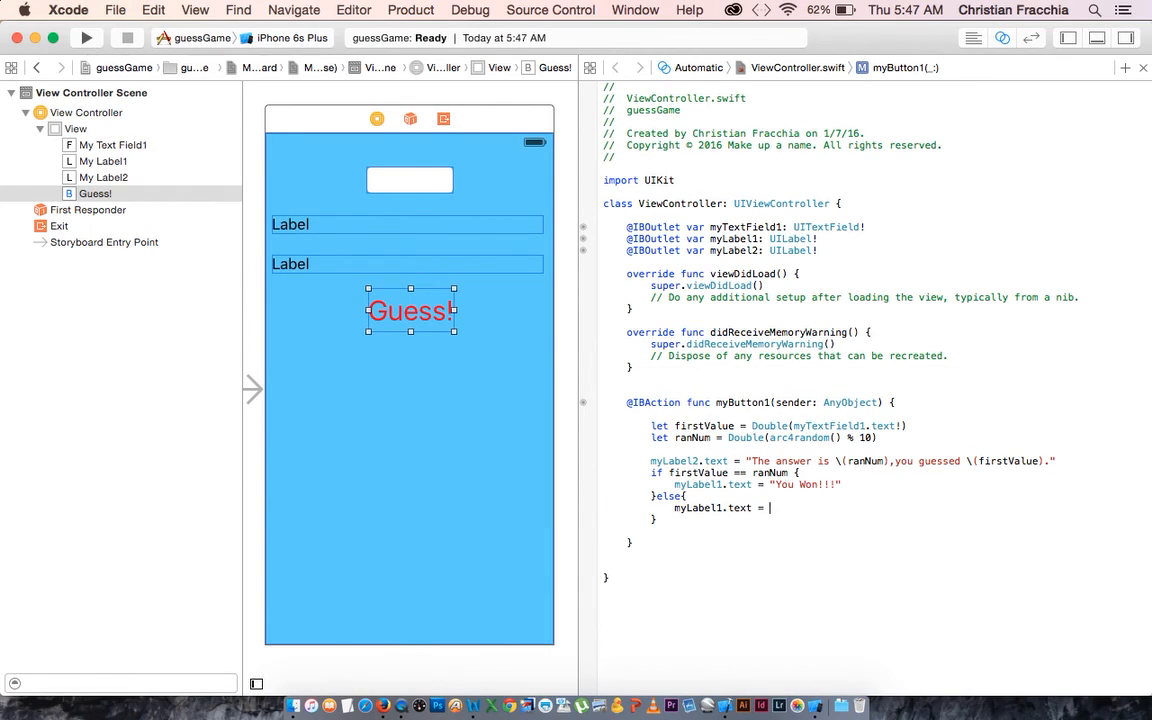
text(Sorry, try agai)
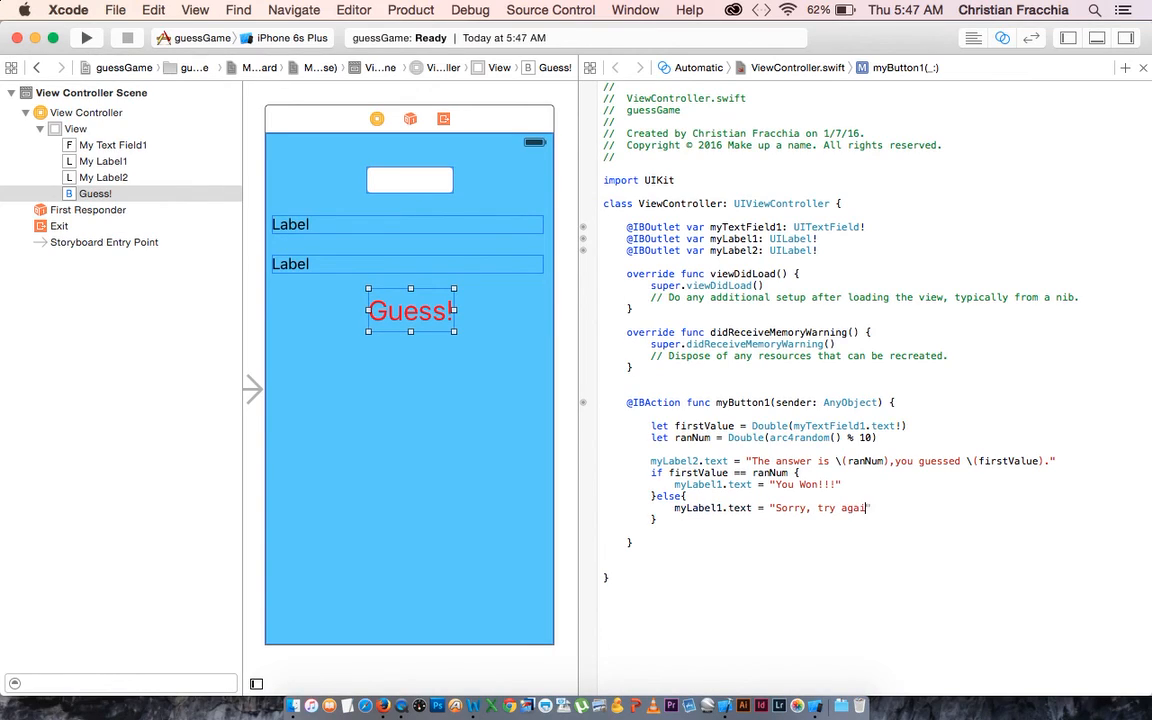
text(n)
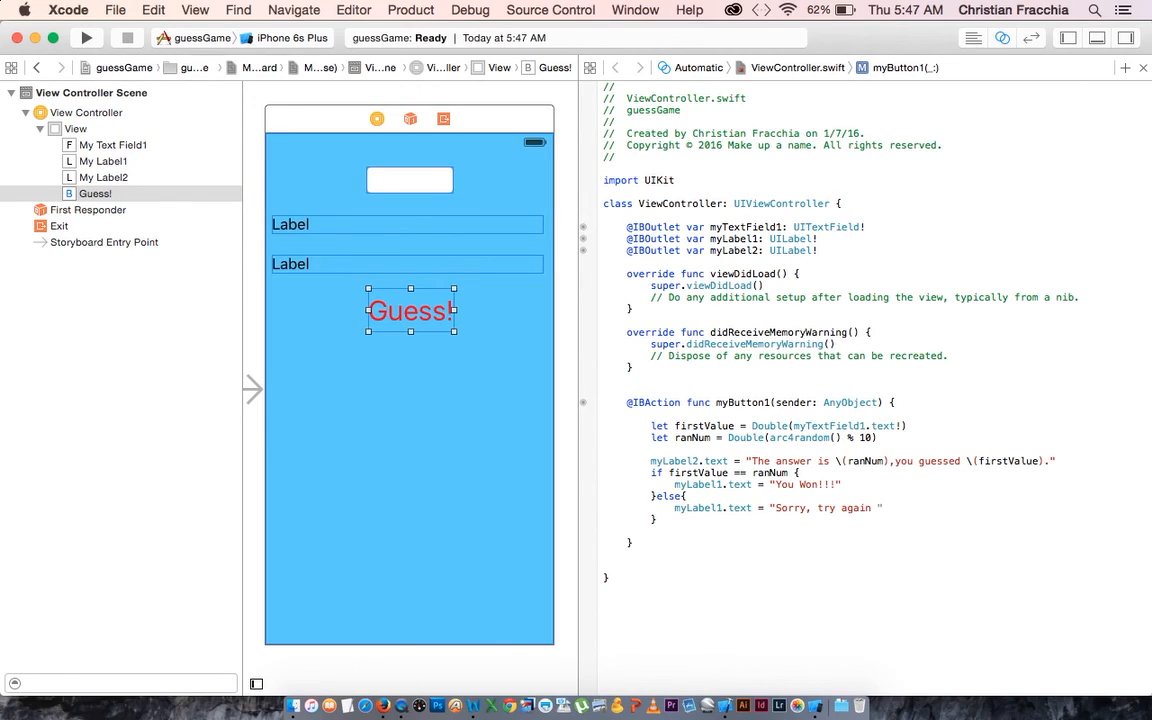
text(:()
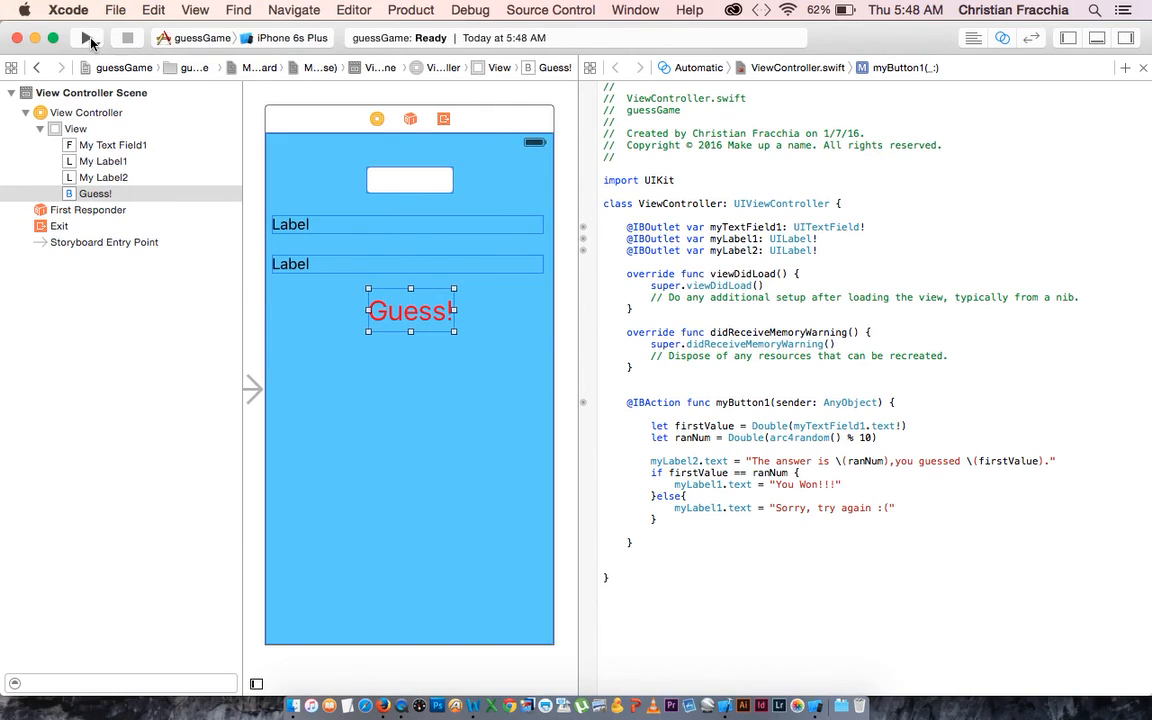
mouse_move(86, 38)
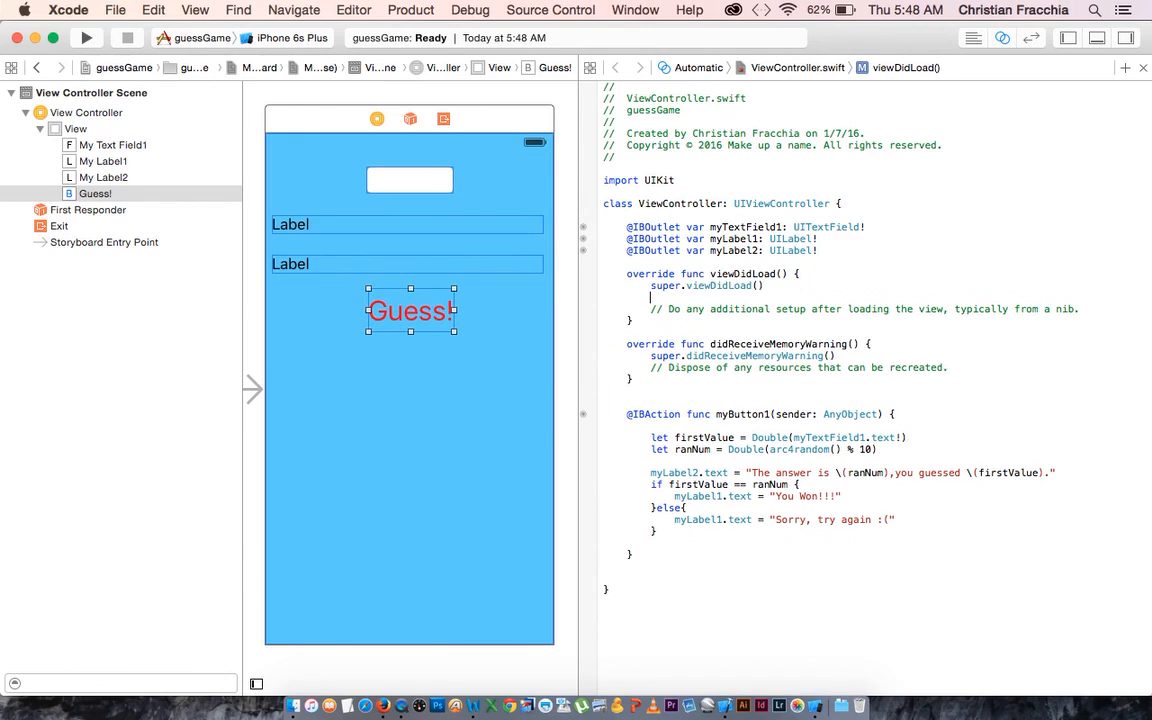
- Set myLabel1 and myLabel2 hidden to false at the start of the myButton1 action
text(myLabel1.hidden =)
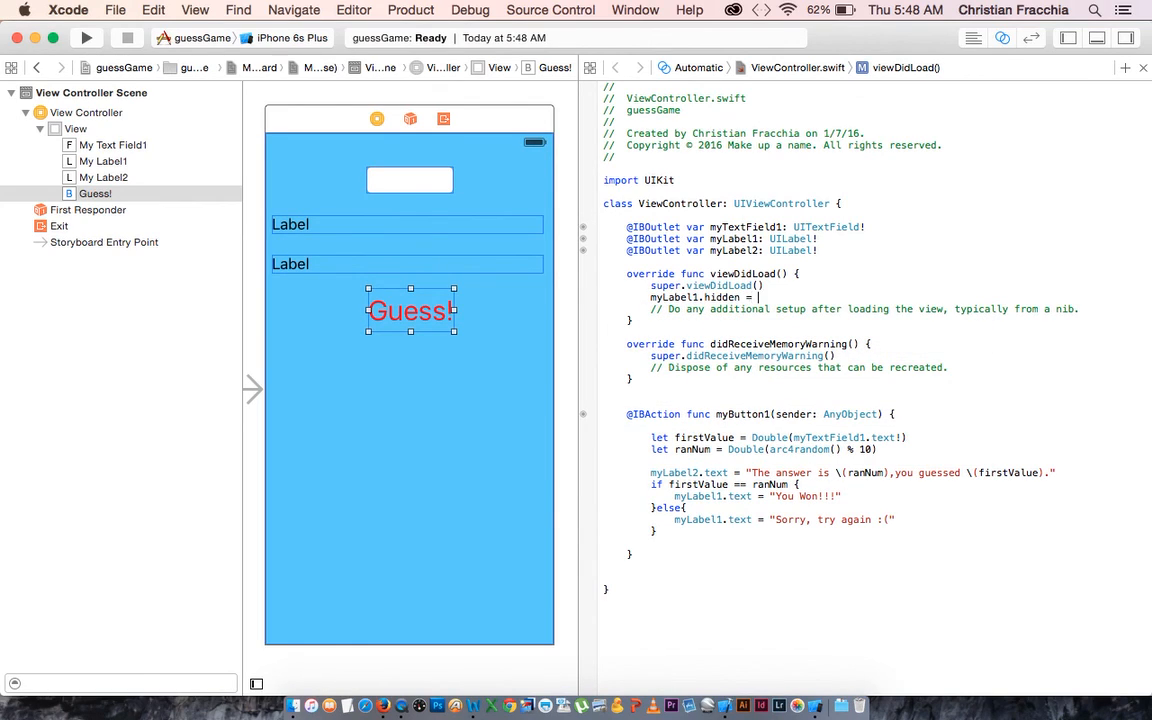
text(true)
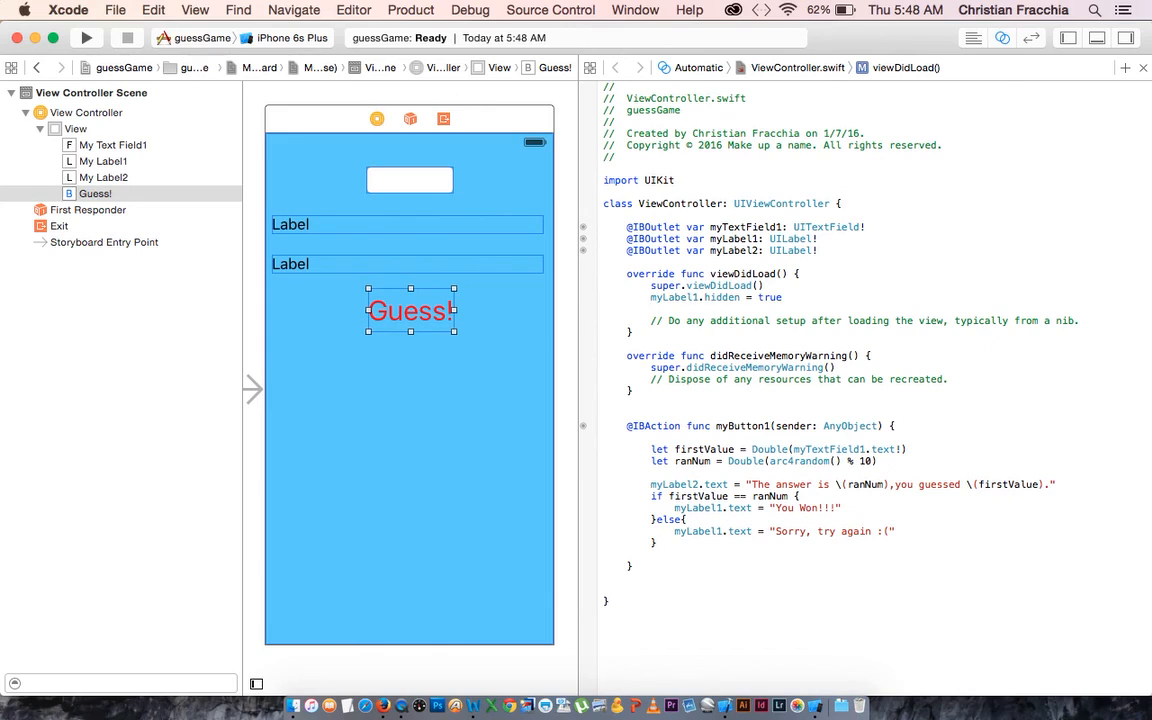
text(myLabel2.hidden = tru)
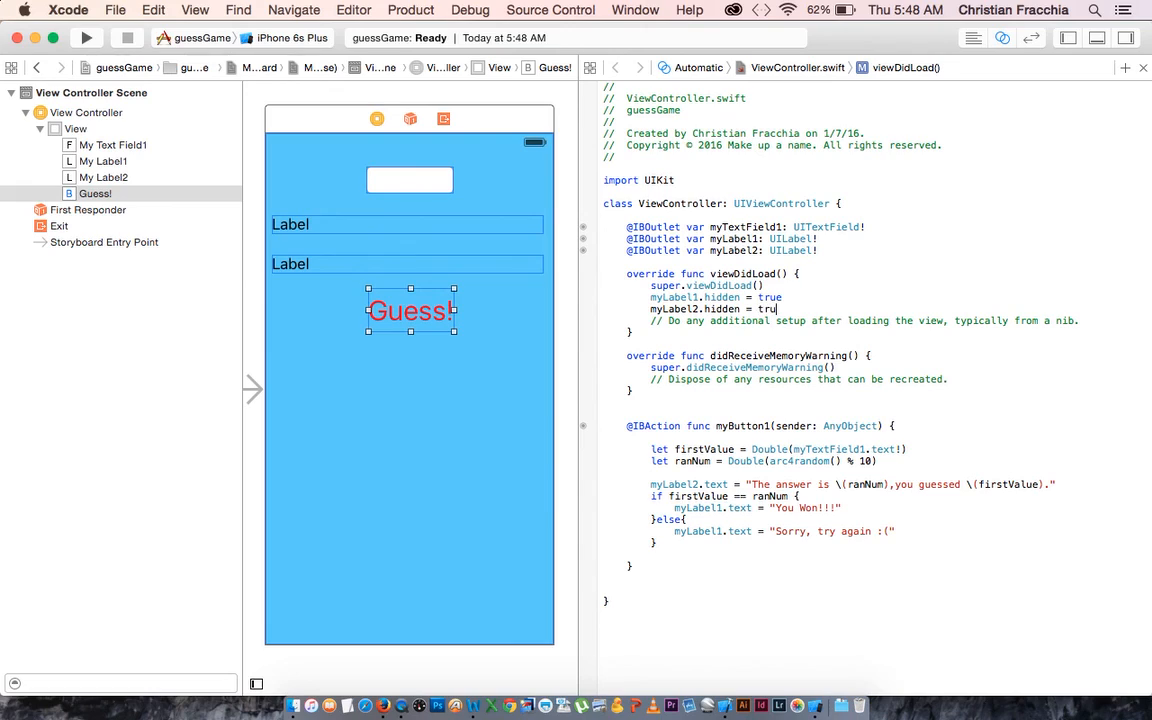
text(e)
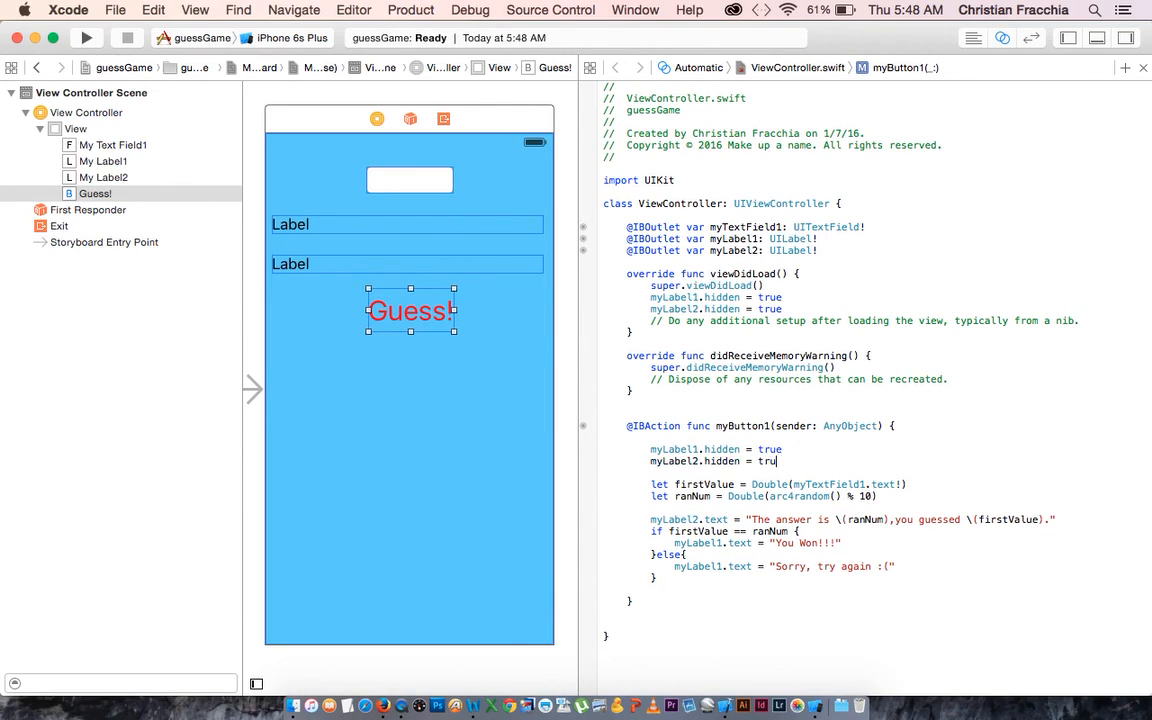
text(false)
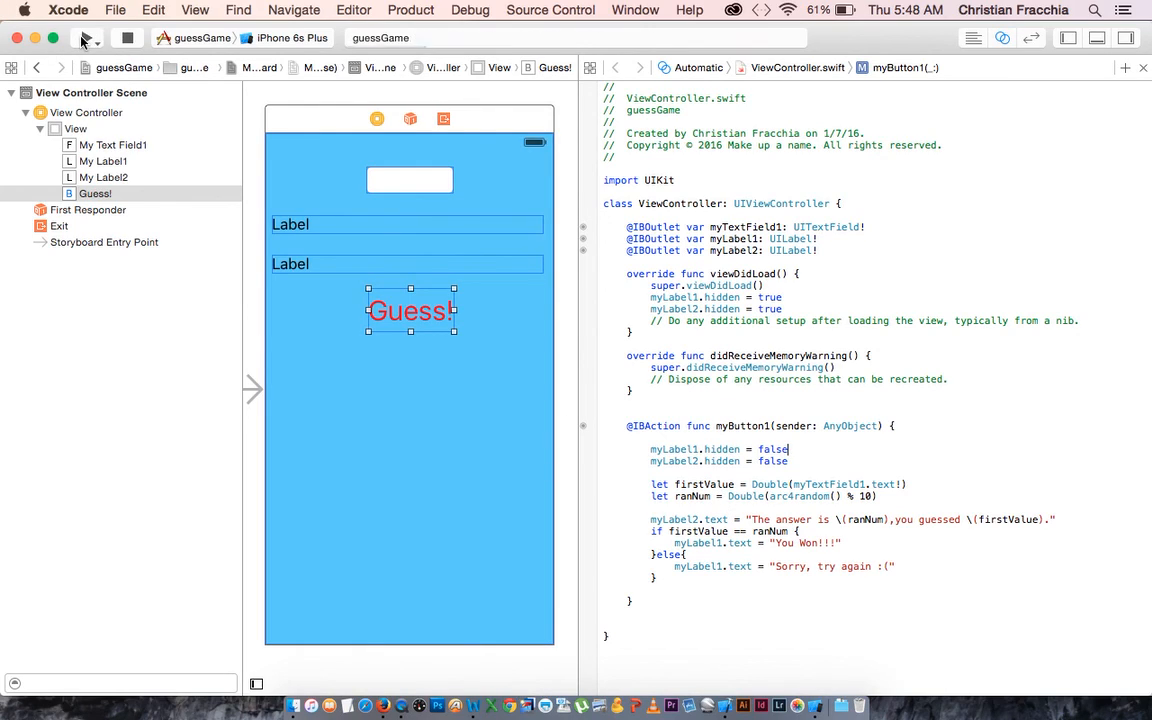
- Run guessGame in the Simulator, guess 3, then submit again with the field empty
click(128, 38)
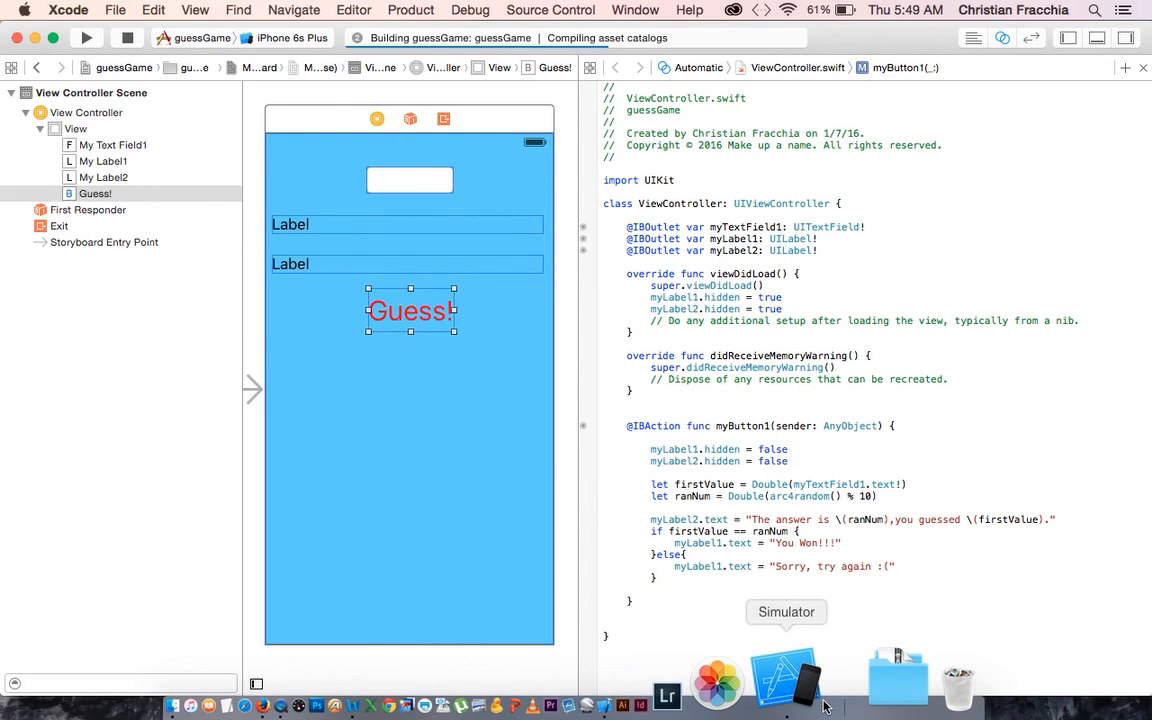
click(786, 676)
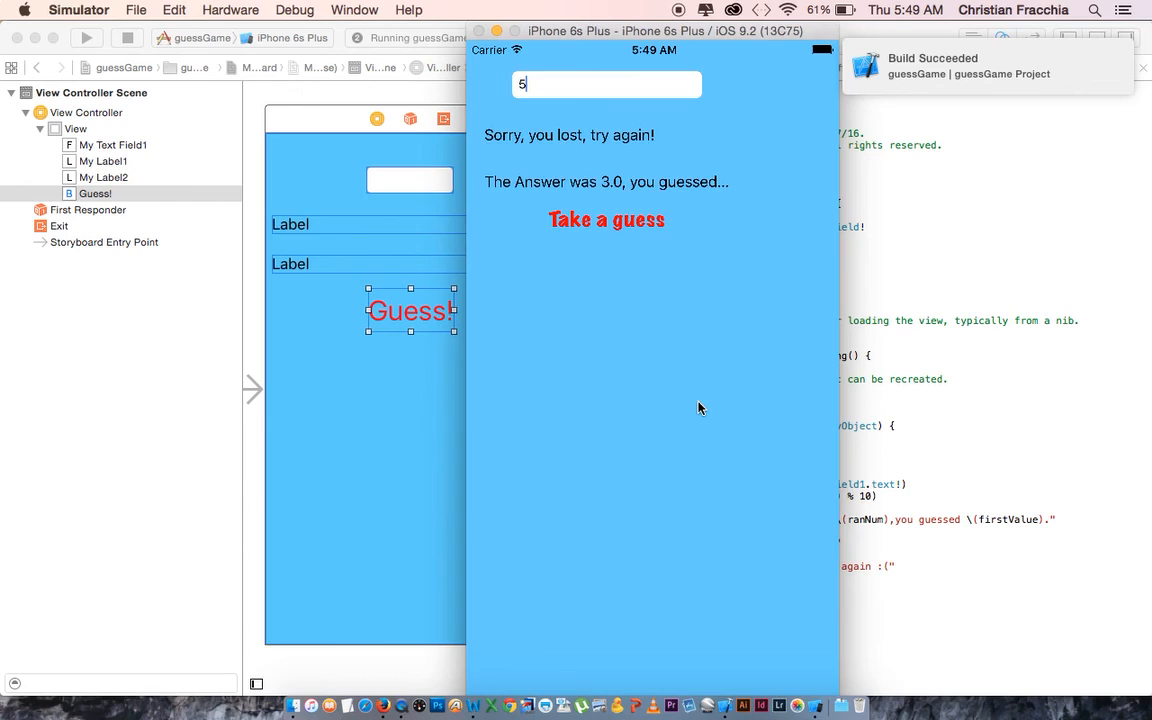
mouse_move(416, 538)
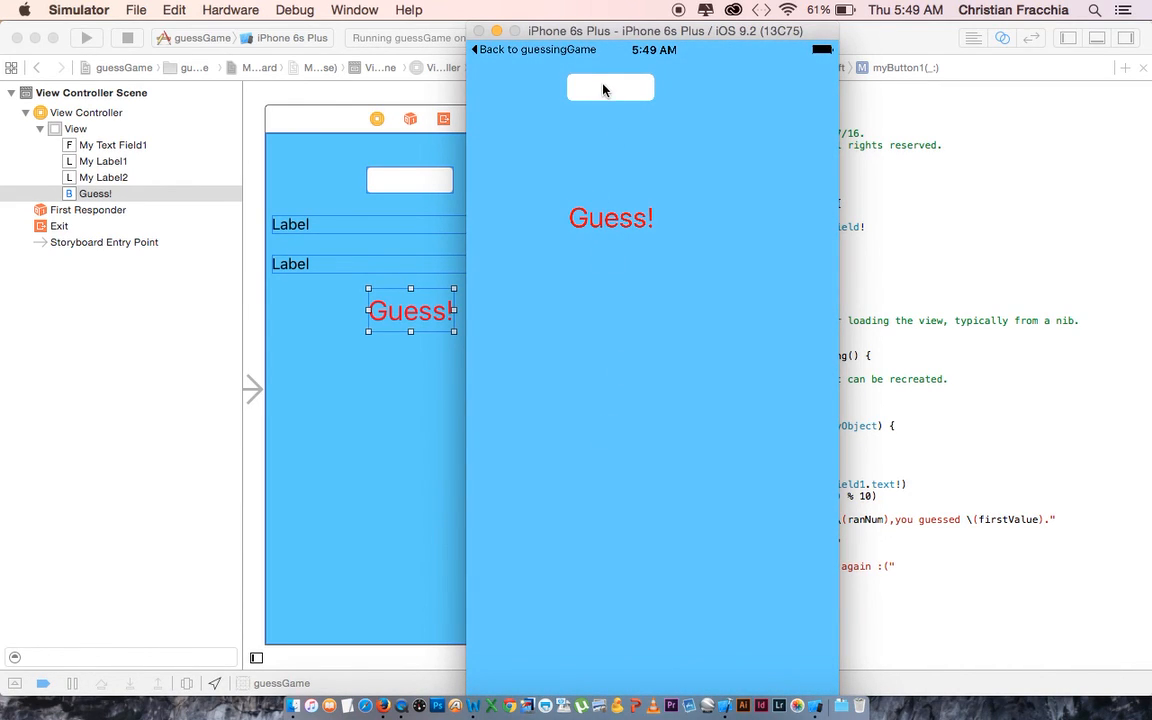
click(610, 88)
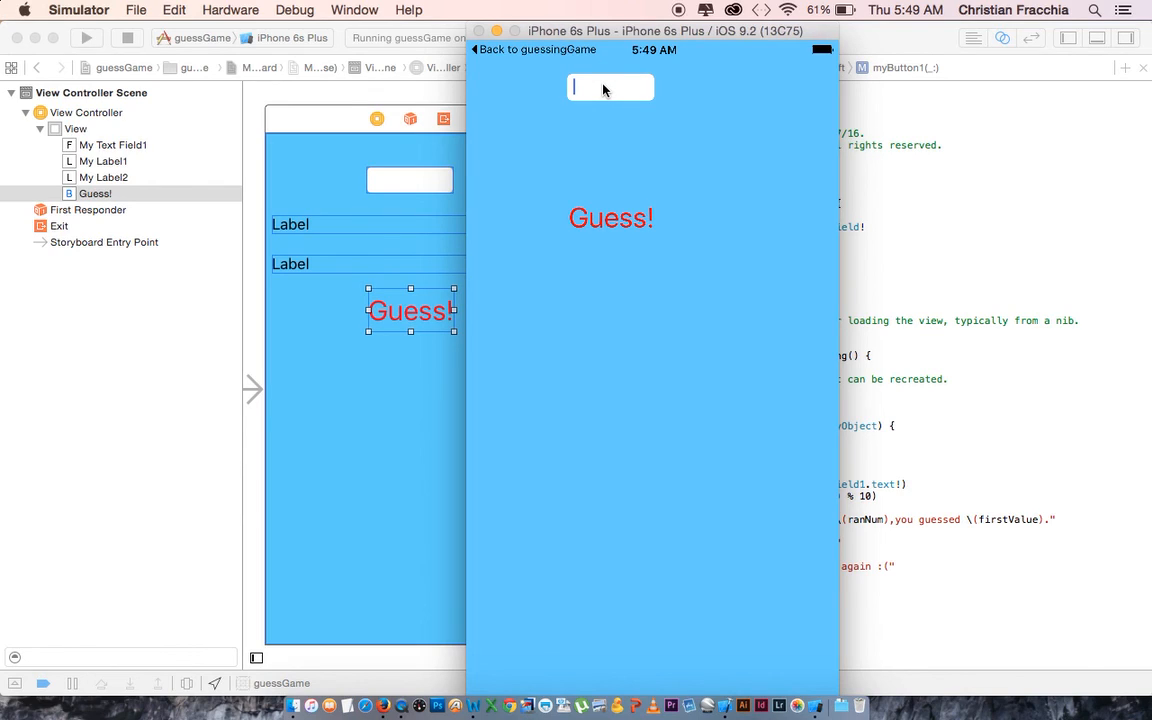
click(612, 218)
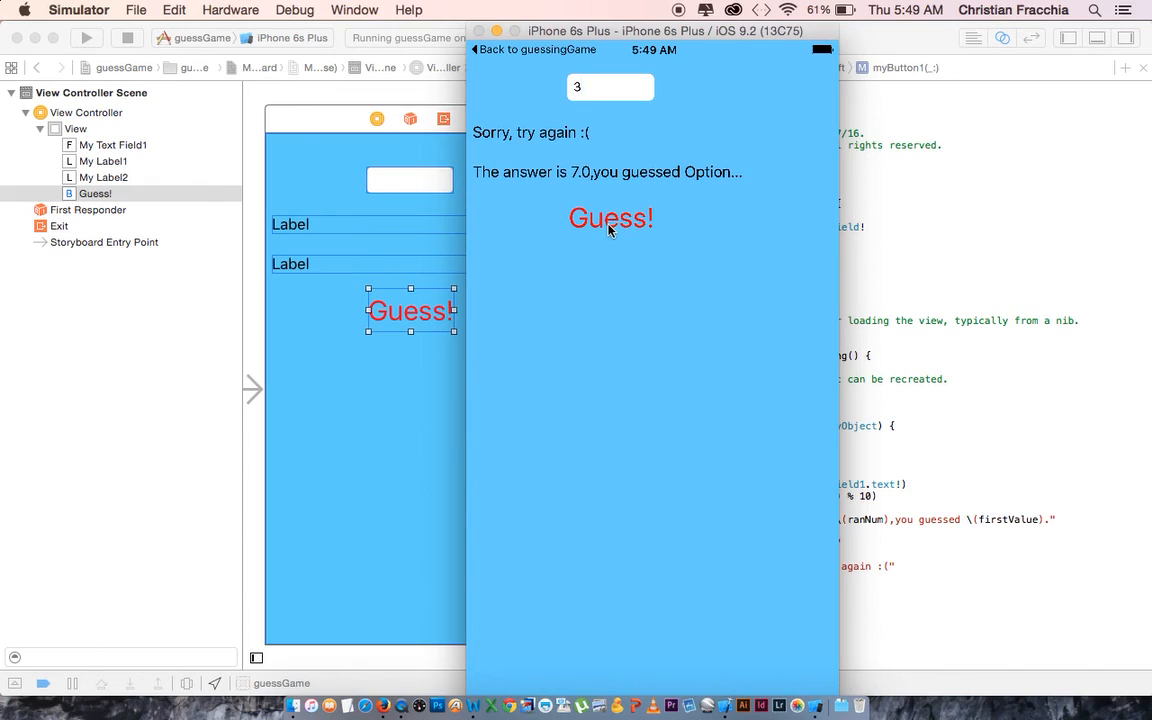
mouse_move(560, 190)
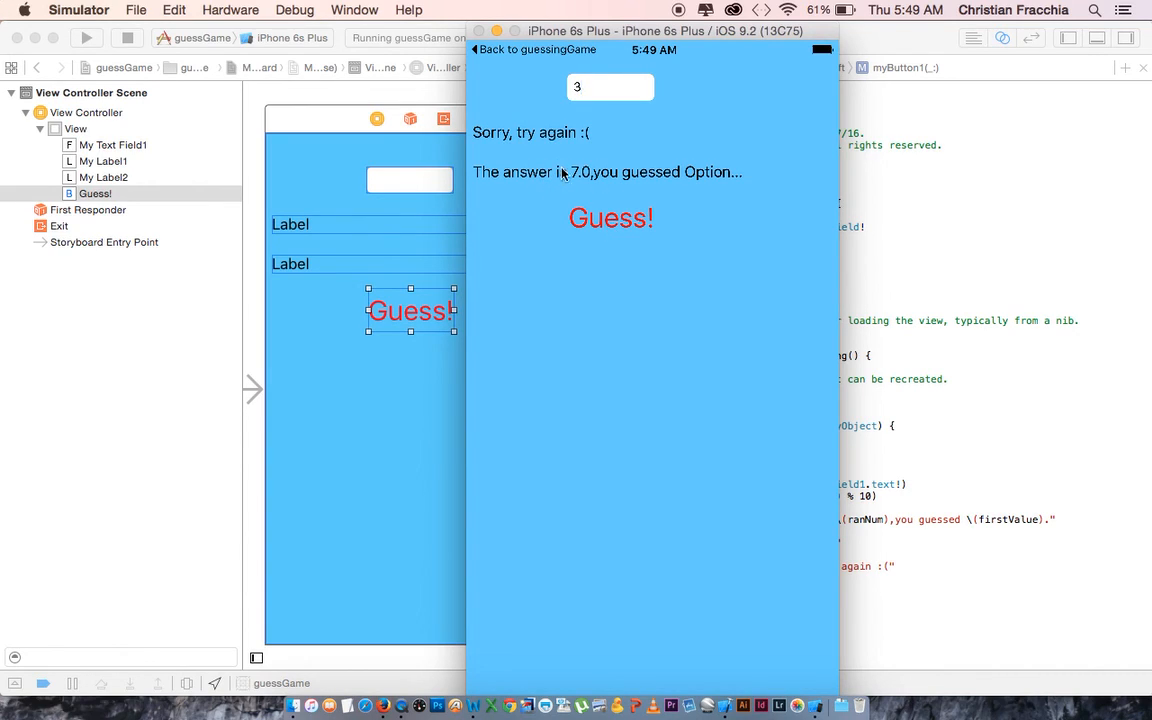
mouse_move(600, 94)
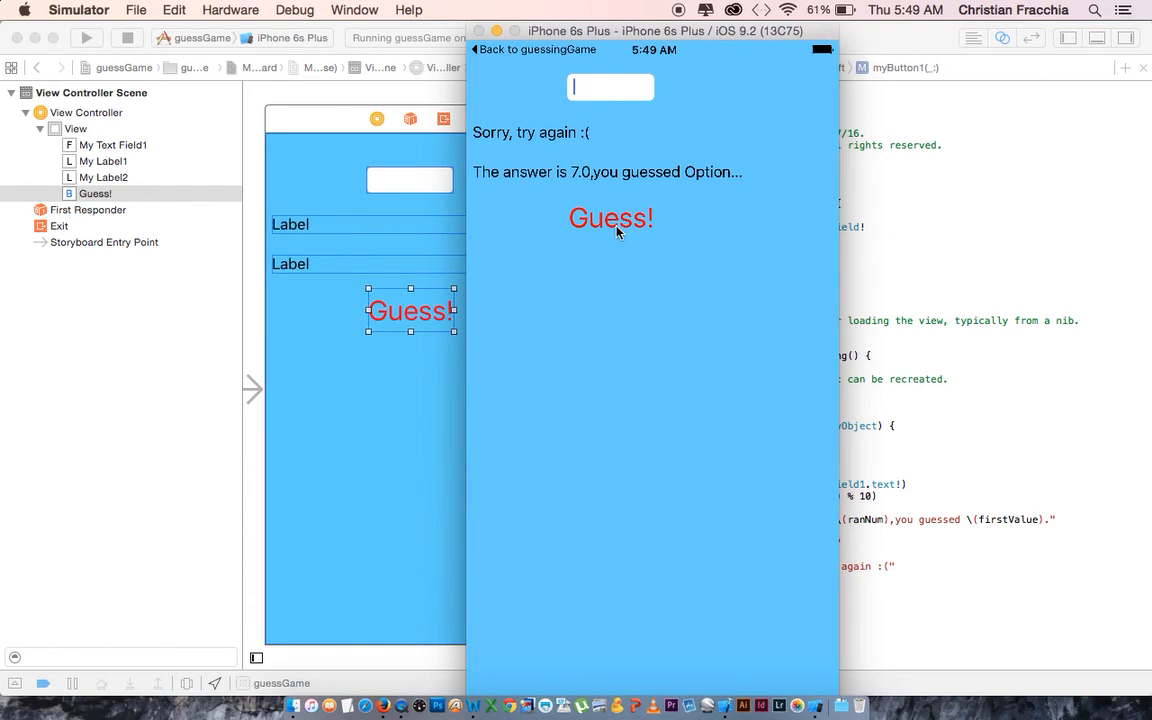
click(610, 218)
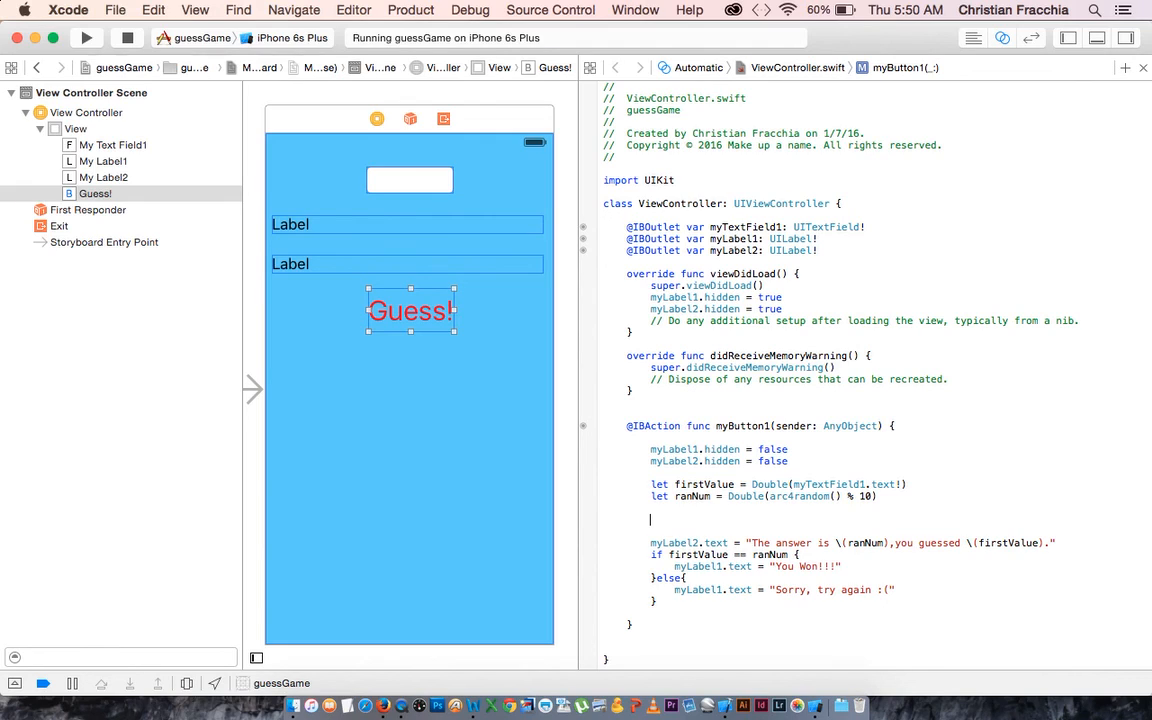
- Wrap the comparison code in if firstValue != nil { }
text(if firstValue)
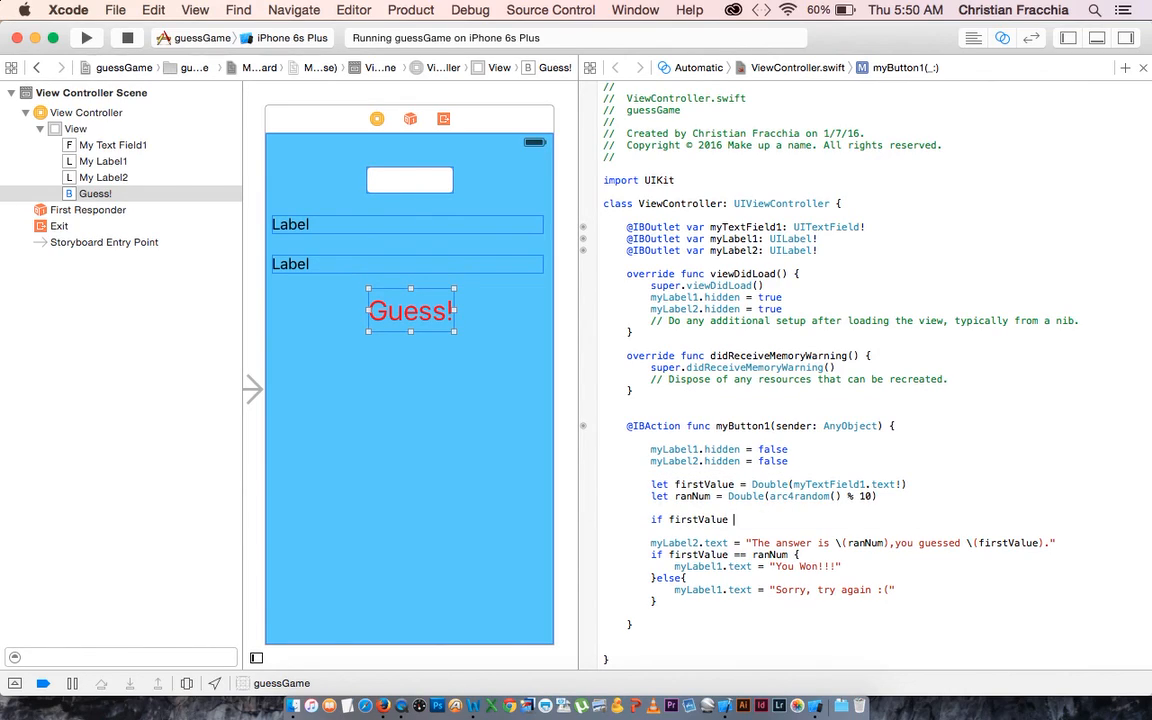
text(!=)
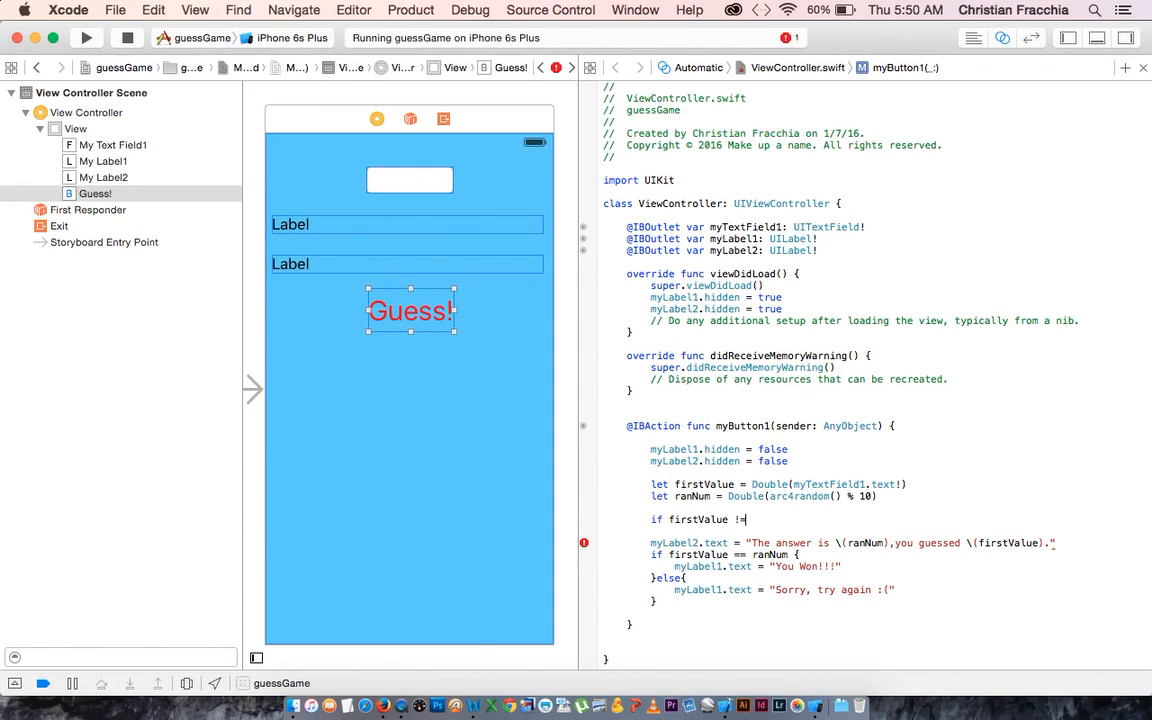
text(nil)
text(}else)
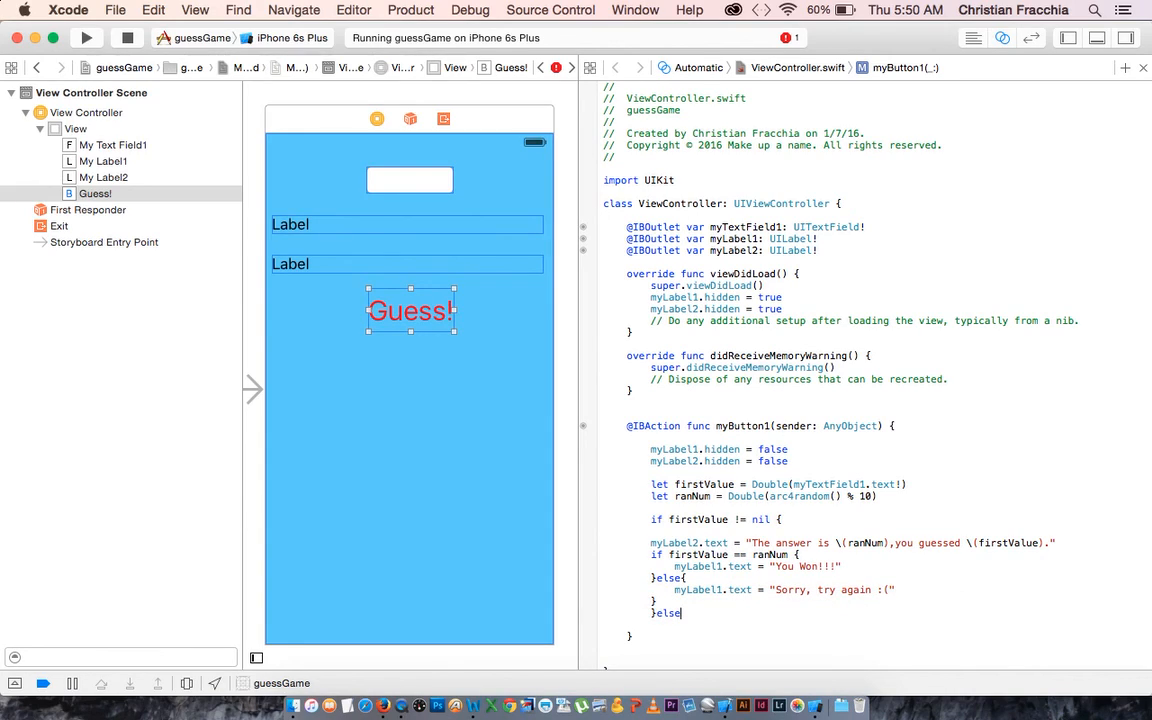
text({)
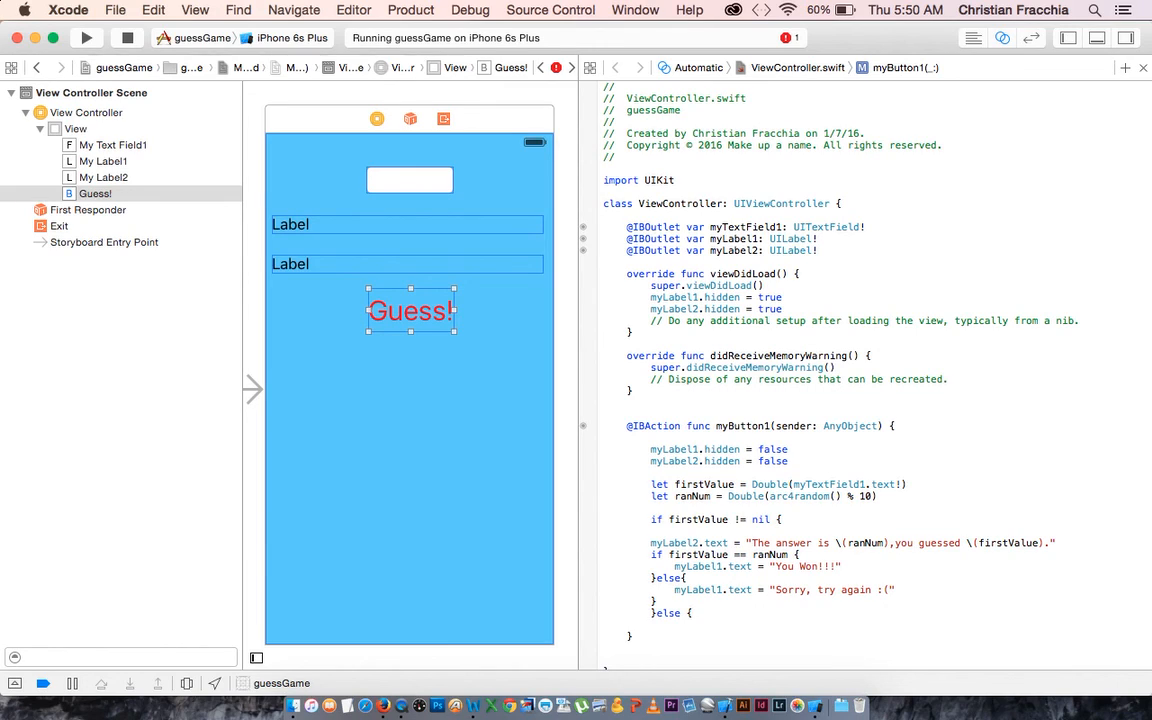
- Add an else branch setting myLabel1.text to "Please enter a number!!"
text(myLabel2)
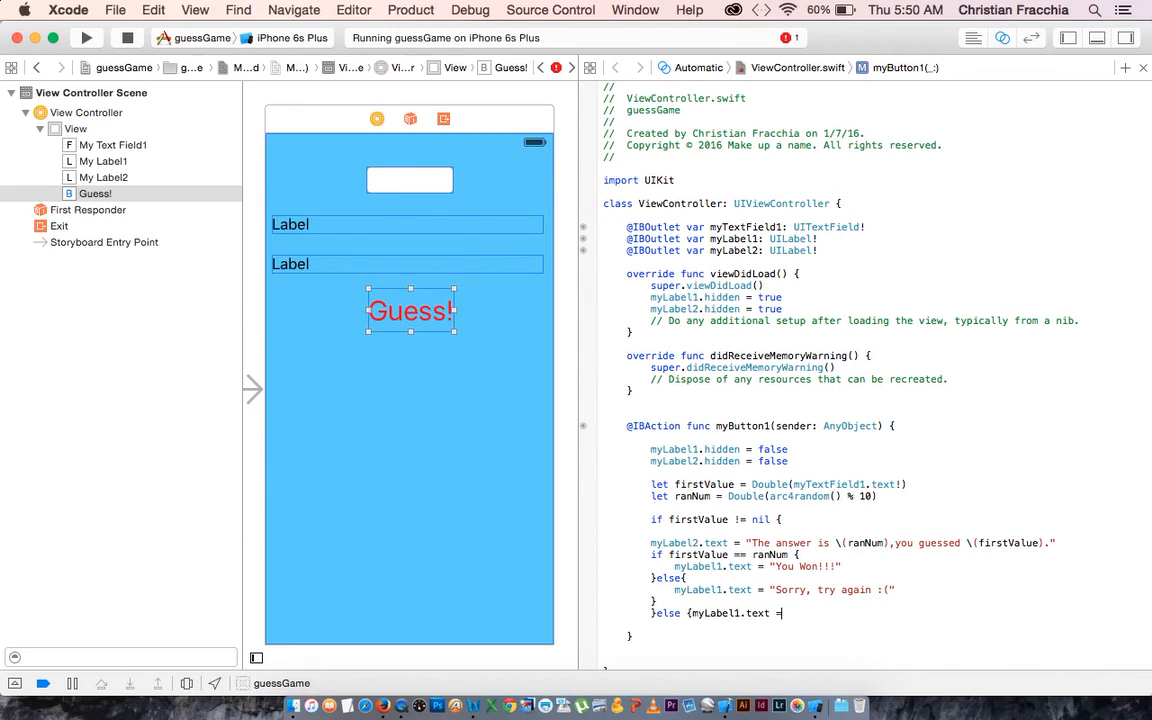
text(Please enter a n)
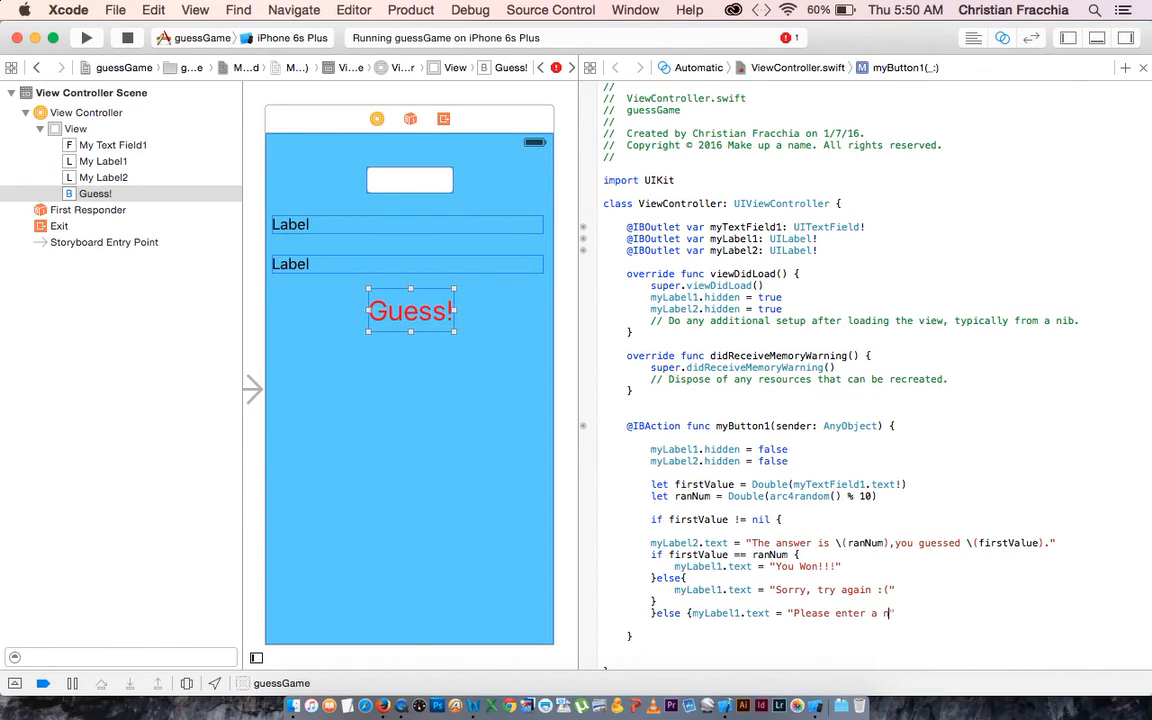
text(umber!!")
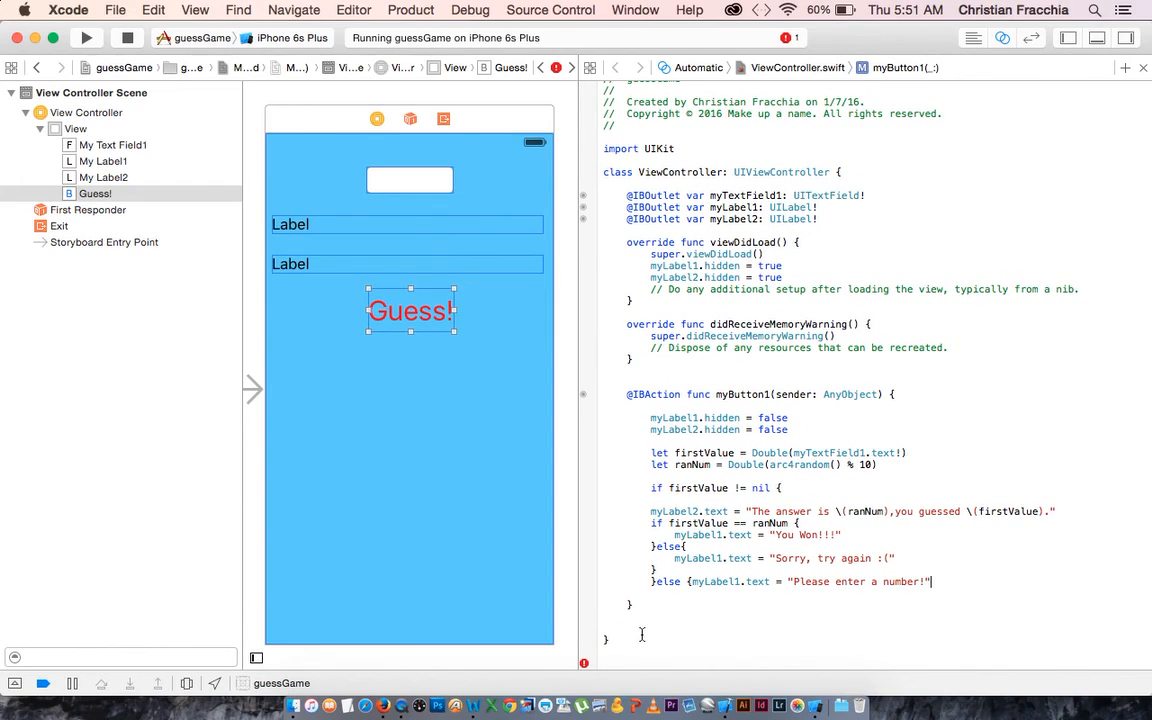
mouse_move(620, 648)
text(})
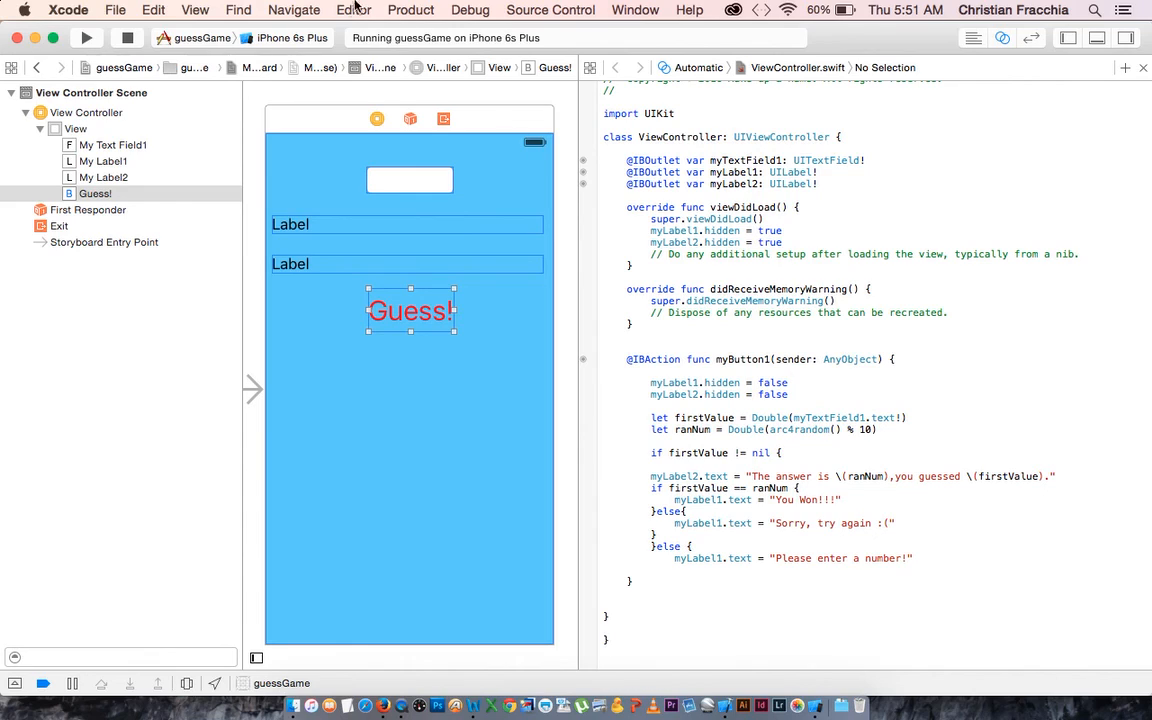
- Rebuild and relaunch the app, stopping the old instance, and submit an empty guess
click(86, 38)
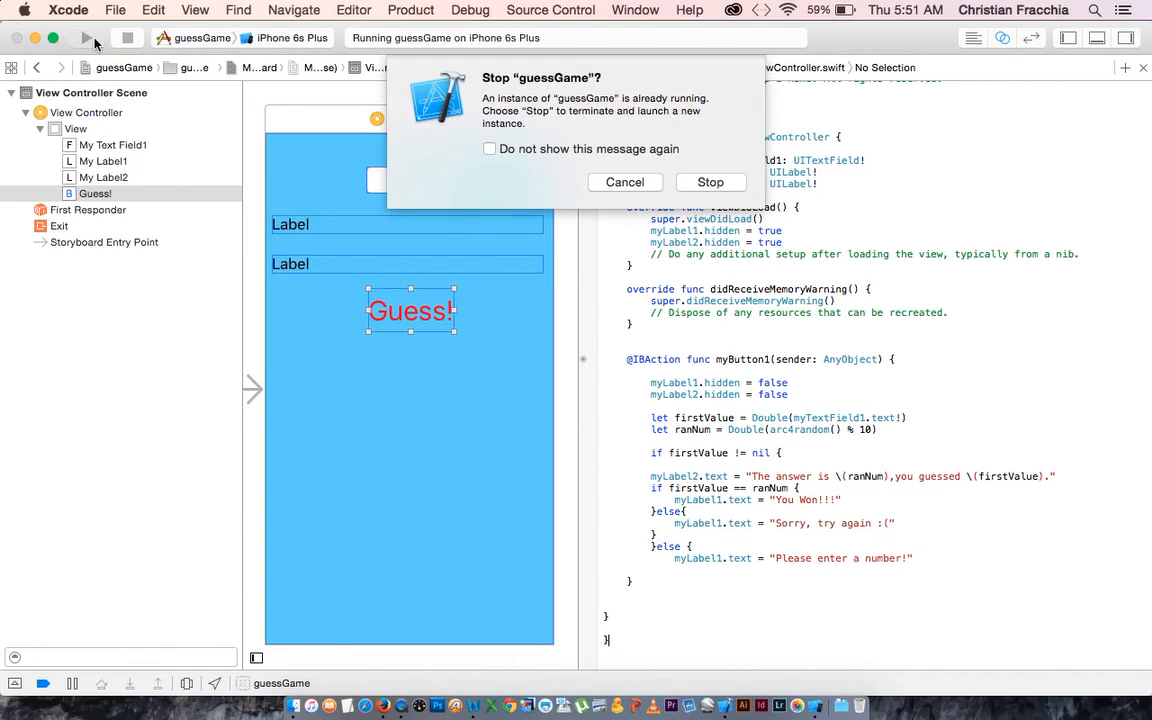
click(710, 182)
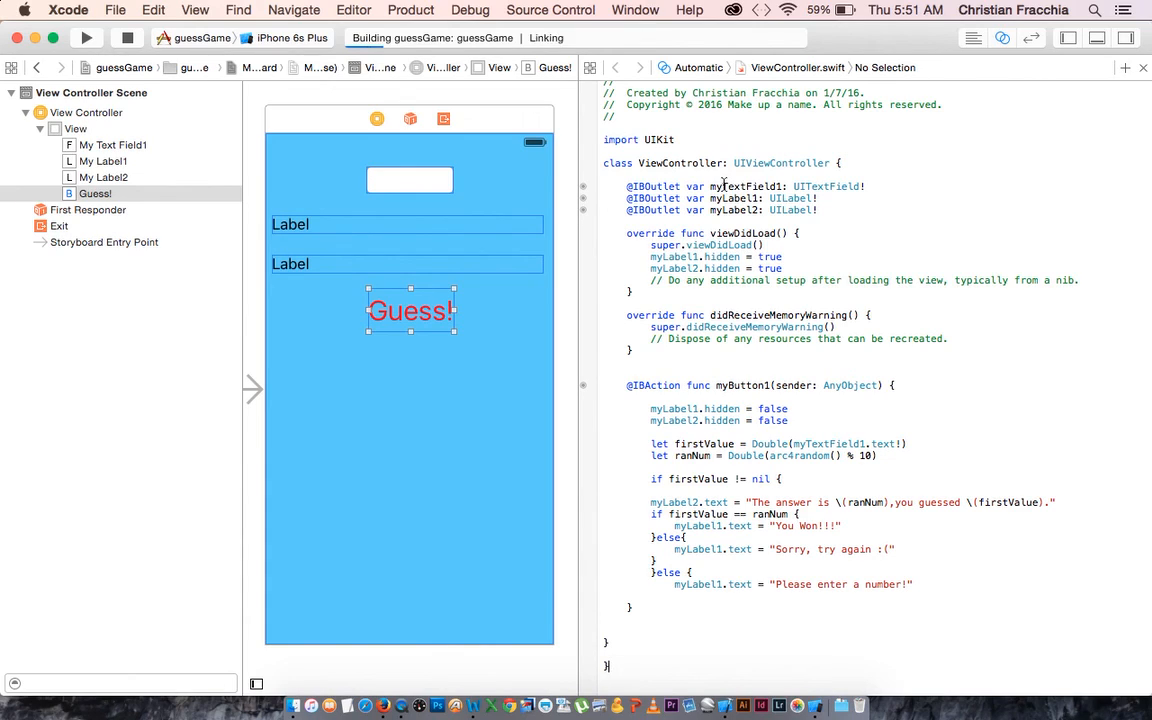
click(86, 36)
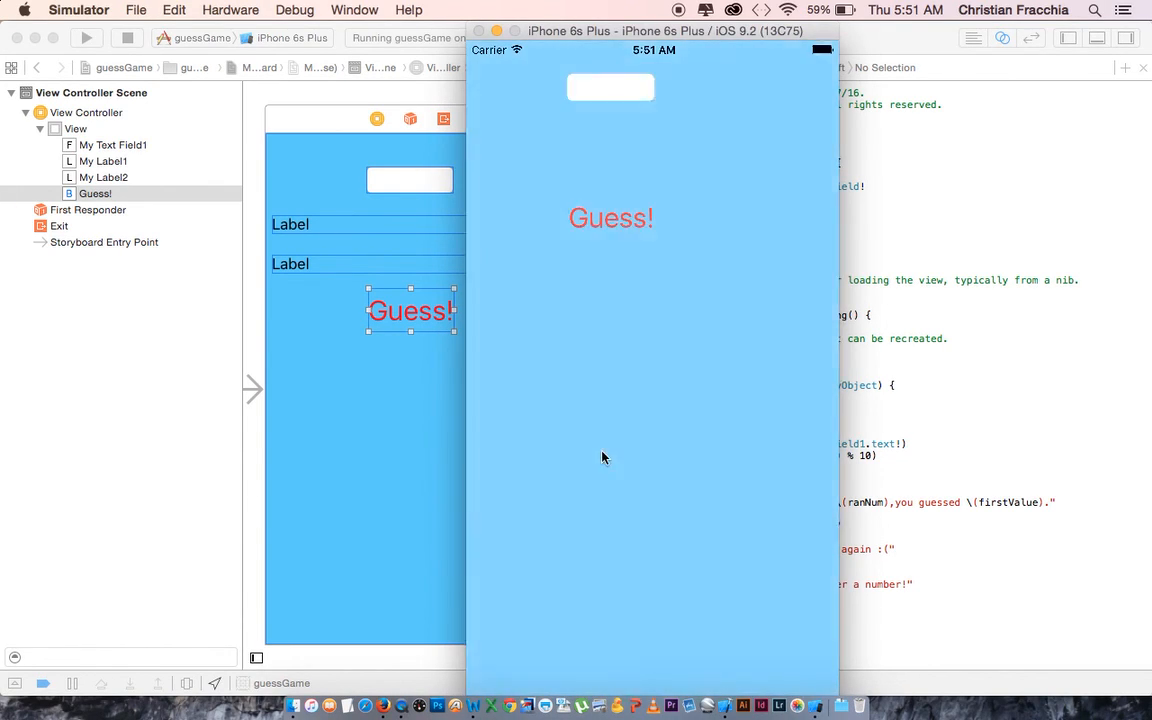
click(612, 218)
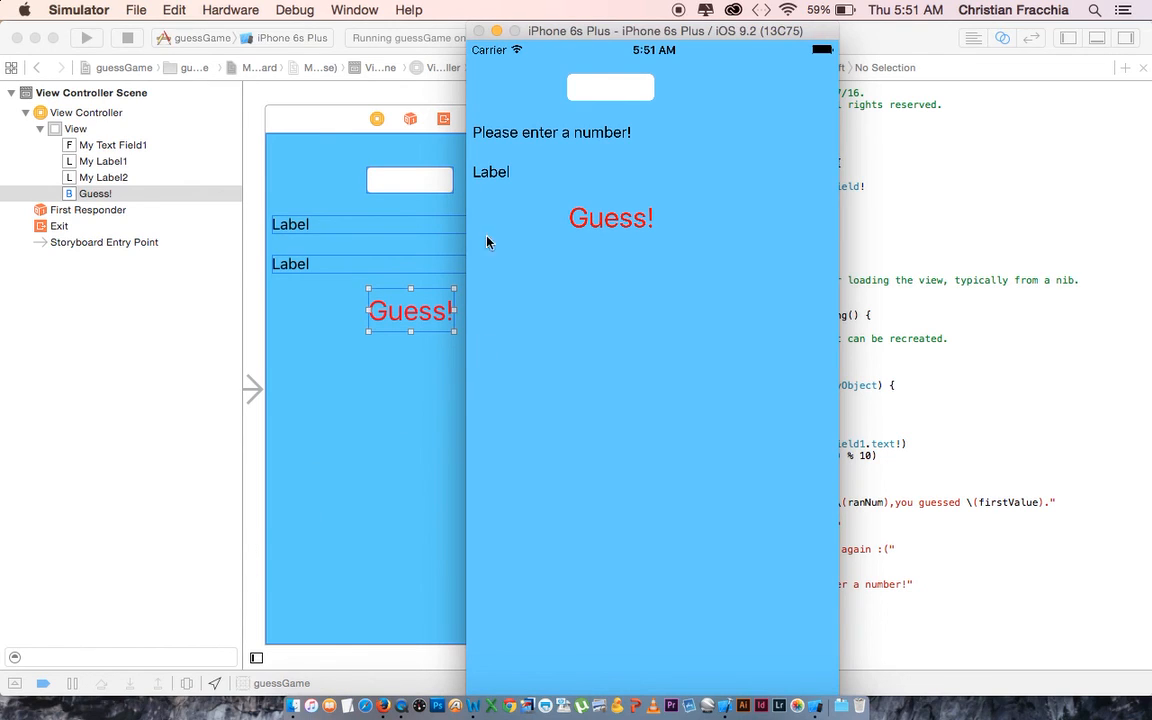
mouse_move(144, 512)
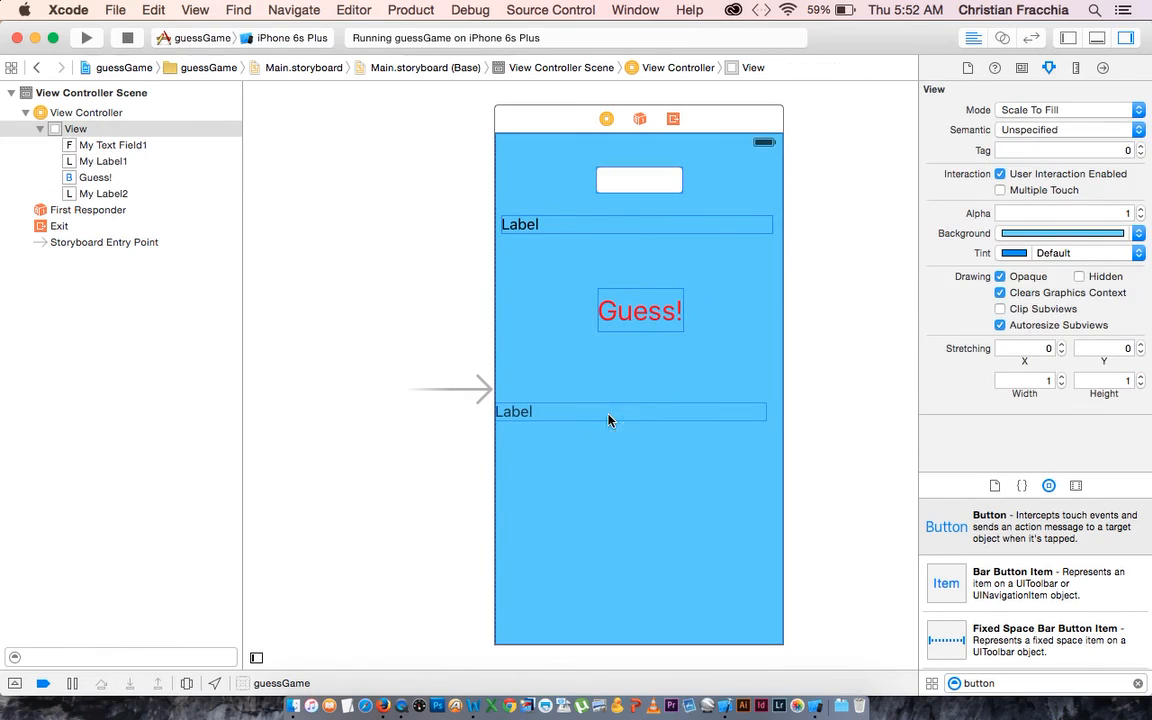
- Select My Label1 and raise its Lines setting from 1 to 3
click(520, 224)
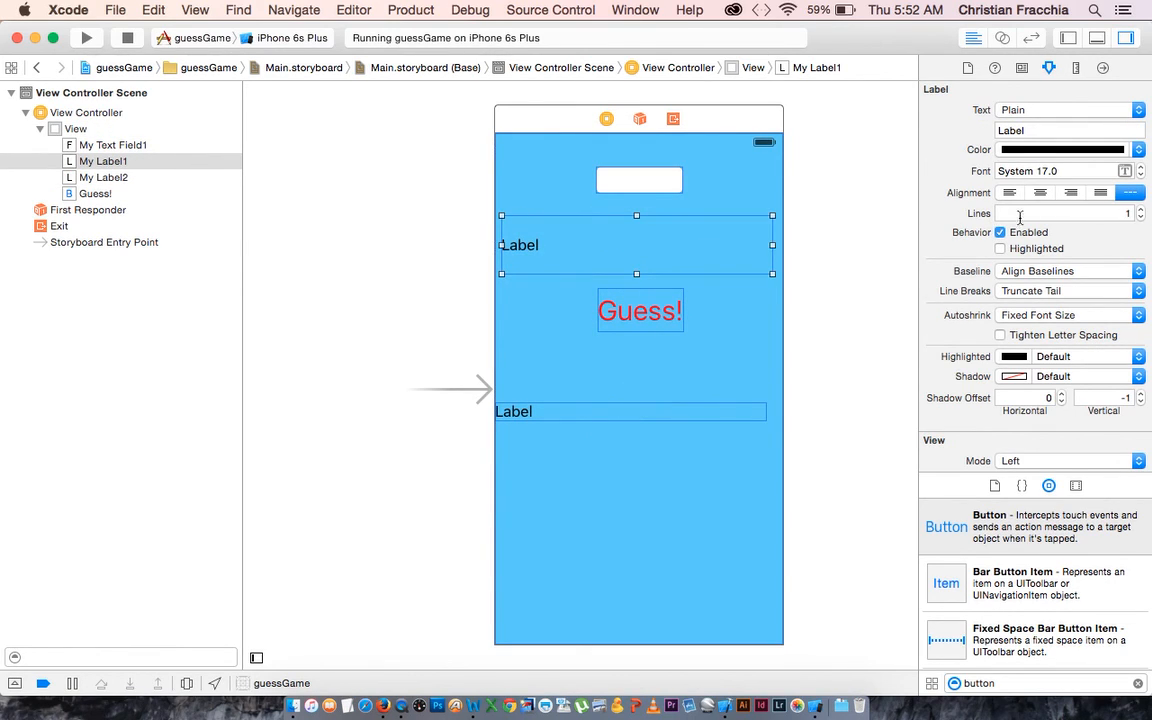
click(1140, 210)
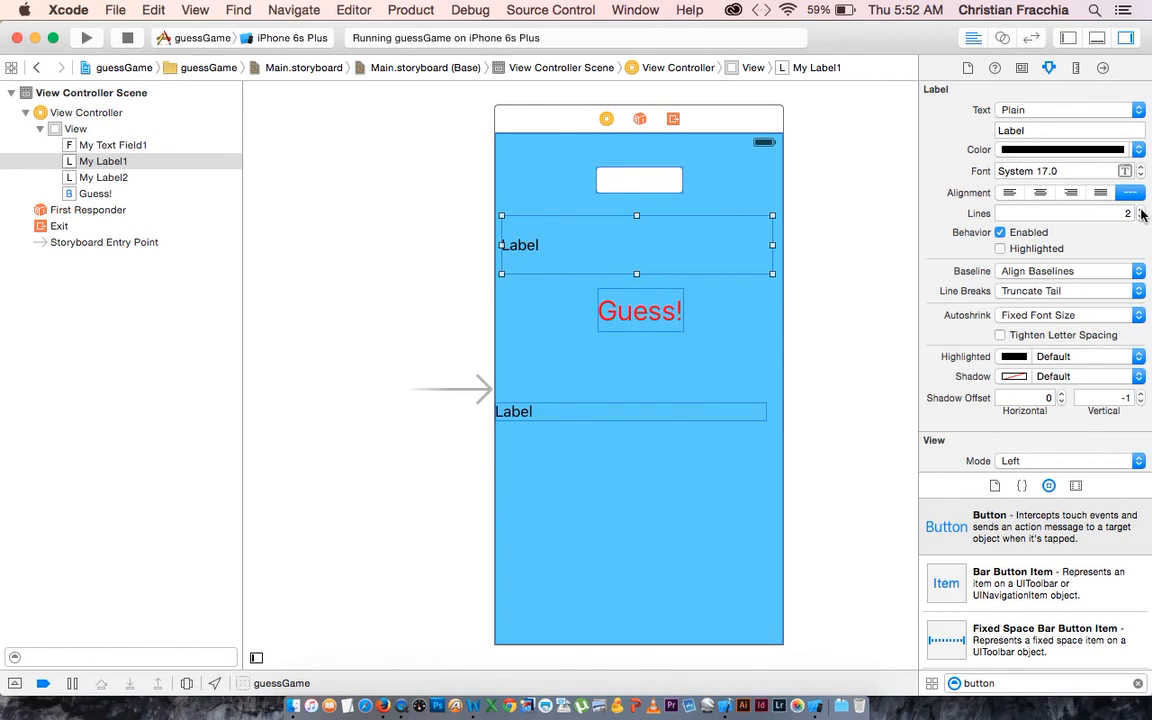
click(1138, 210)
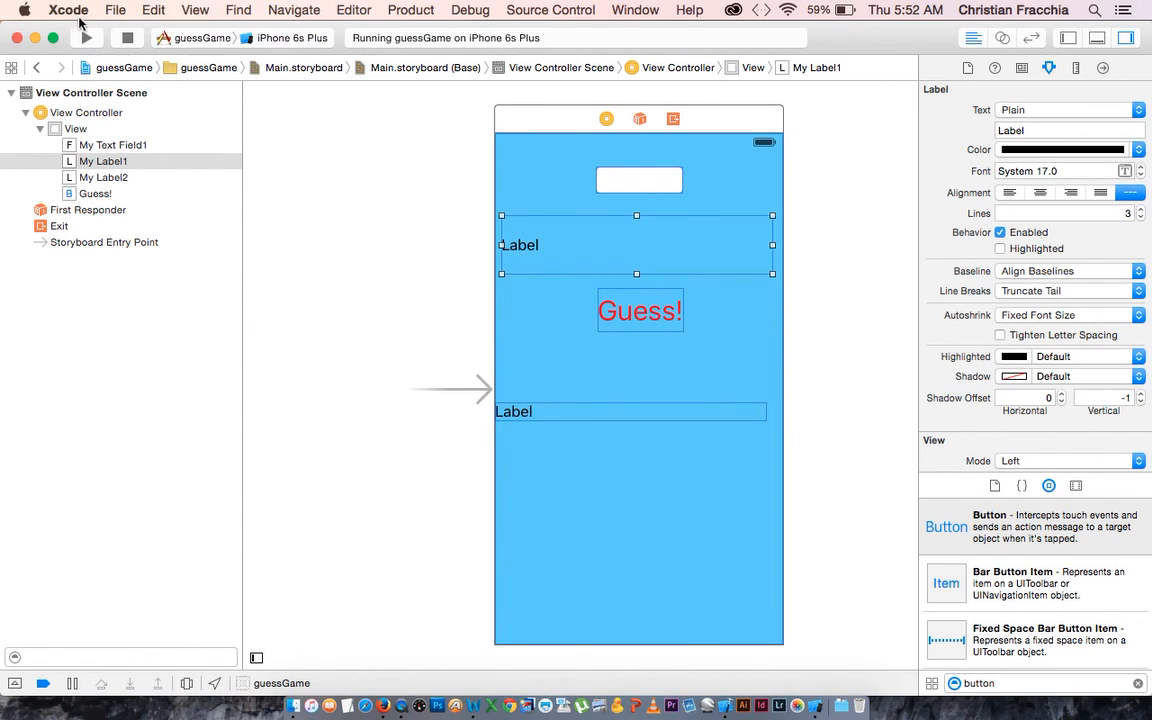
mouse_move(380, 676)
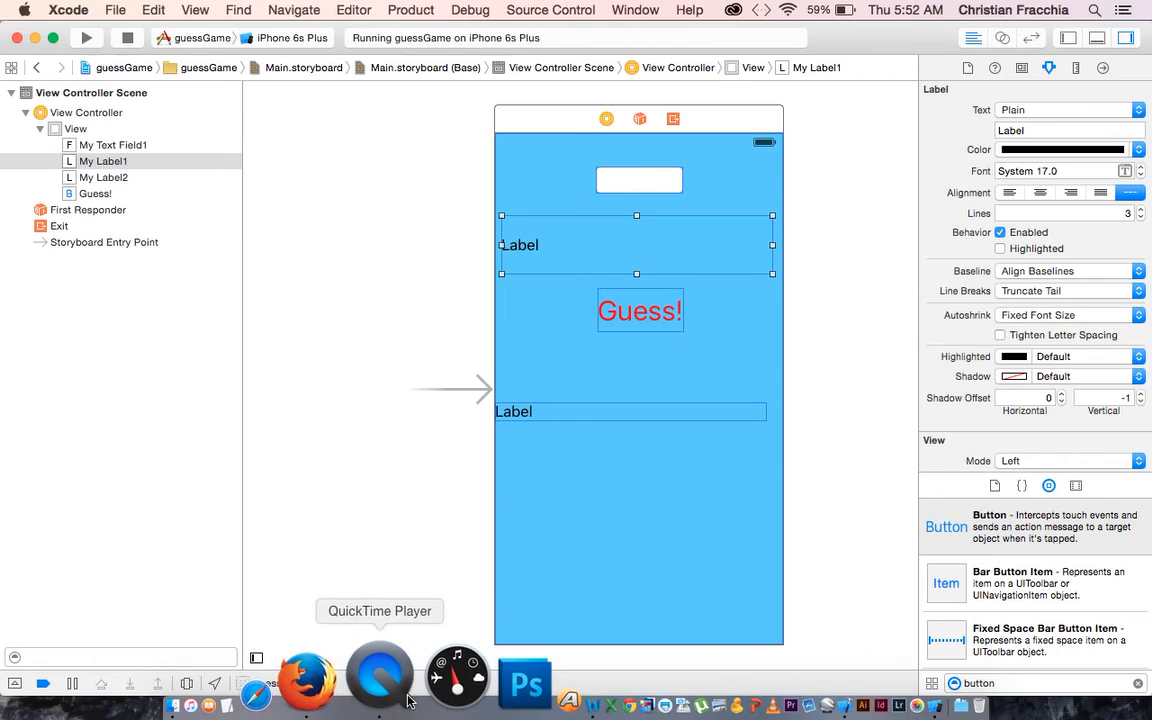